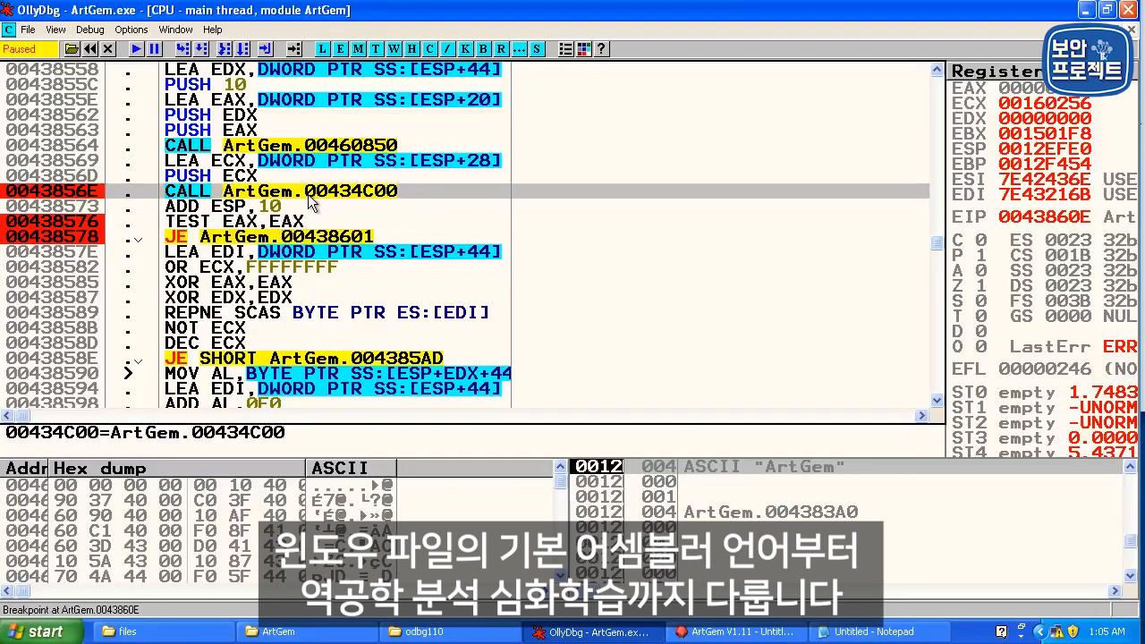
- Follow CALL ArtGem.00434C00 at 0043856E into the called routine's code
left_click(135, 49)
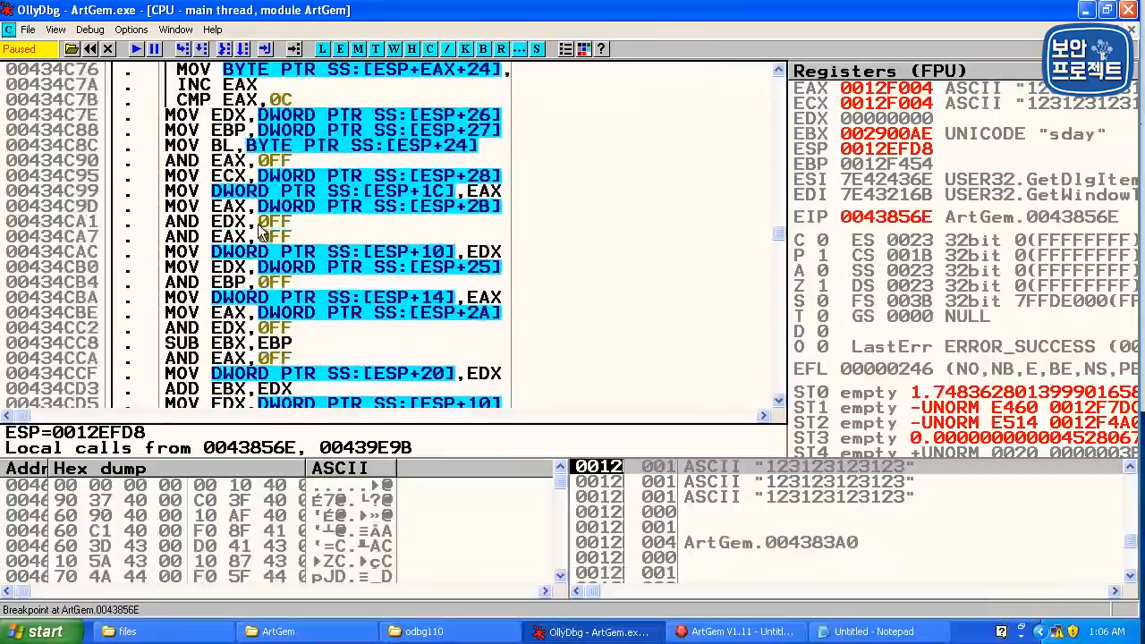
left_click(125, 631)
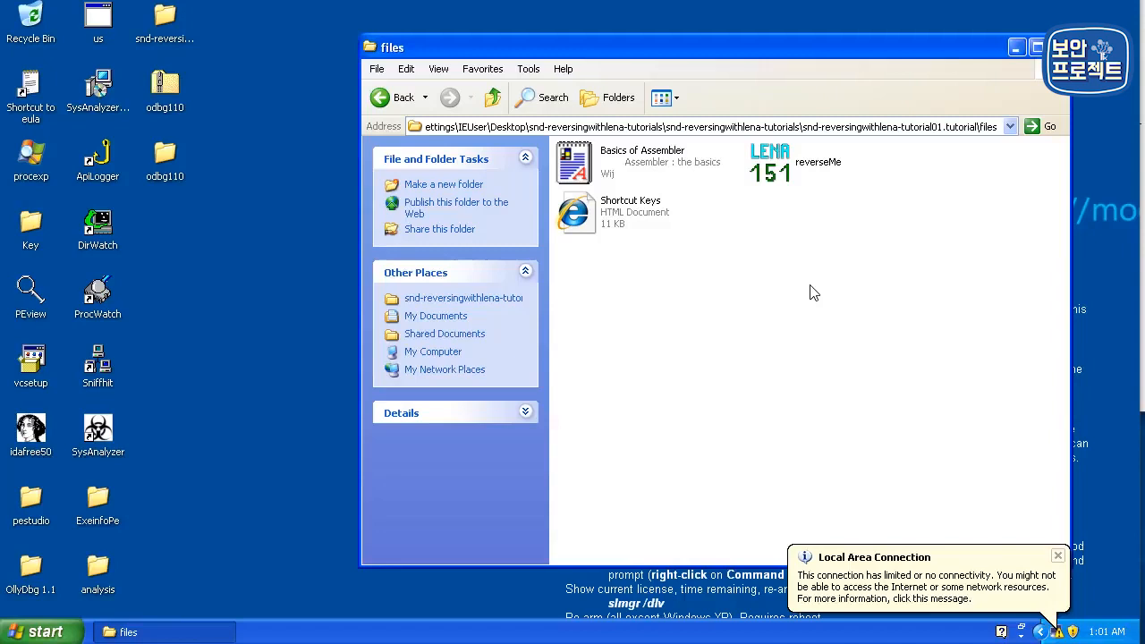
mouse_move(320, 250)
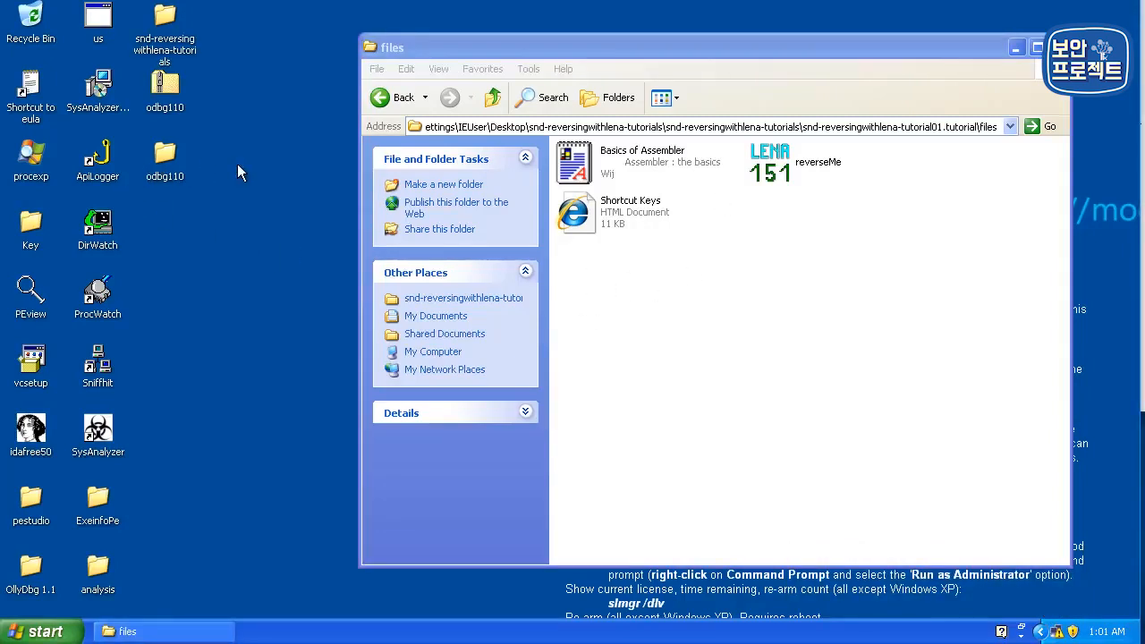
mouse_move(123, 535)
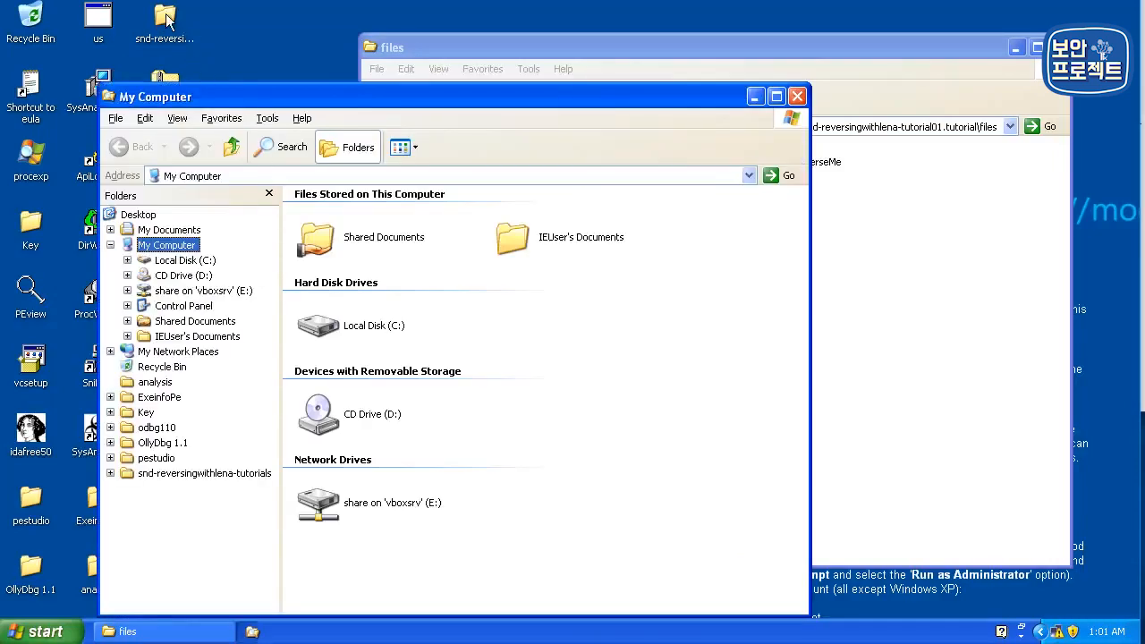
- Browse through the reversing tutorials to tutorial08's files folder holding artgem11
double_click(204, 473)
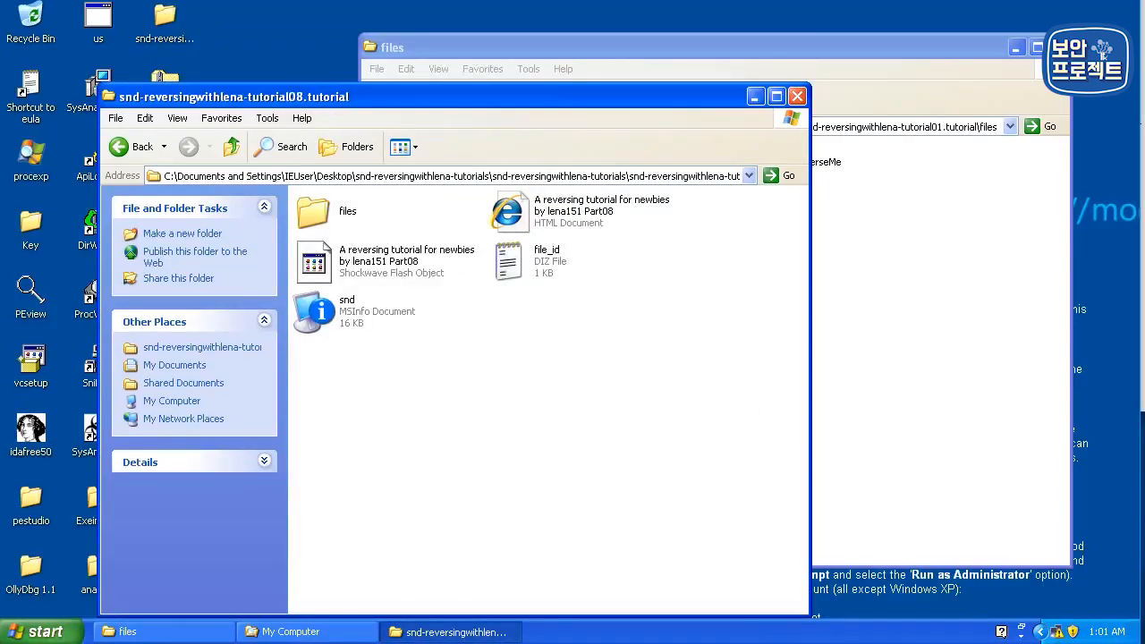
mouse_move(662, 429)
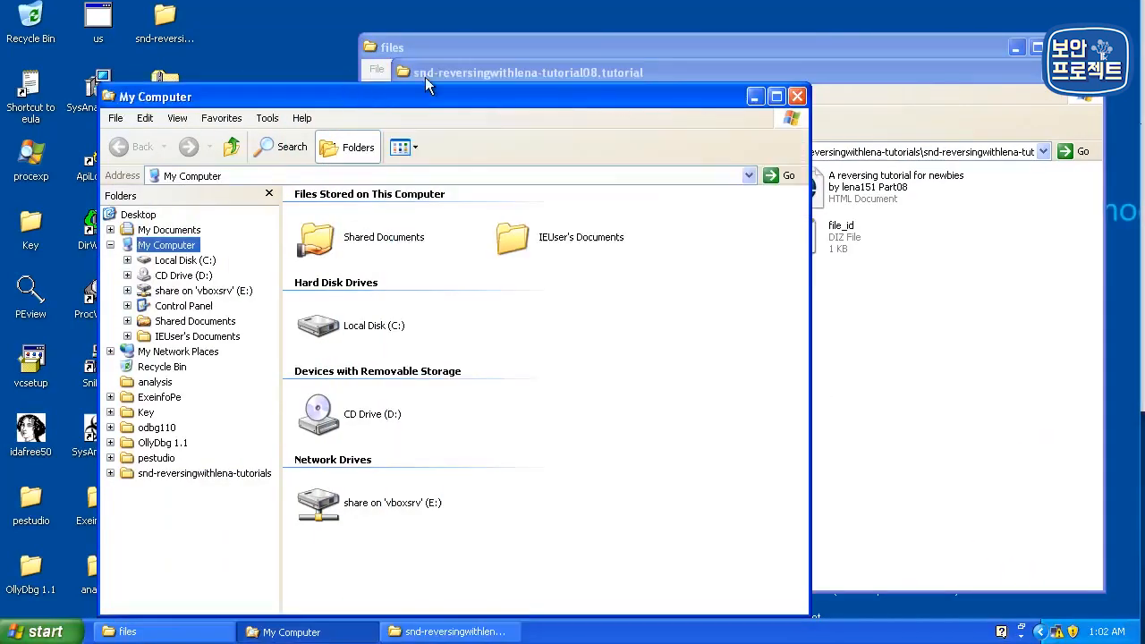
left_click(526, 72)
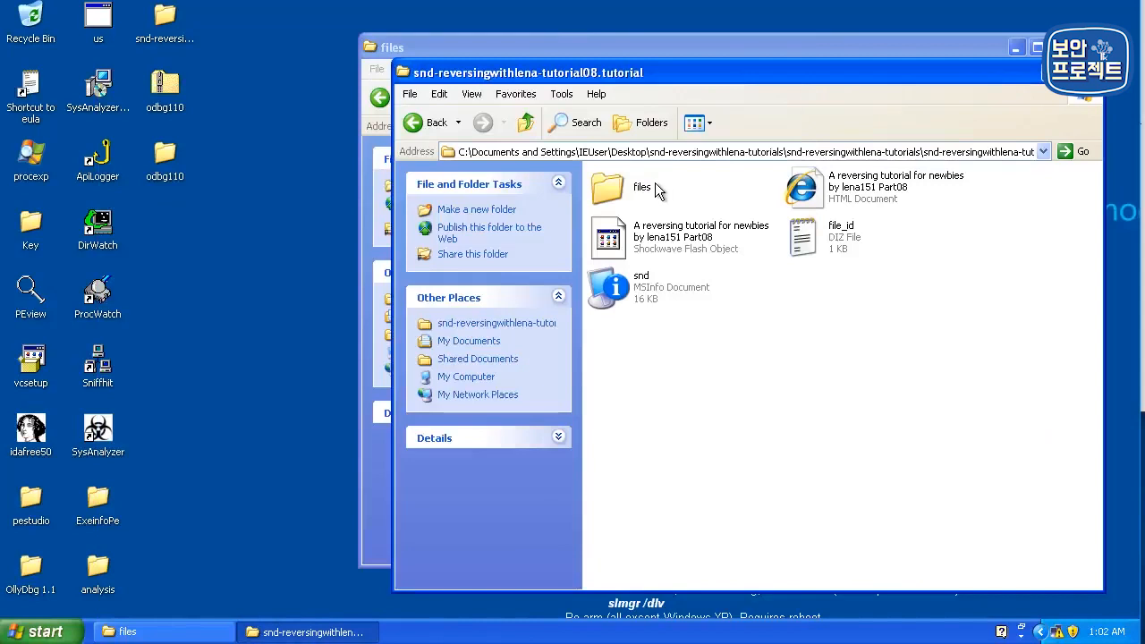
double_click(607, 188)
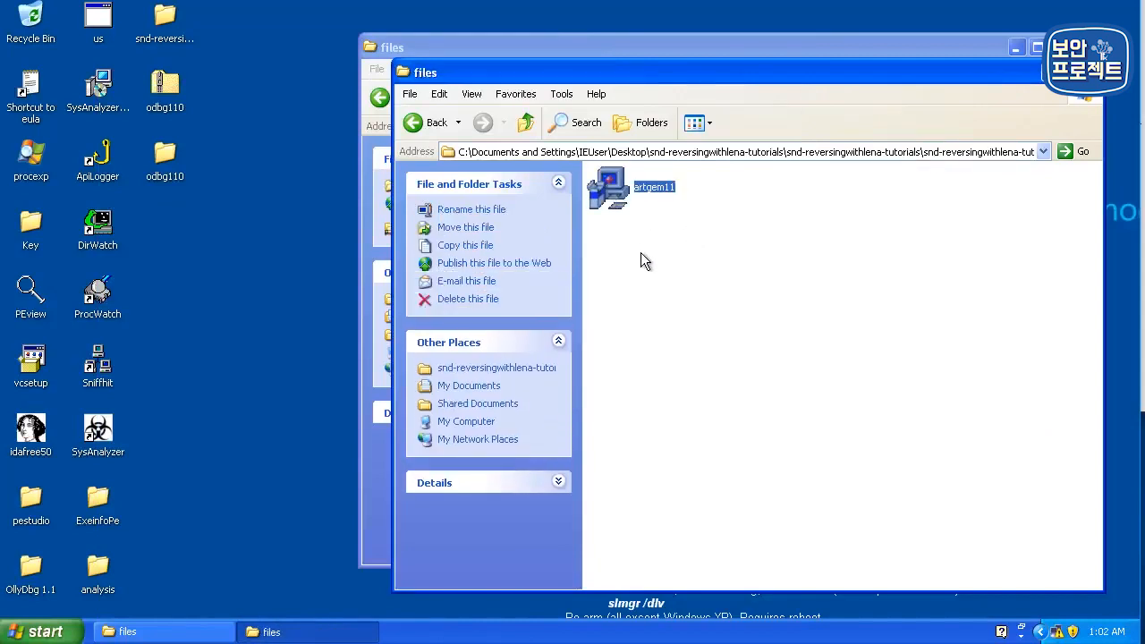
- Run artgem11, accept the license and default destination, then select the ArtGem desktop shortcut
double_click(607, 189)
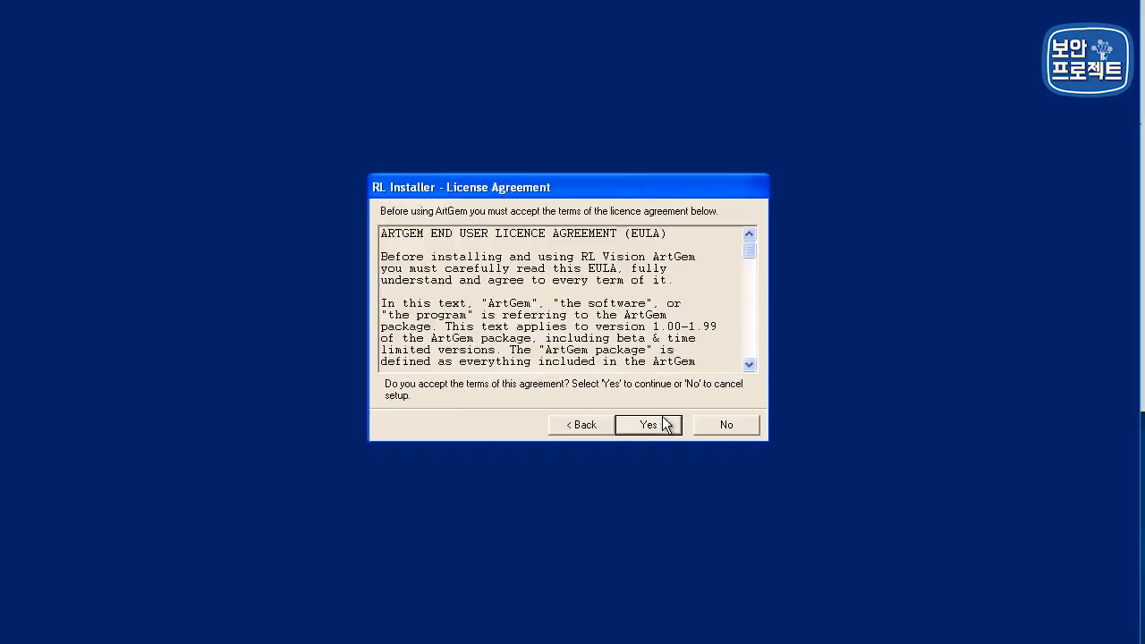
left_click(648, 424)
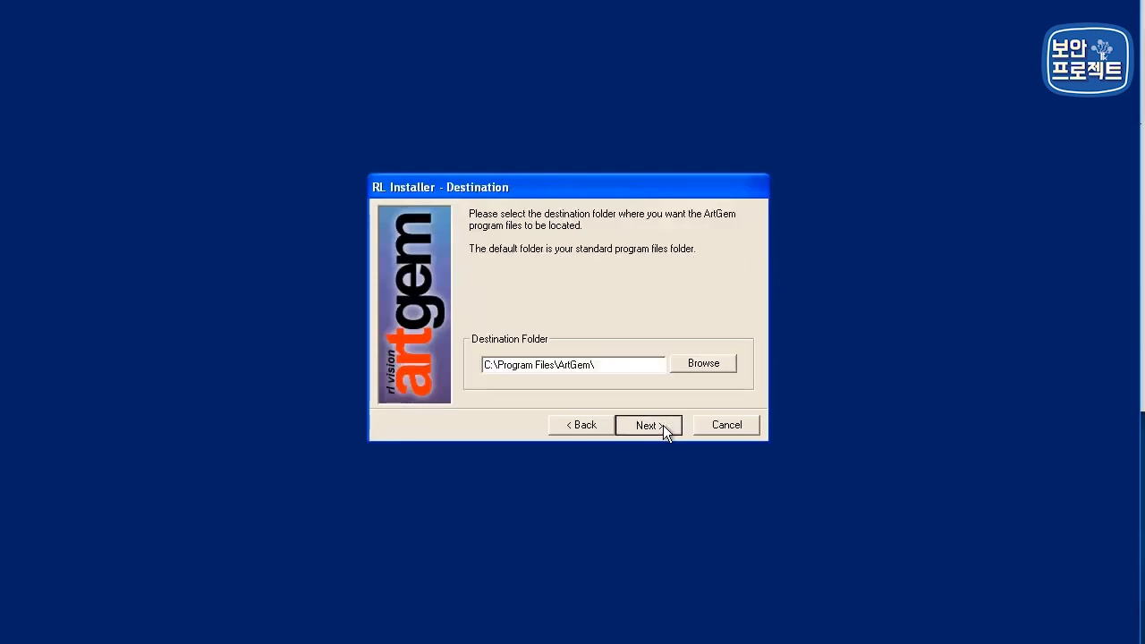
left_click(648, 424)
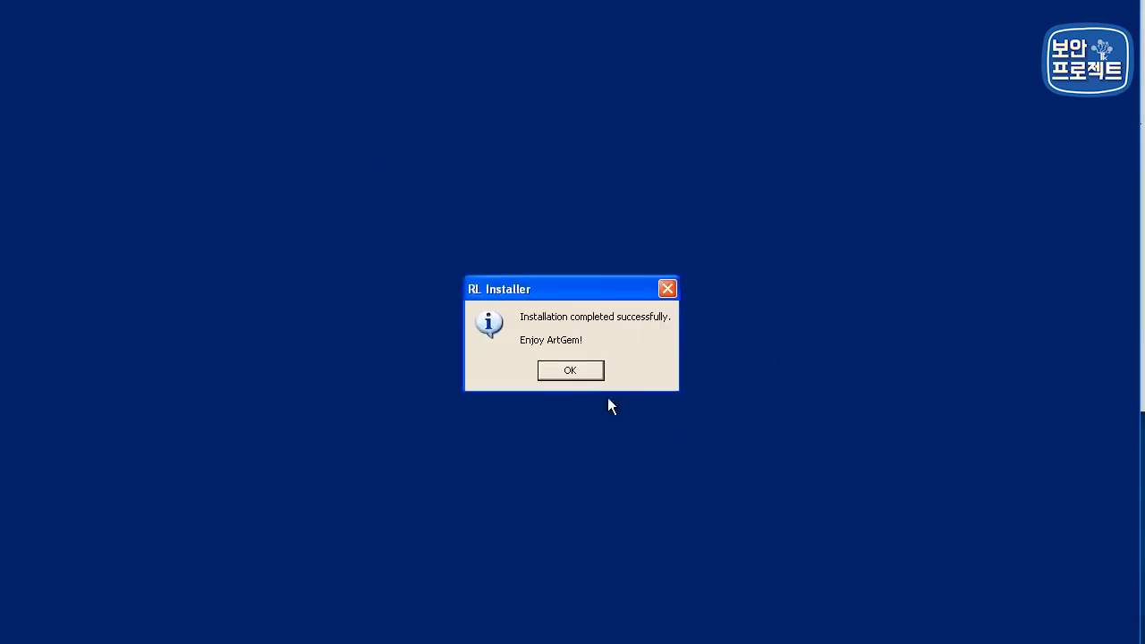
left_click(570, 370)
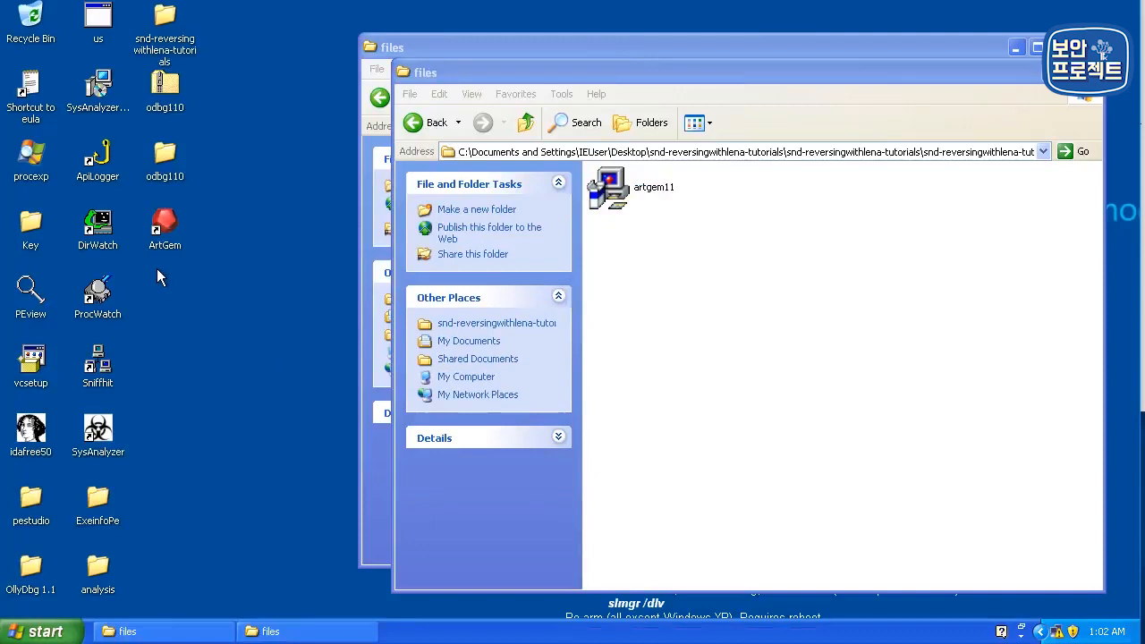
mouse_move(237, 197)
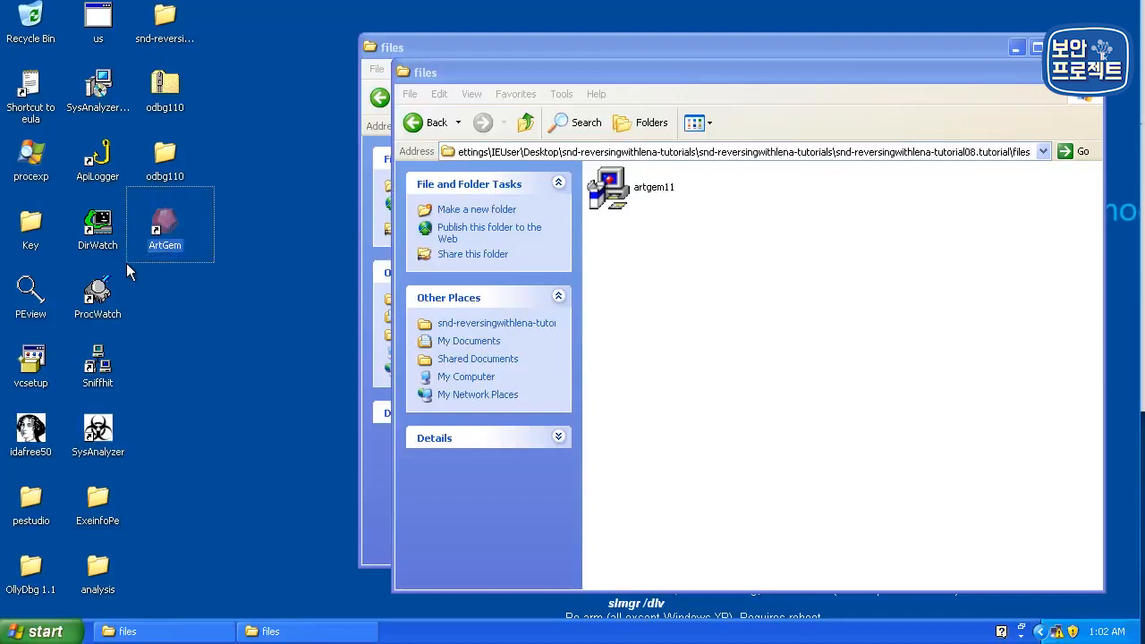
mouse_move(235, 206)
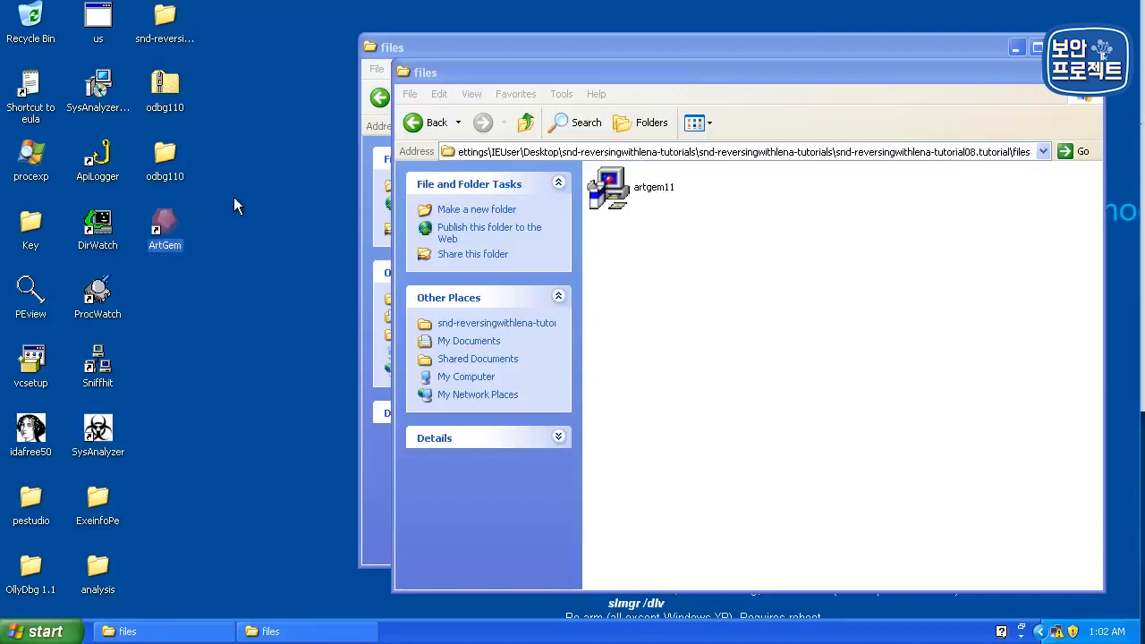
mouse_move(231, 205)
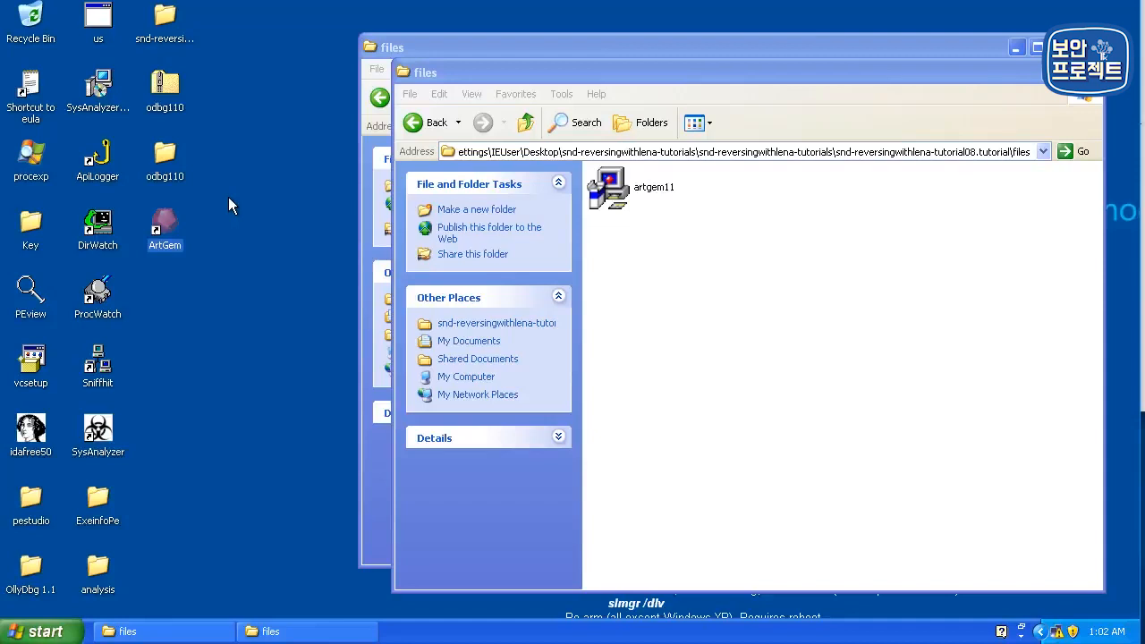
left_click(164, 224)
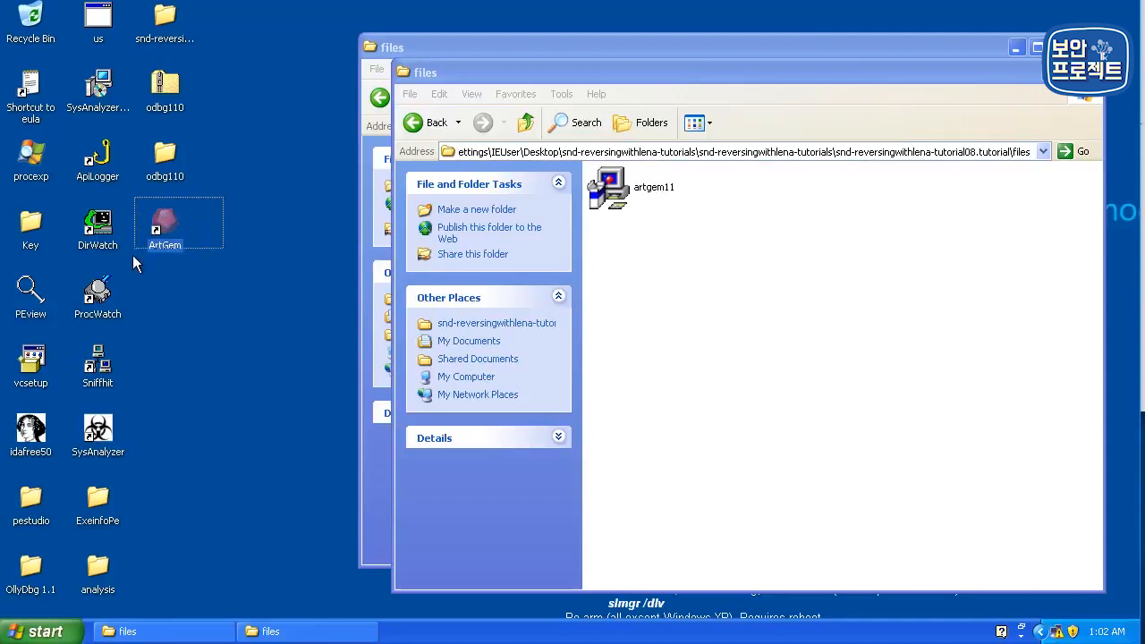
- Check the ArtGem shortcut's Properties for its C:\Program Files\ArtGem target folder
right_click(164, 221)
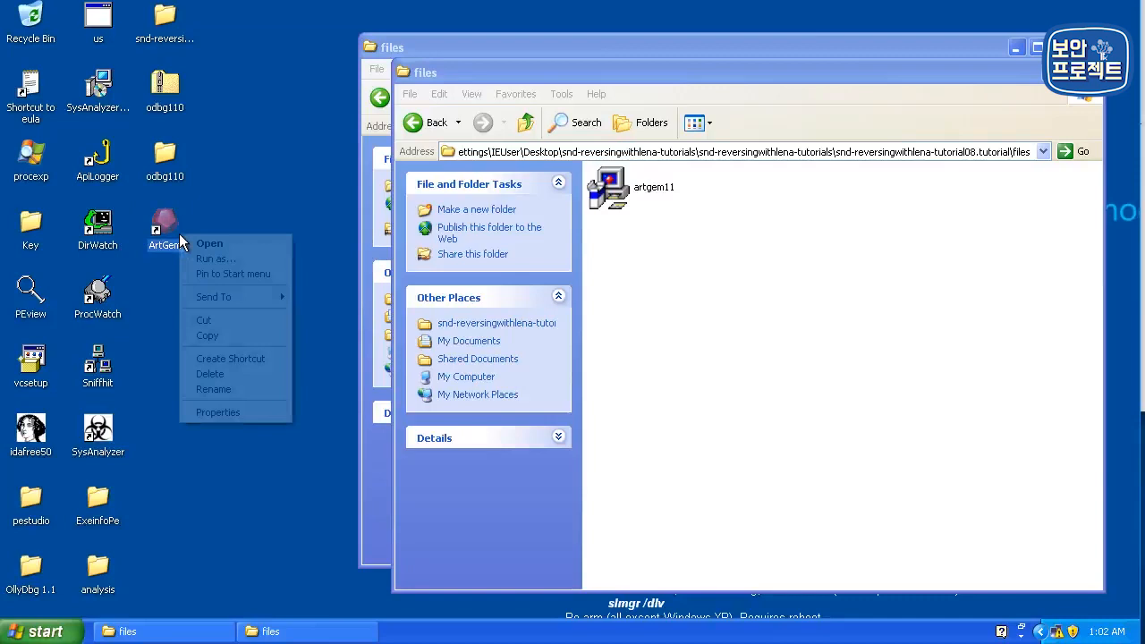
left_click(217, 412)
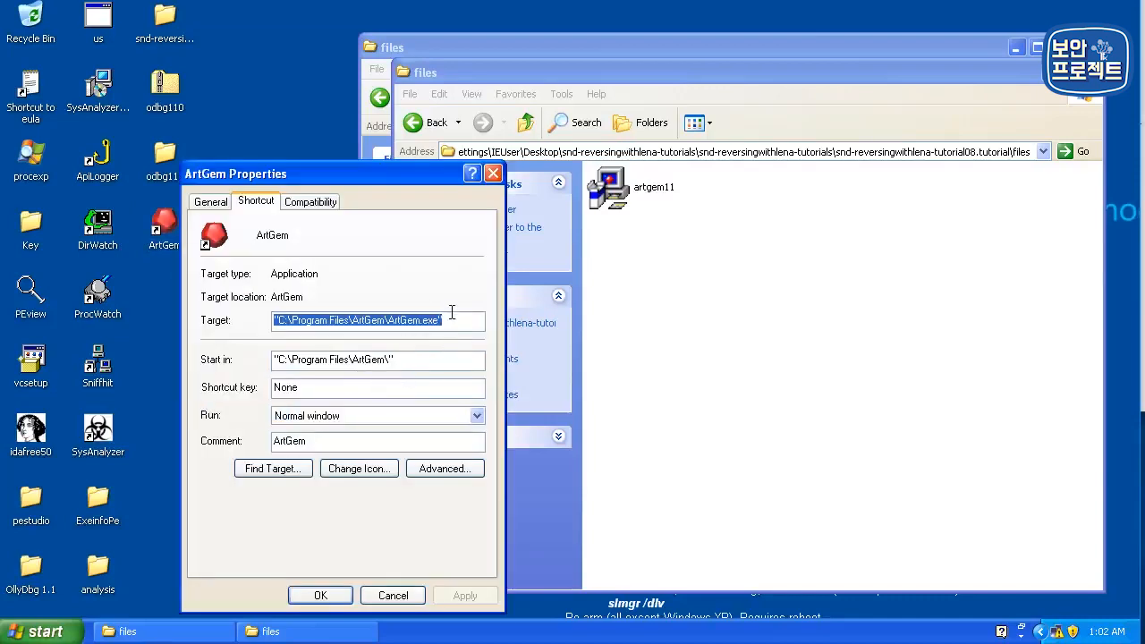
left_click(392, 595)
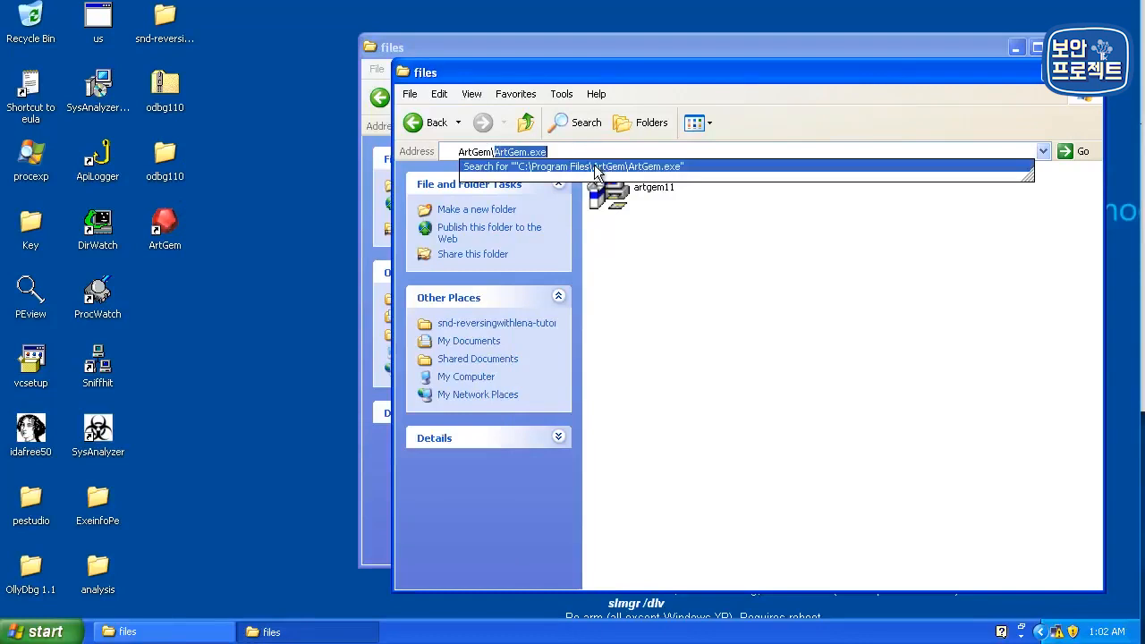
right_click(165, 224)
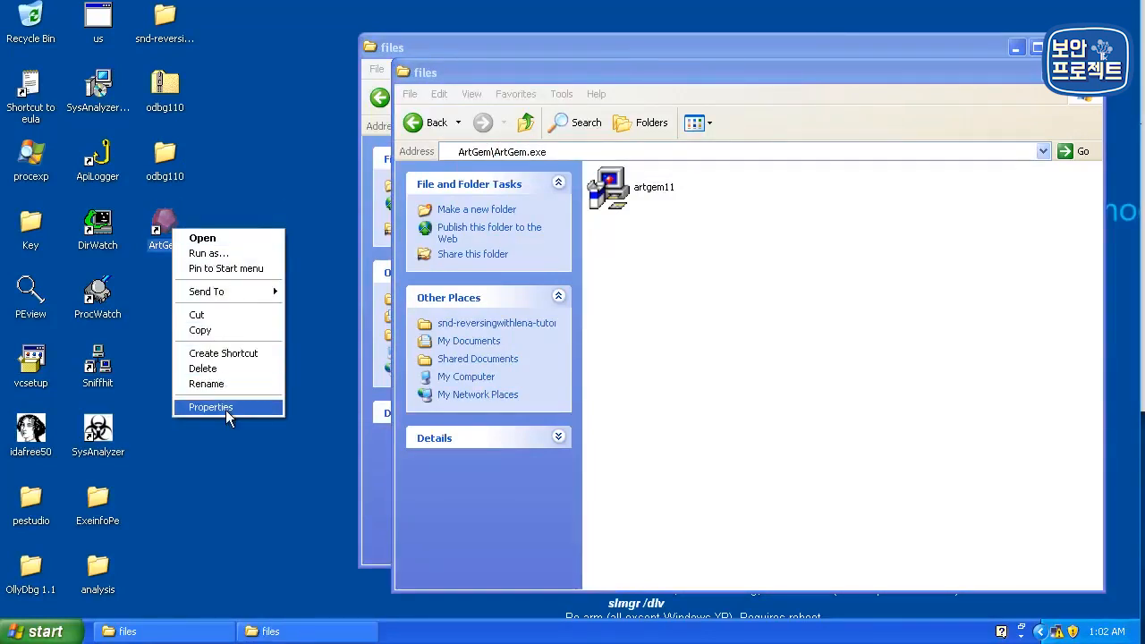
left_click(210, 407)
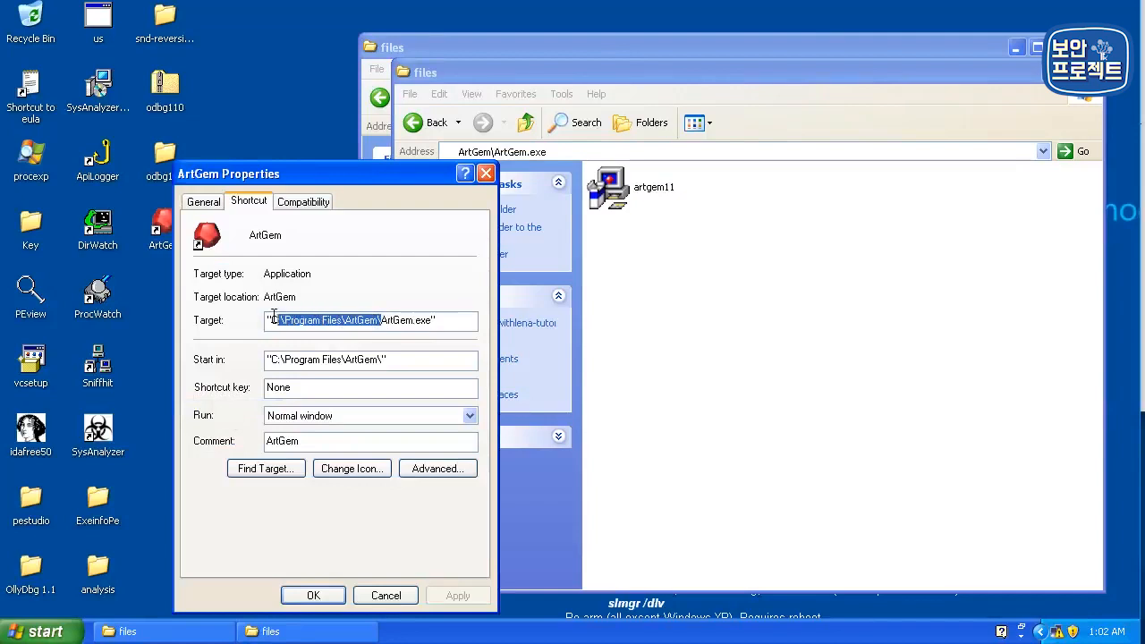
left_click(385, 595)
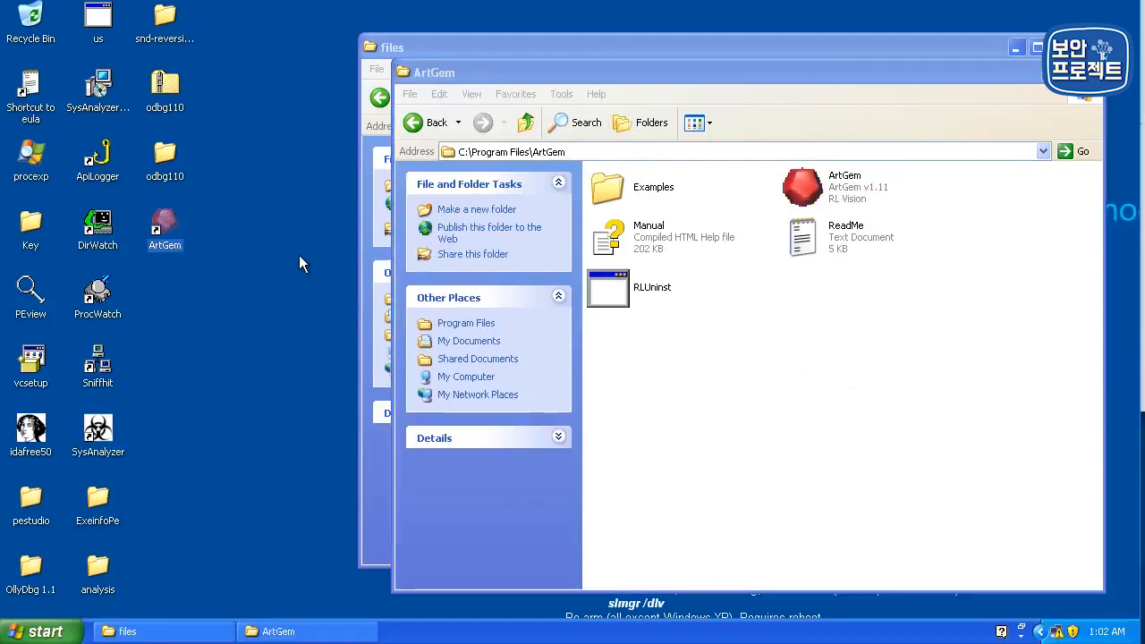
mouse_move(739, 248)
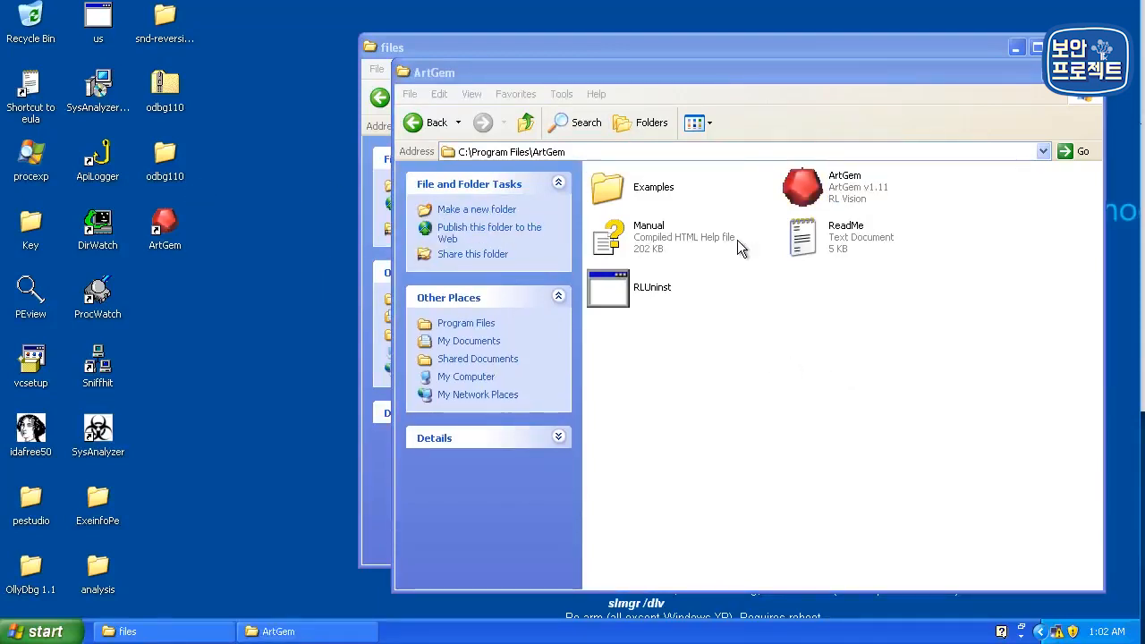
- Launch ArtGem, view its empty Register form, and cancel it
double_click(801, 186)
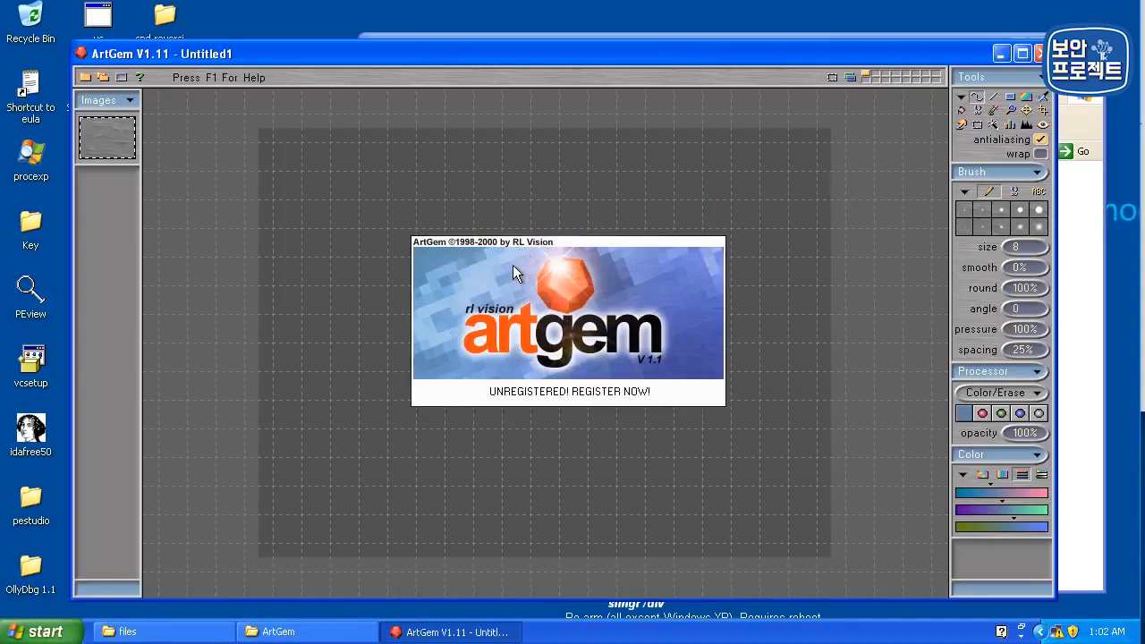
mouse_move(336, 58)
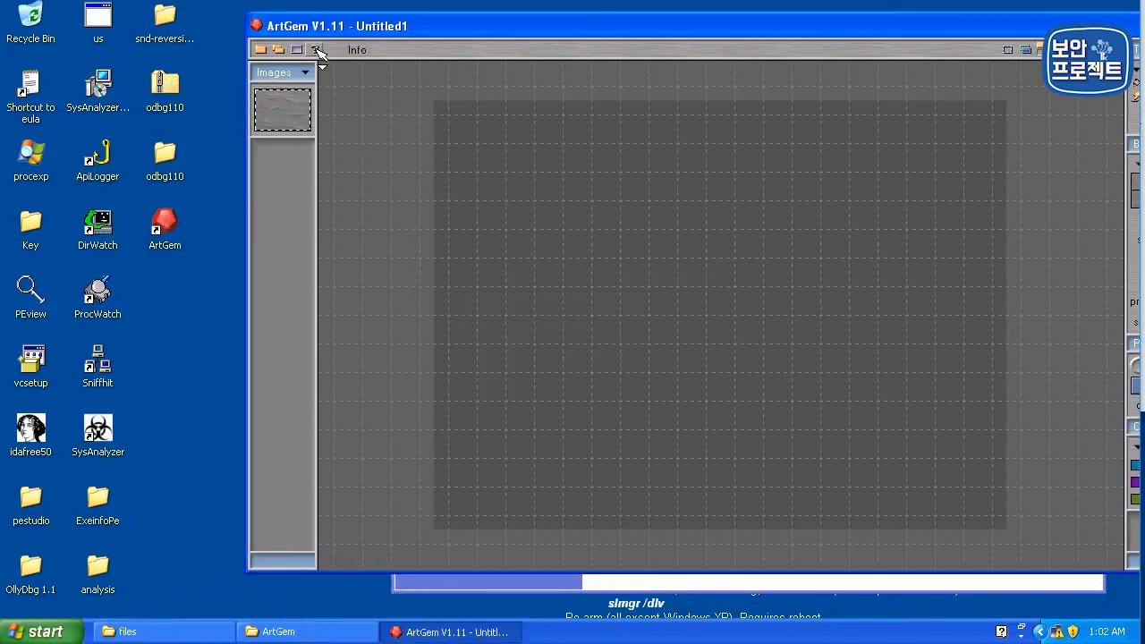
left_click(315, 49)
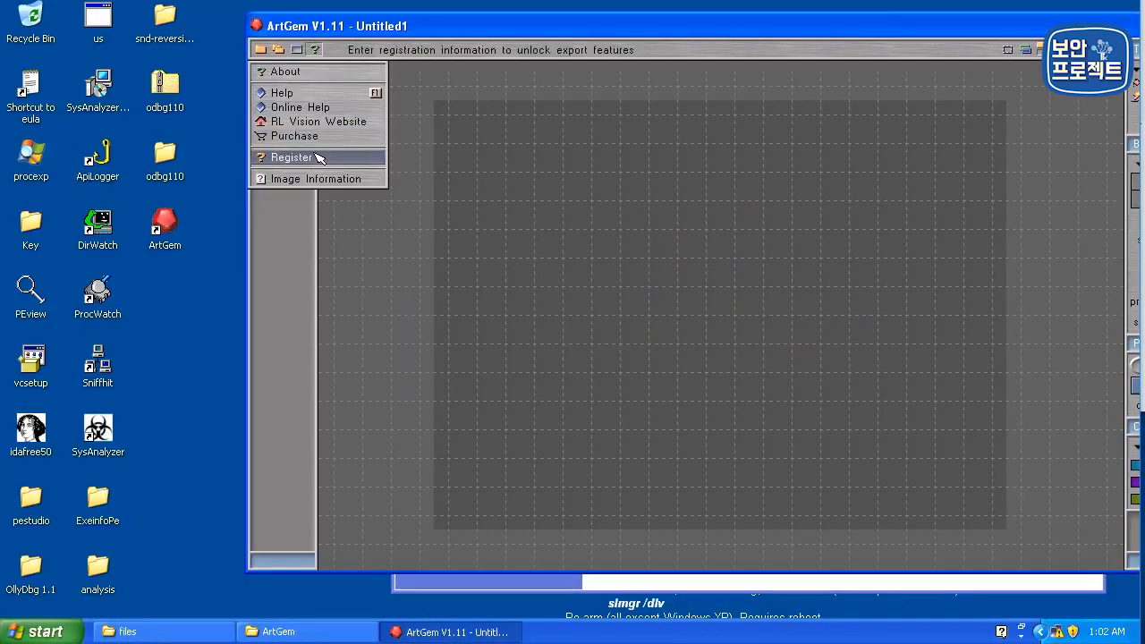
left_click(290, 157)
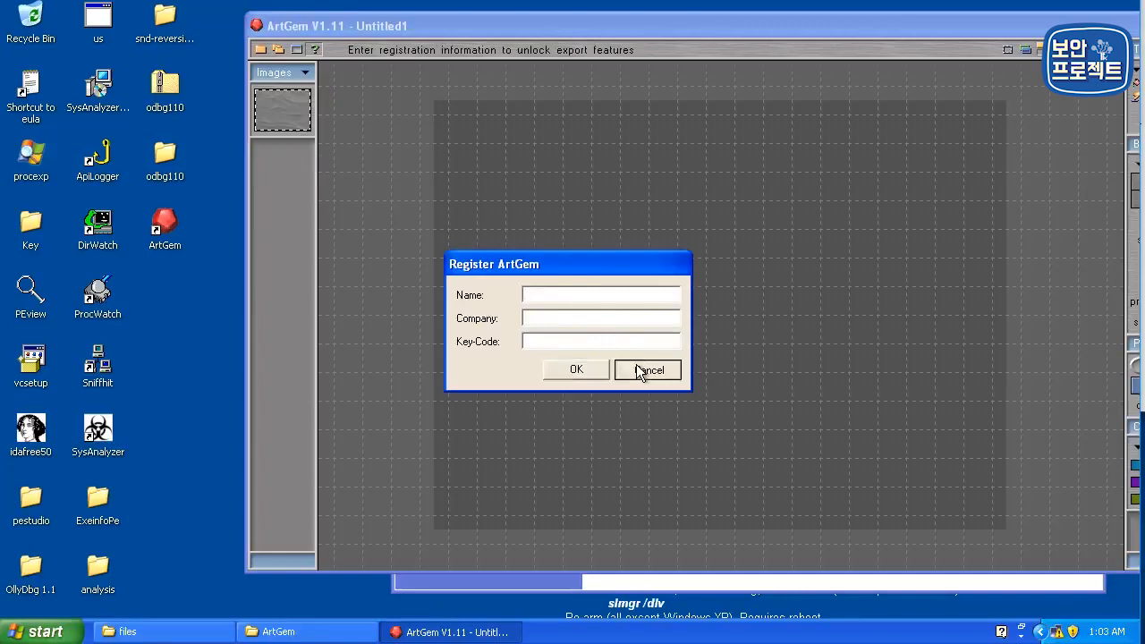
left_click(647, 369)
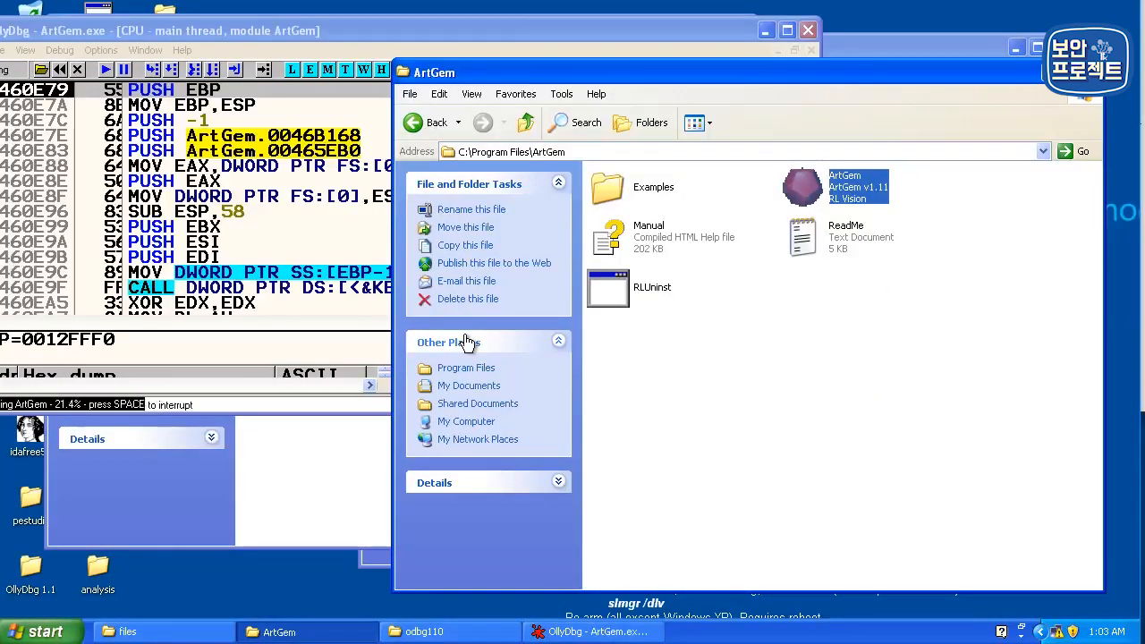
- Run ArtGem under OllyDbg and bring up its Register form
left_click(593, 631)
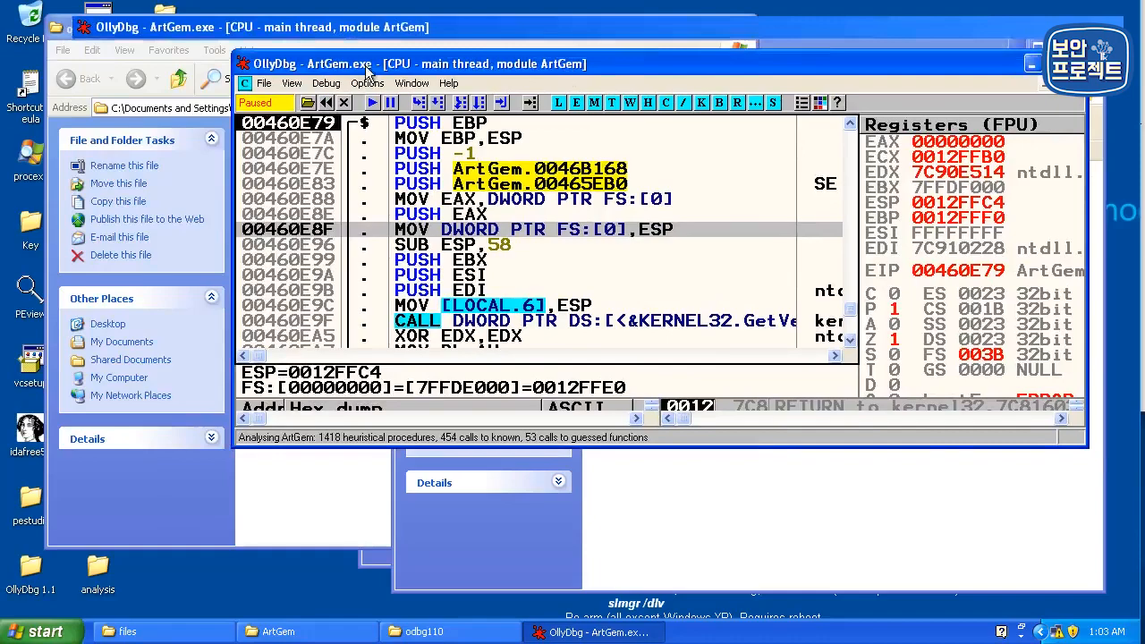
left_click(371, 102)
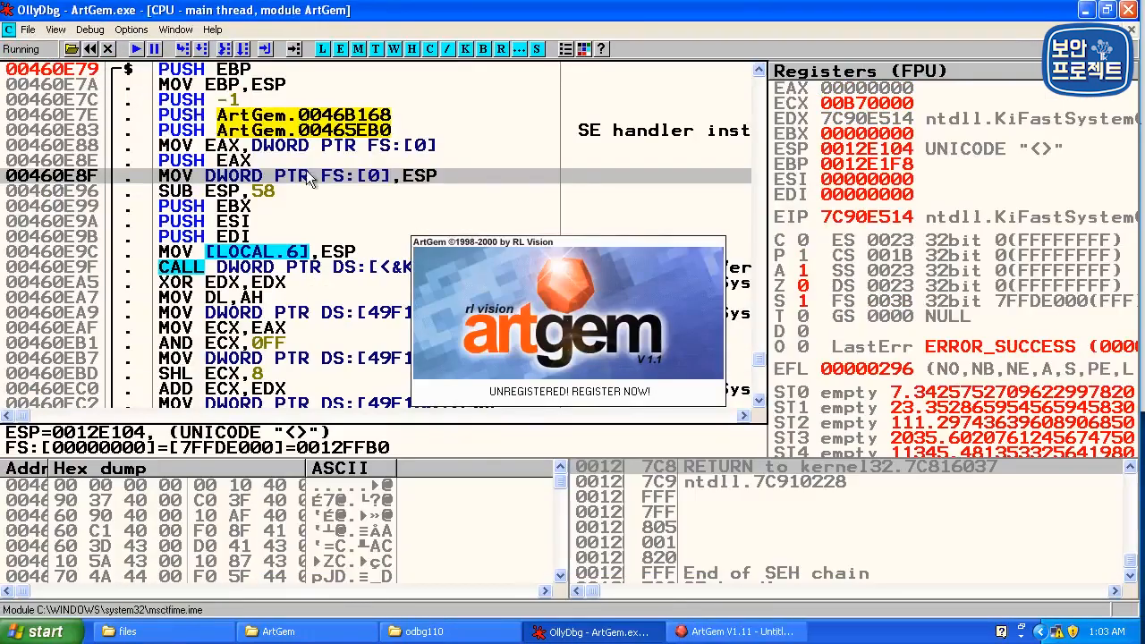
left_click(735, 631)
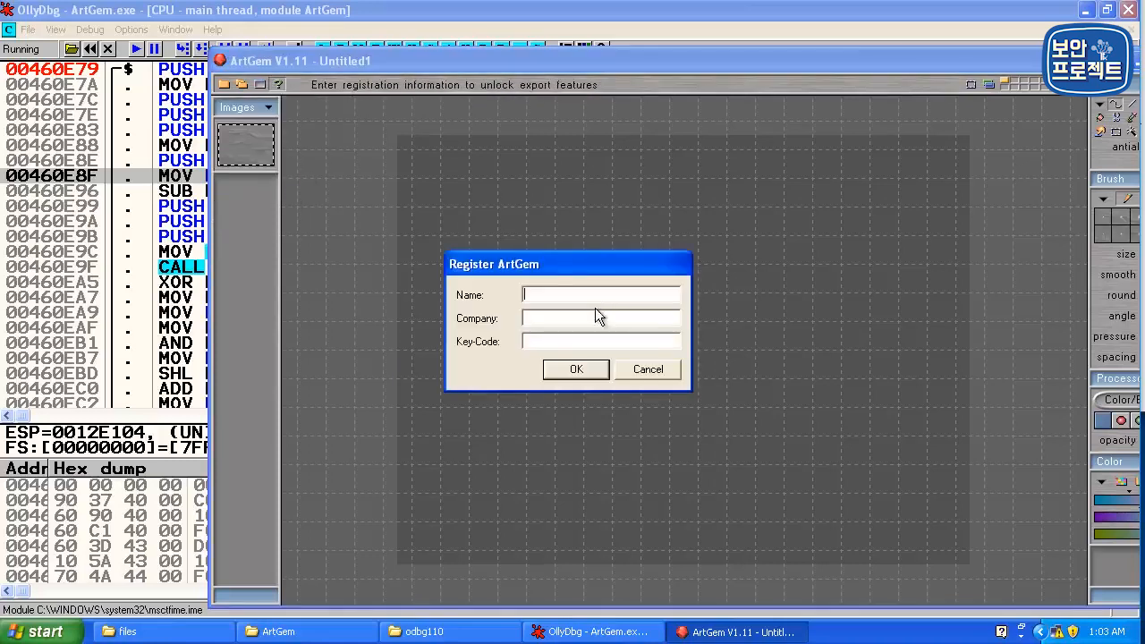
- Submit name abcd, company qwer and key test1234 in the Register ArtGem form
type("abcd")
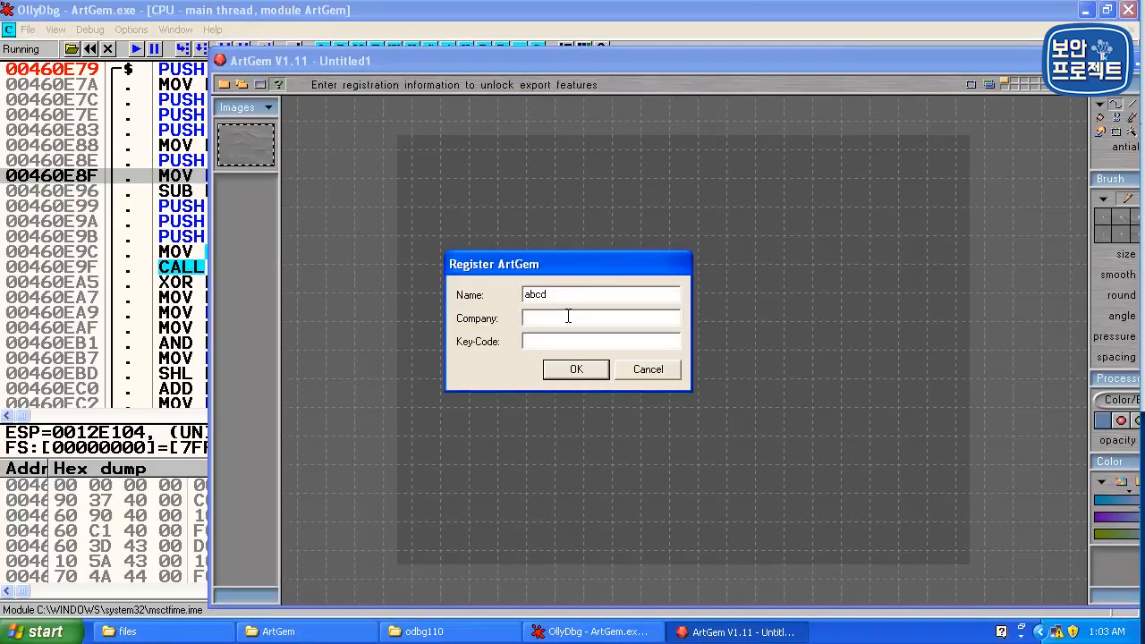
type("qwer")
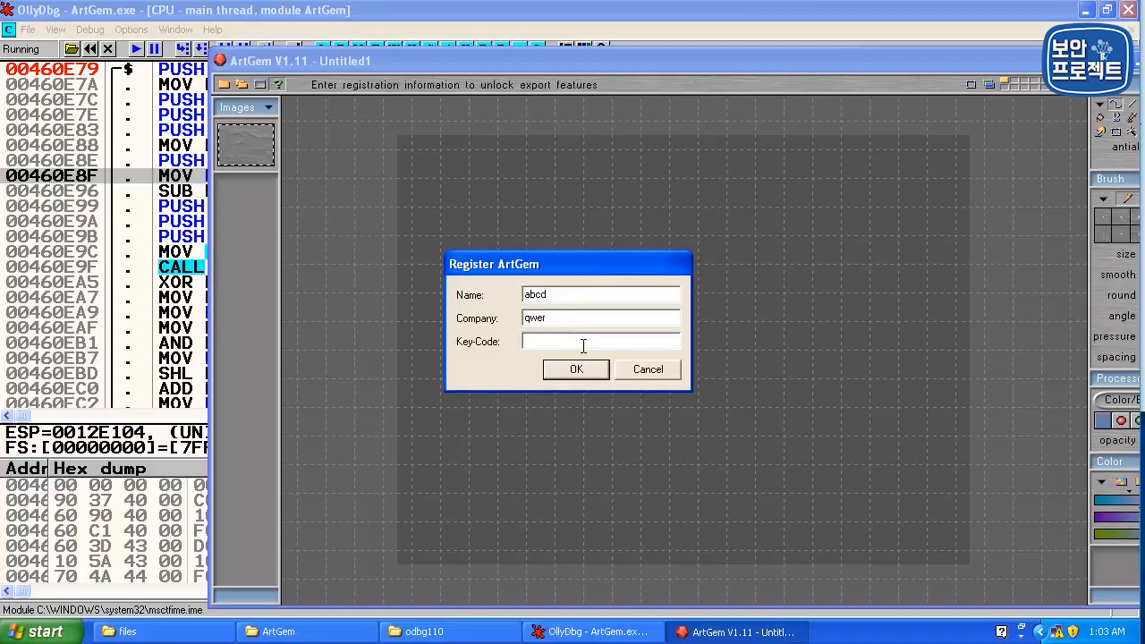
type("test1234")
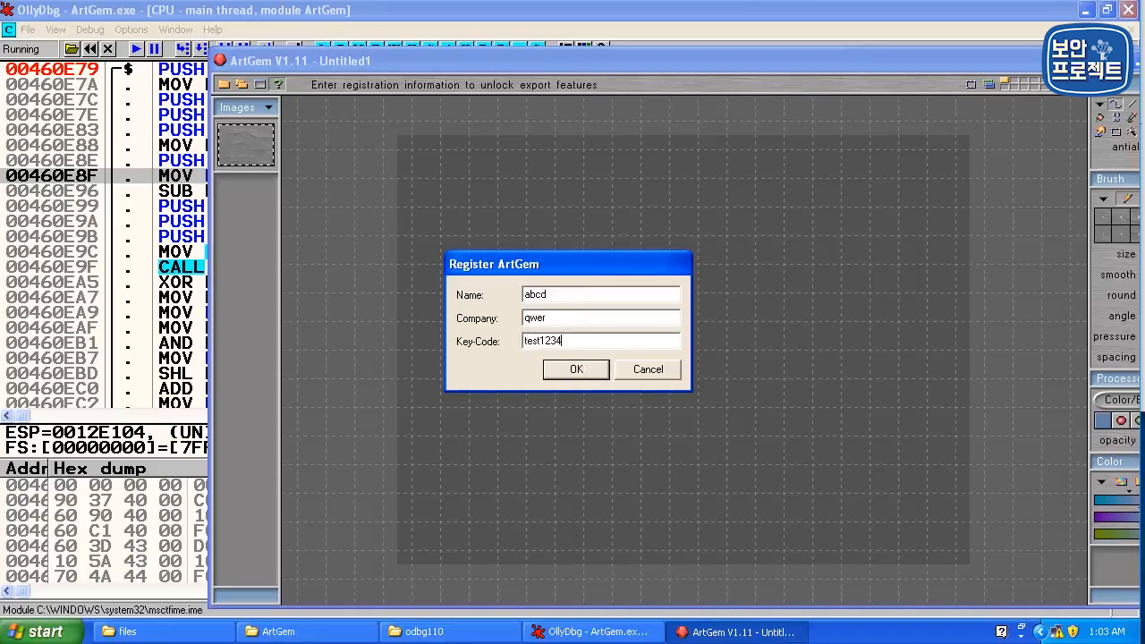
left_click(576, 369)
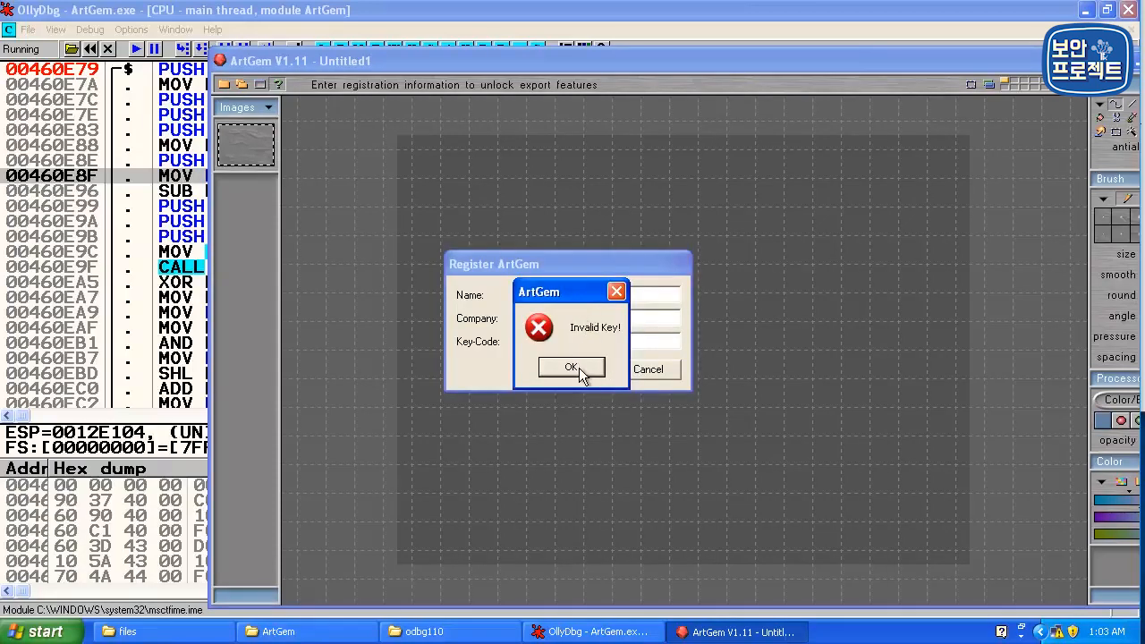
mouse_move(598, 341)
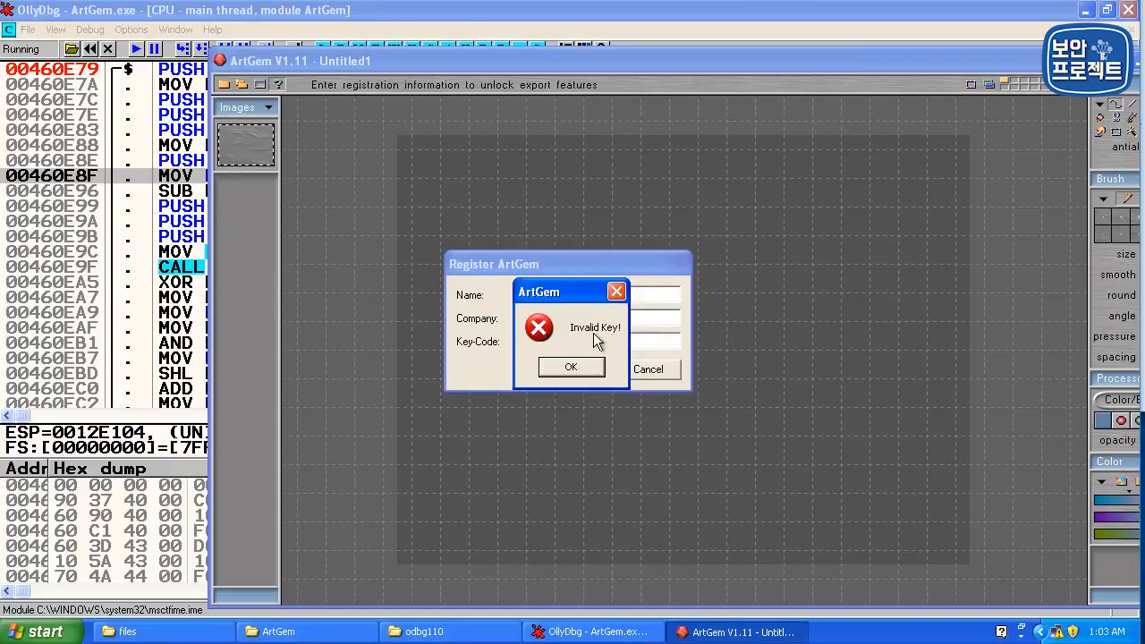
mouse_move(255, 222)
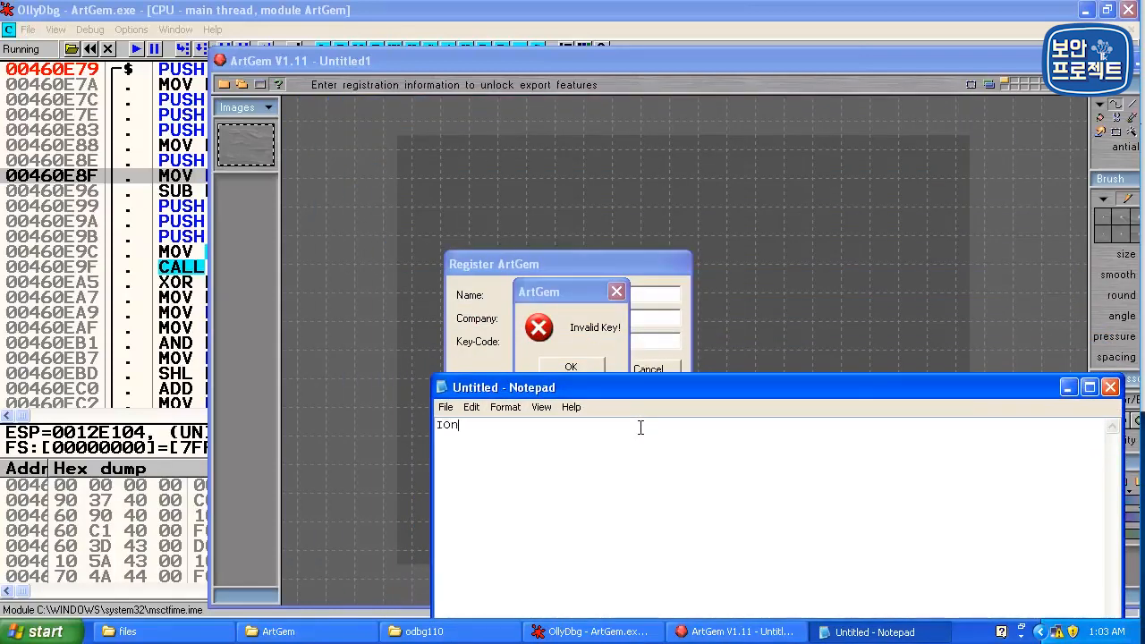
- Type 'Invalid' into Notepad as a note of the error message
type("Invalid")
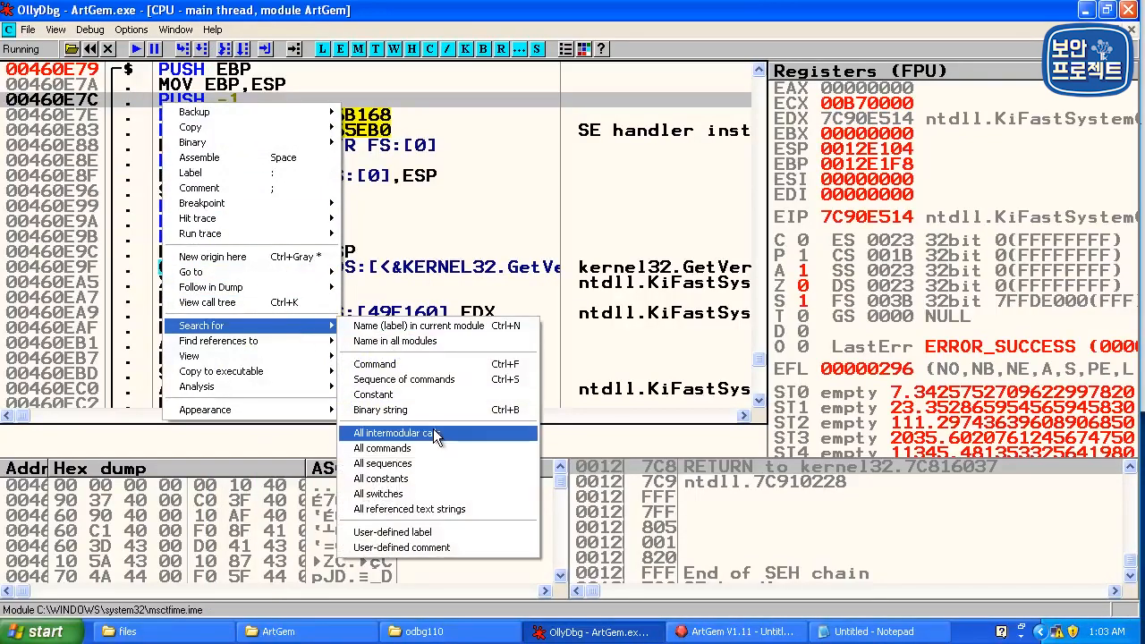
mouse_move(451, 514)
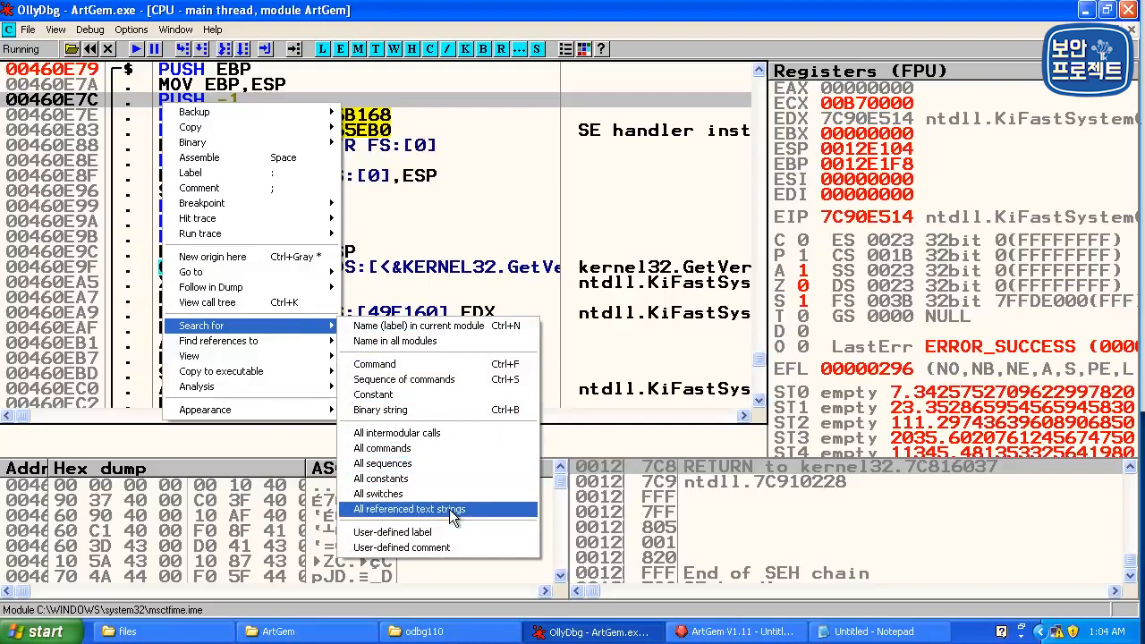
- Search all referenced text strings for 'Invalid Key!' with entire scope
left_click(409, 508)
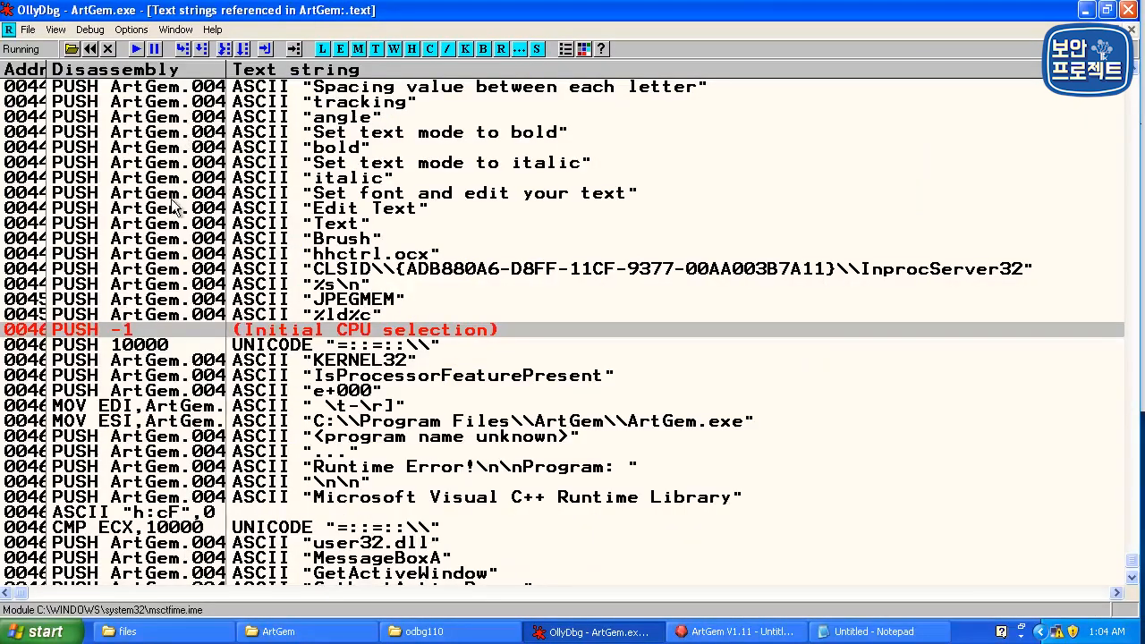
mouse_move(58, 69)
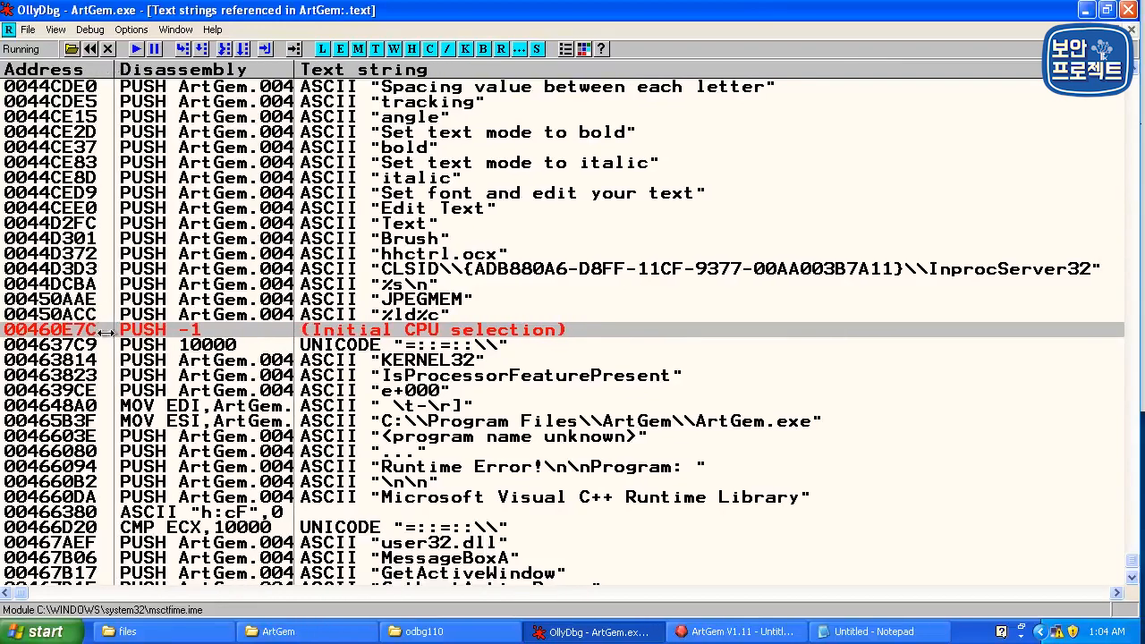
left_click(269, 237)
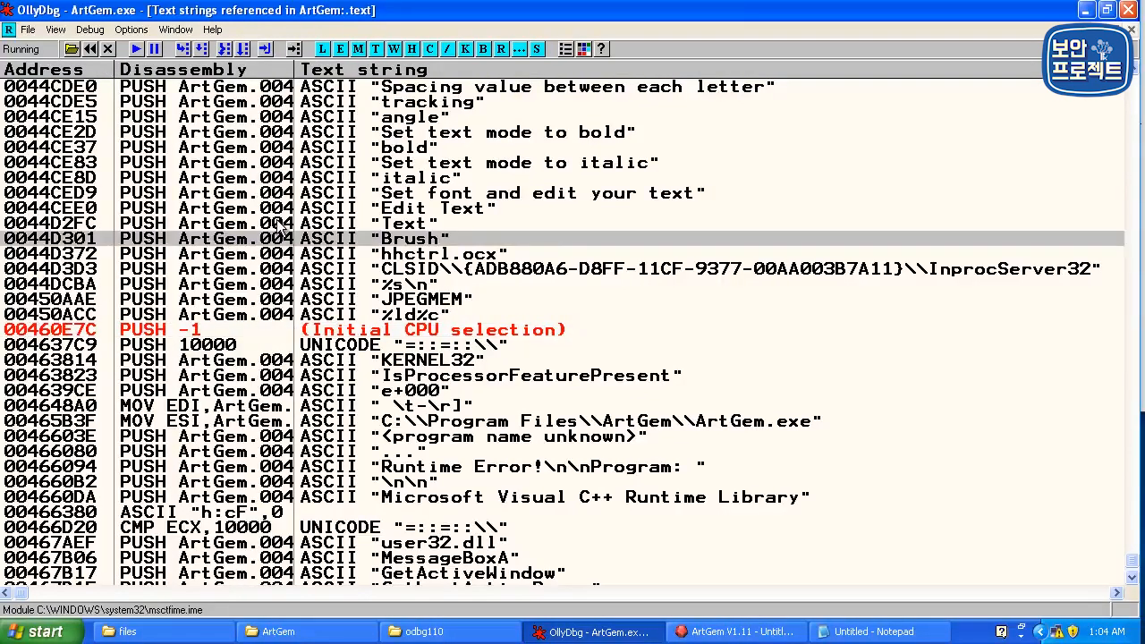
right_click(269, 238)
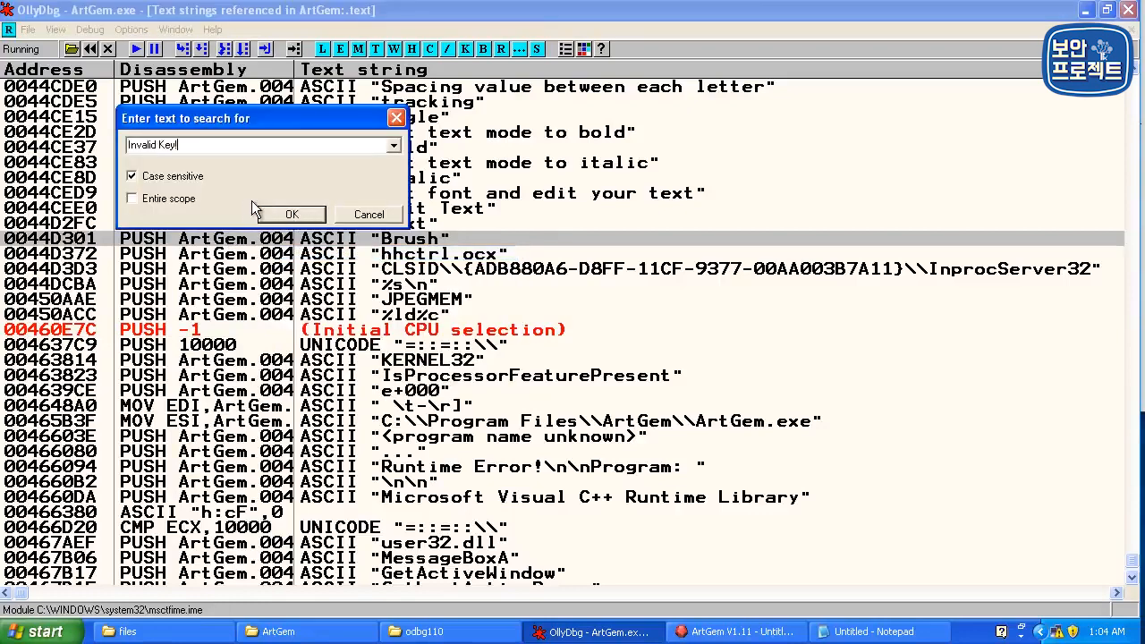
left_click(131, 198)
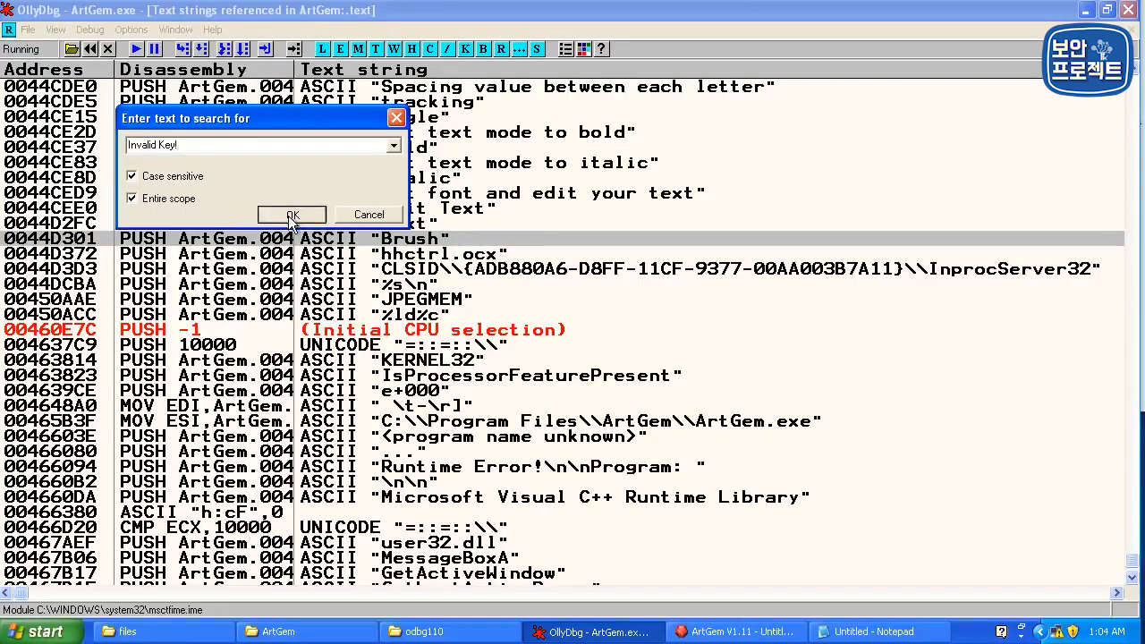
left_click(292, 215)
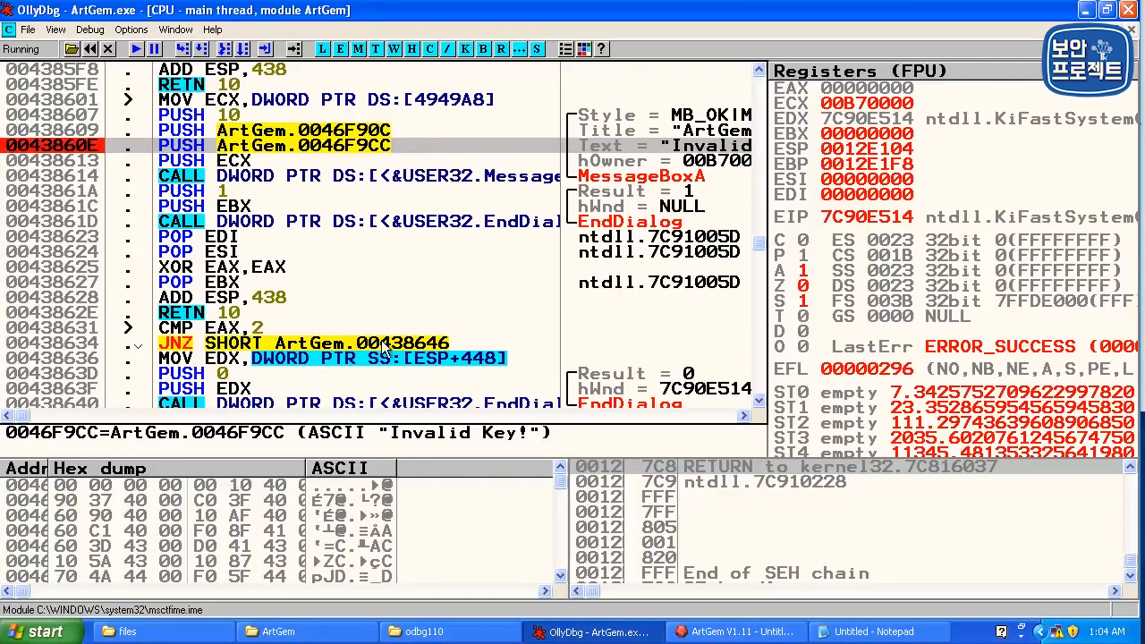
mouse_move(165, 174)
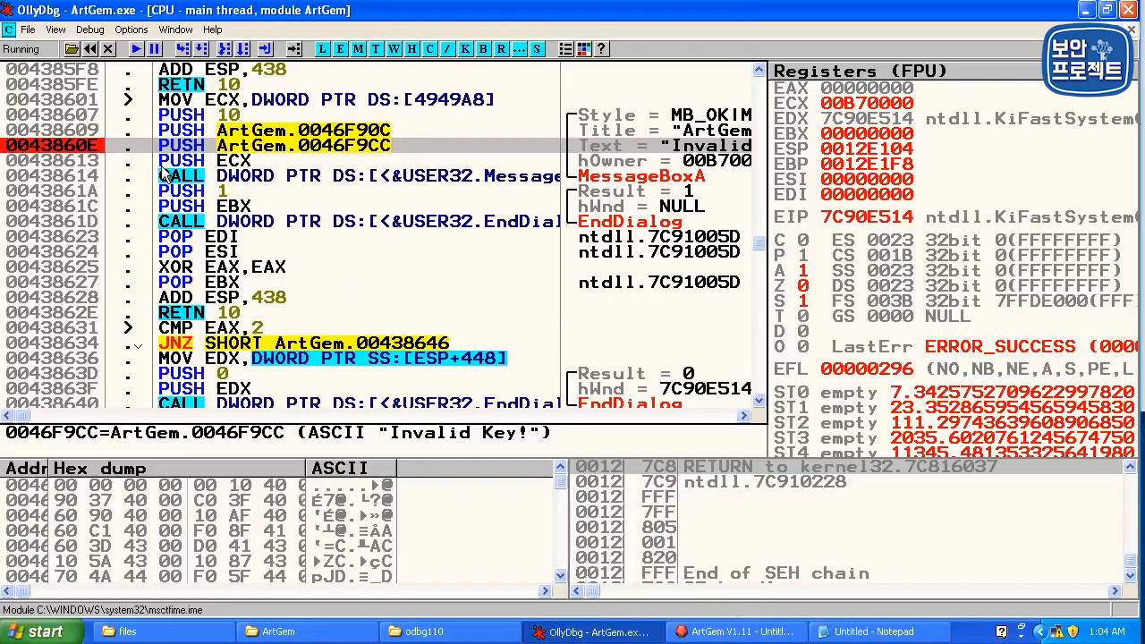
mouse_move(634, 617)
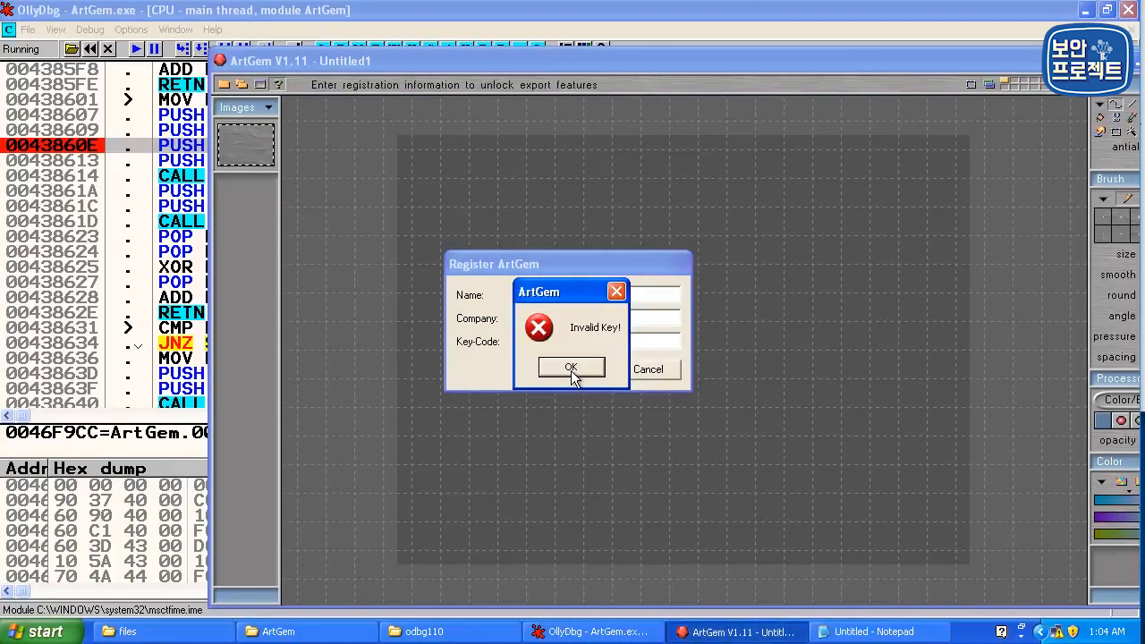
- Dismiss the error and resubmit registration to hit the breakpoint at 0043860E
left_click(570, 368)
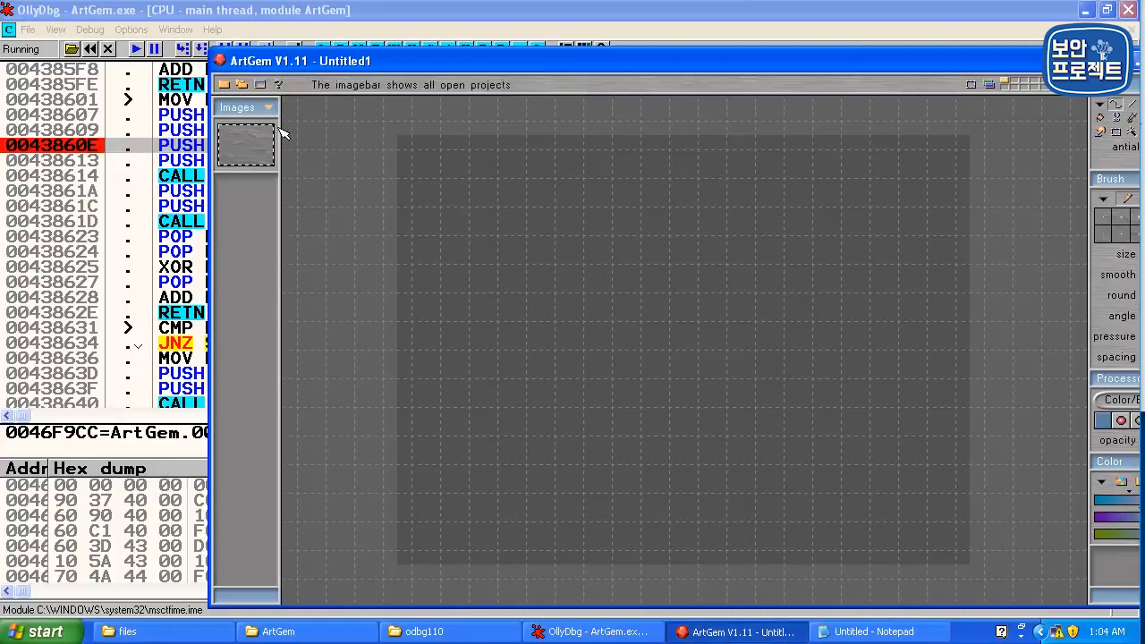
left_click(278, 84)
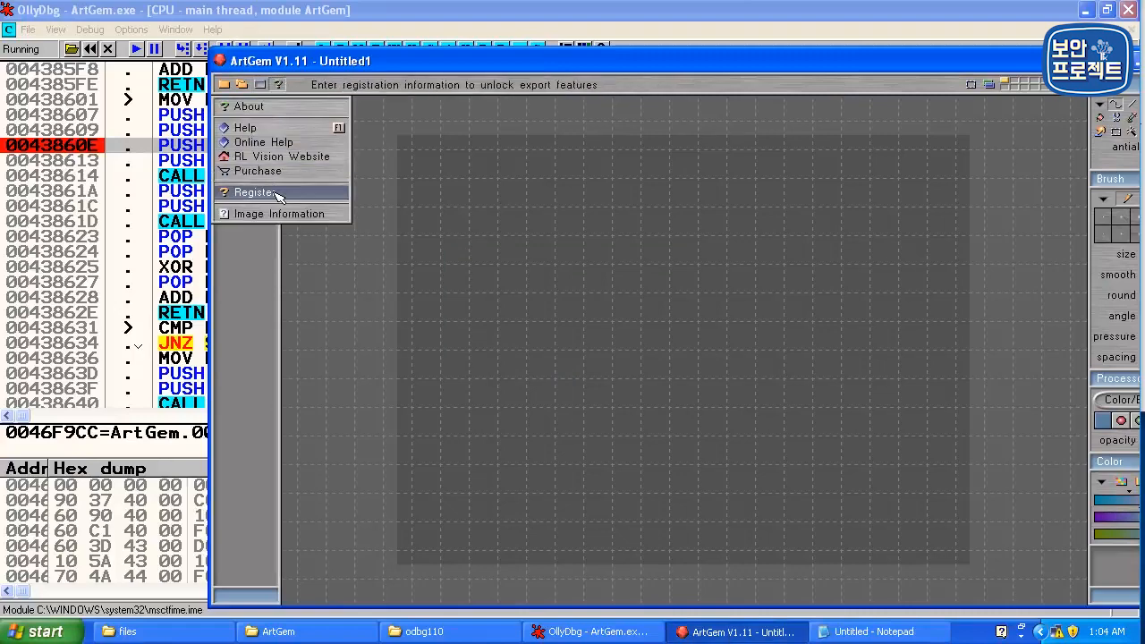
left_click(255, 192)
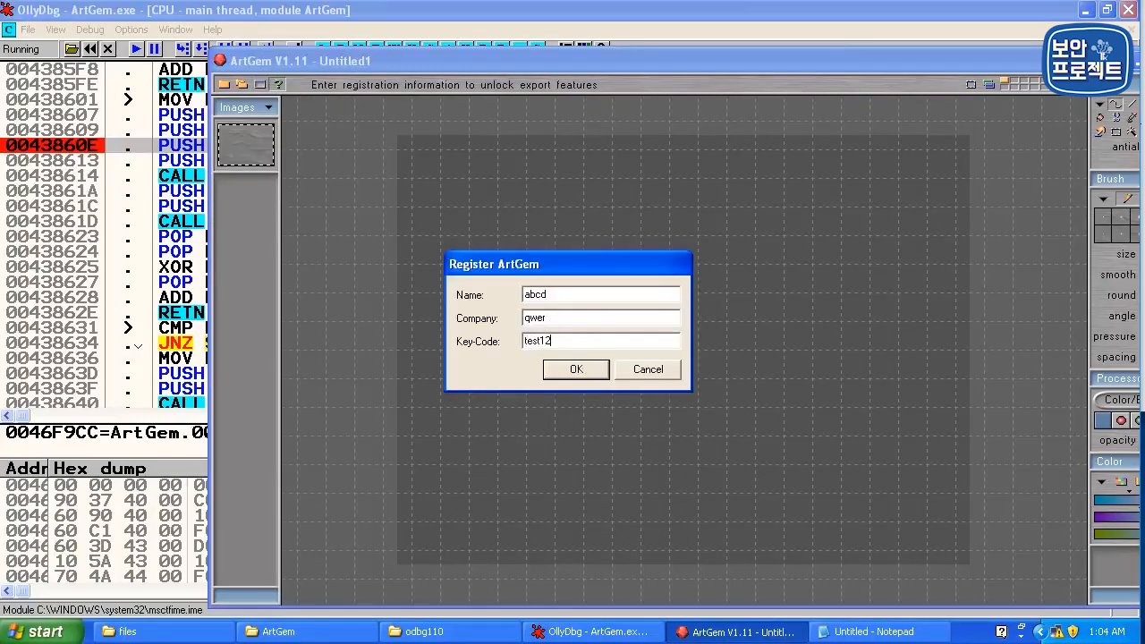
left_click(576, 368)
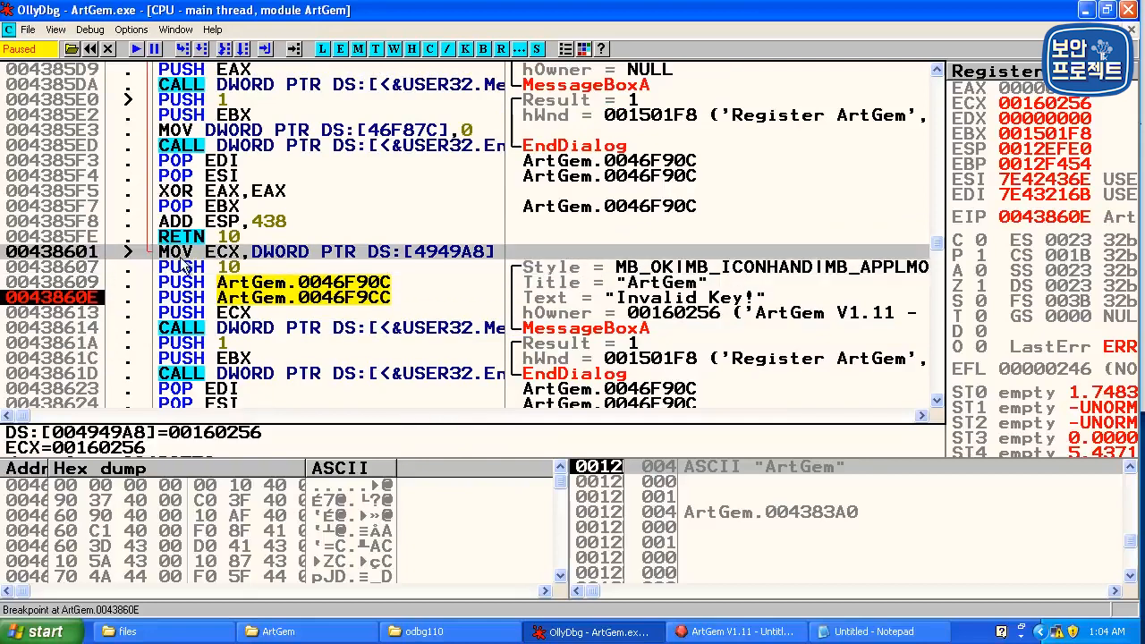
mouse_move(147, 260)
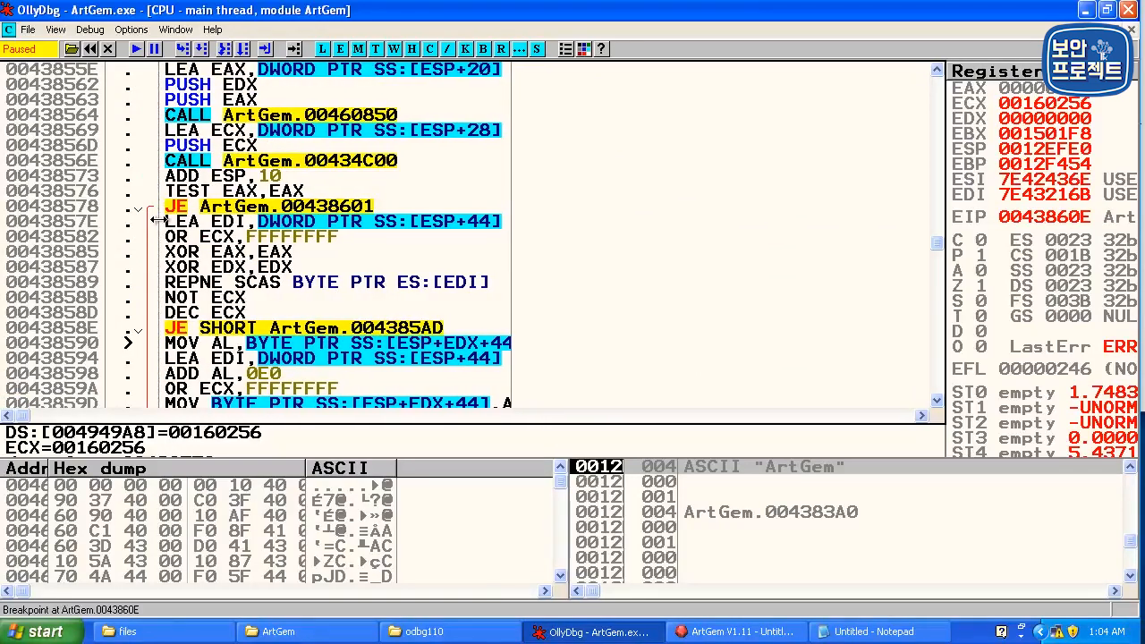
- Break on CALL 00434C00, TEST EAX,EAX and JE 00438601, then resume ArtGem
left_click(287, 206)
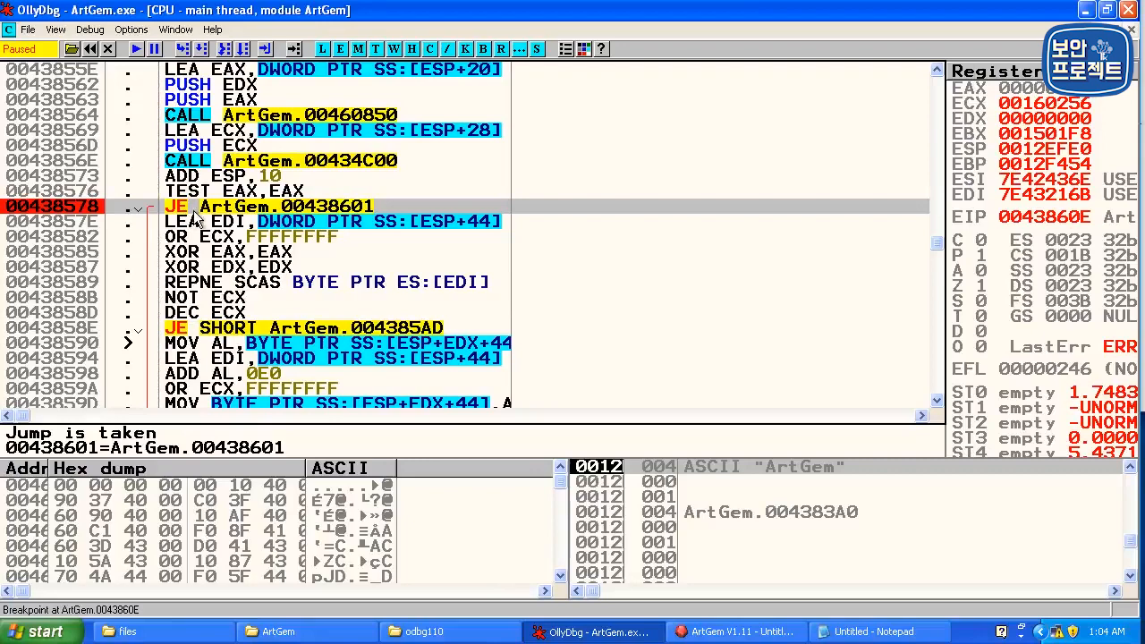
scroll("up", 3)
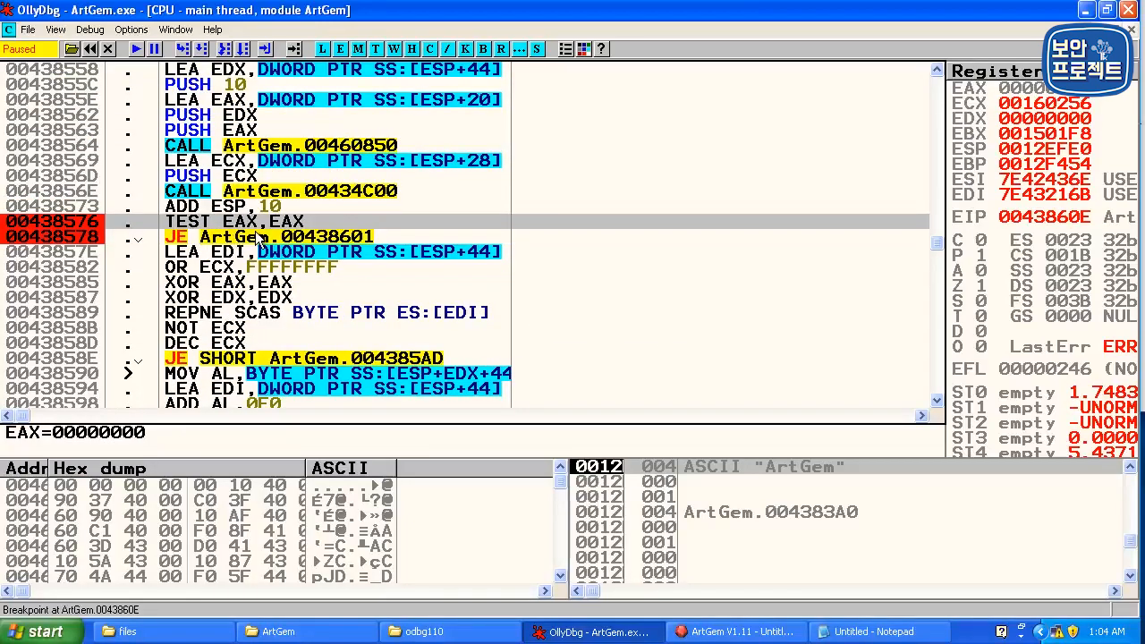
mouse_move(282, 237)
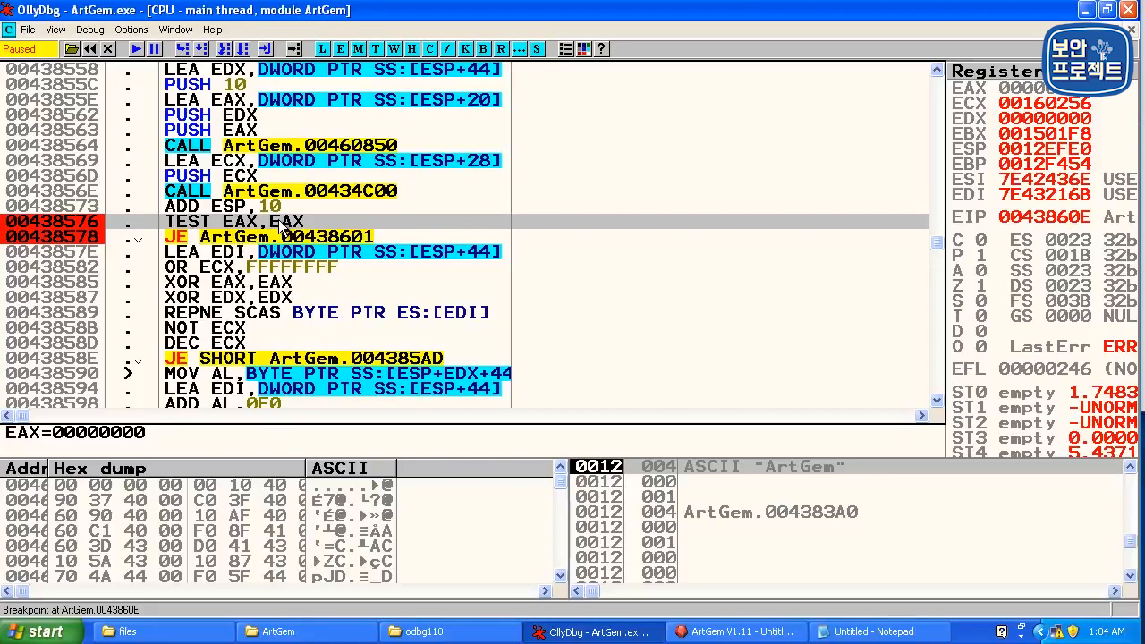
mouse_move(310, 198)
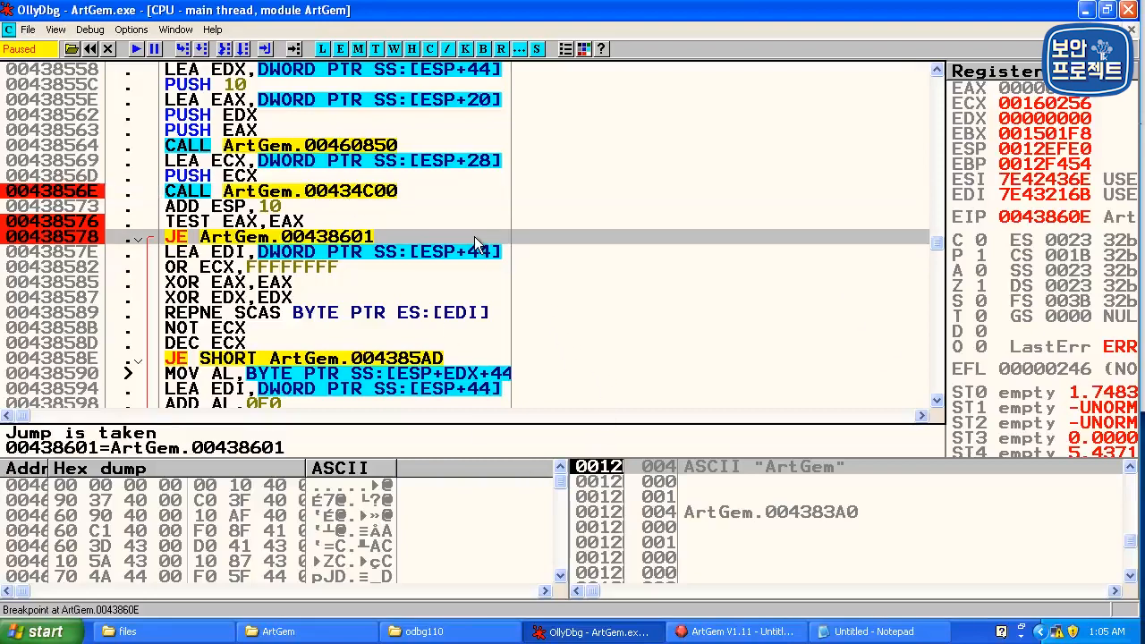
left_click(135, 49)
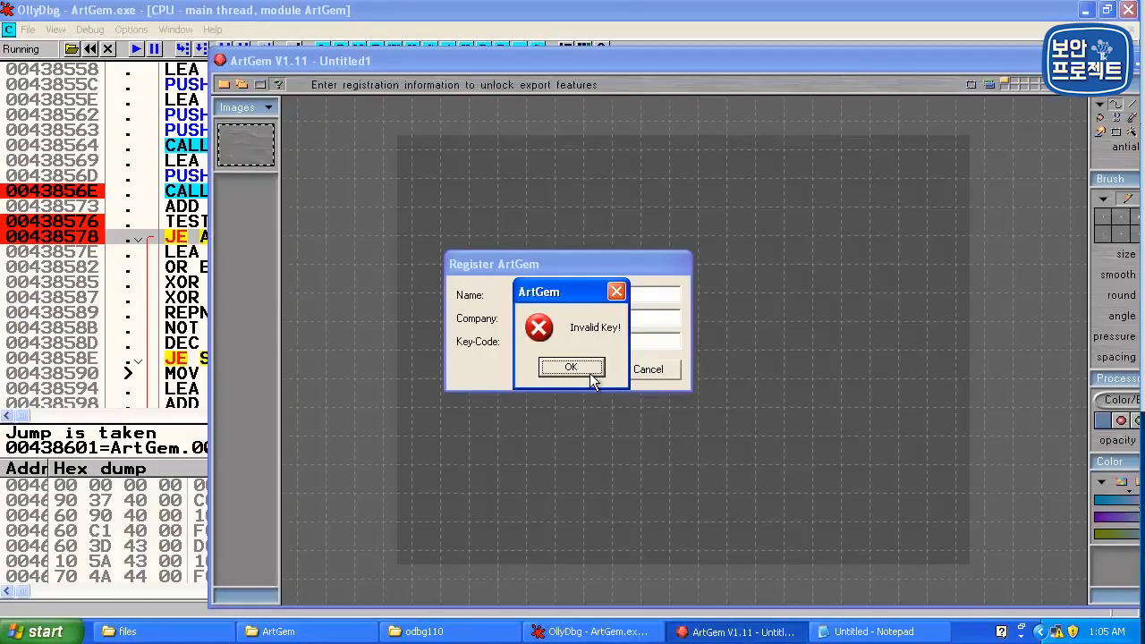
- Dismiss Invalid Key!, browse the 00434C00 key-check routine, and bring ArtGem forward
left_click(571, 368)
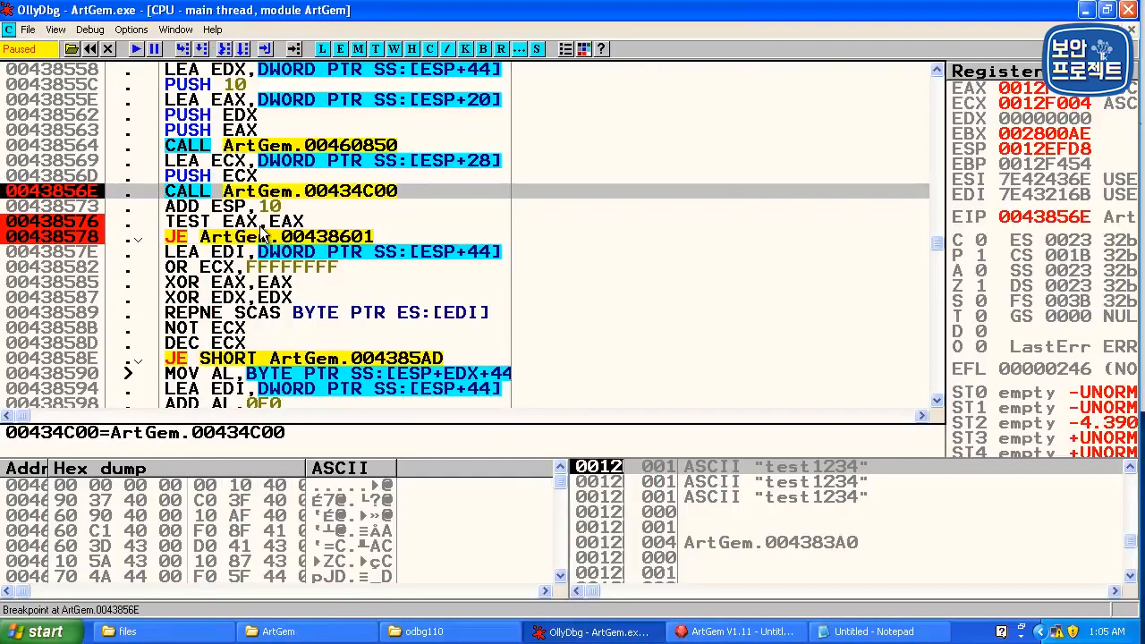
mouse_move(950, 96)
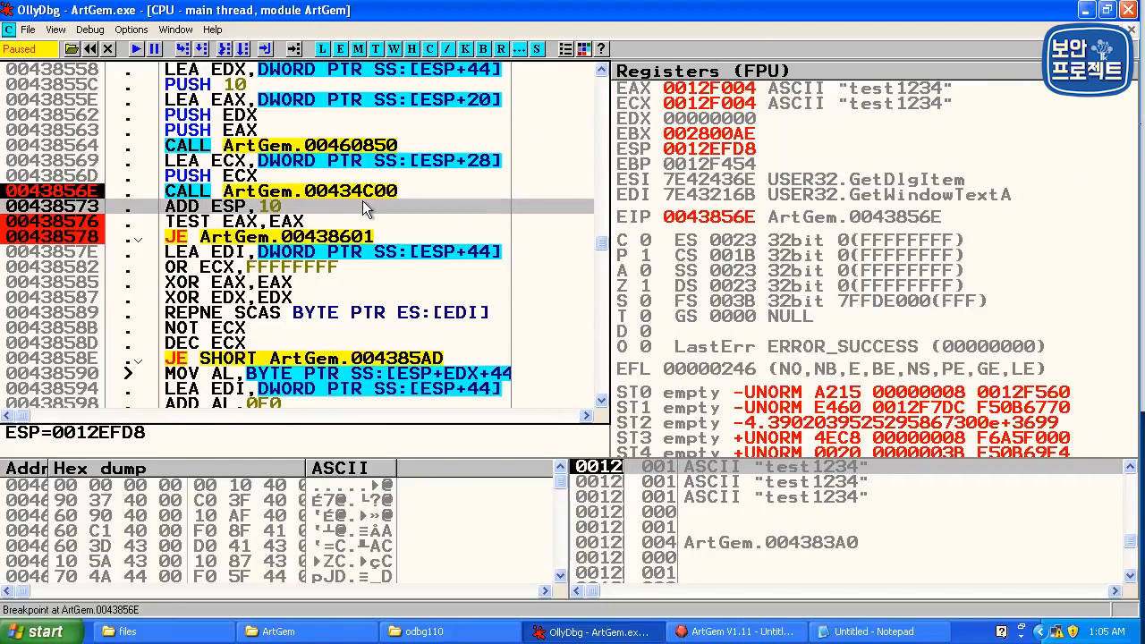
left_click(313, 191)
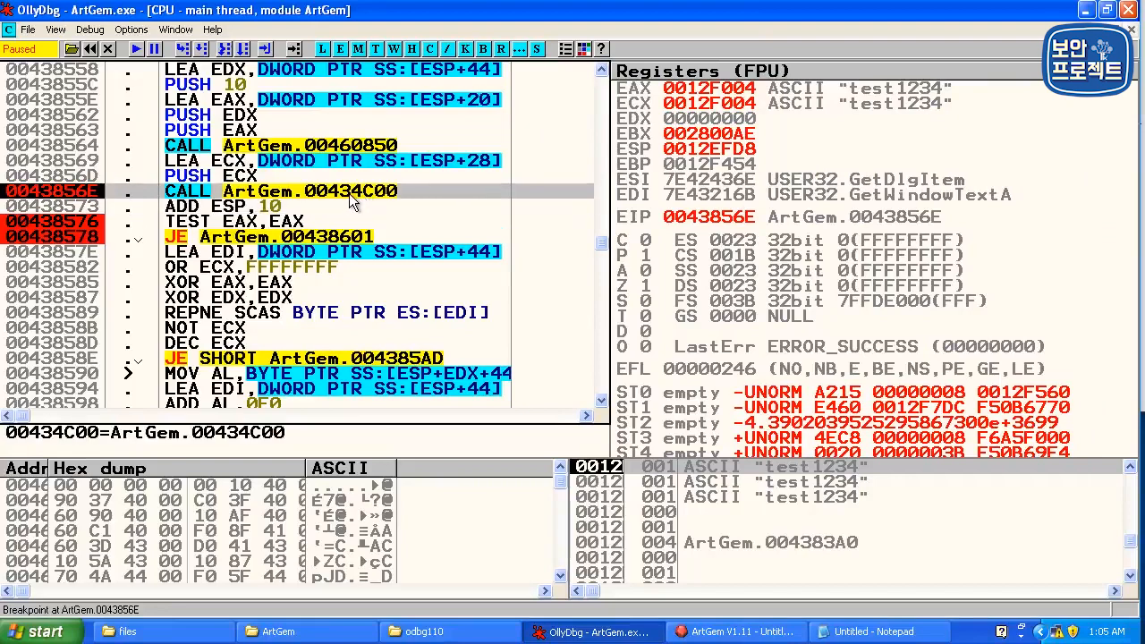
mouse_move(324, 212)
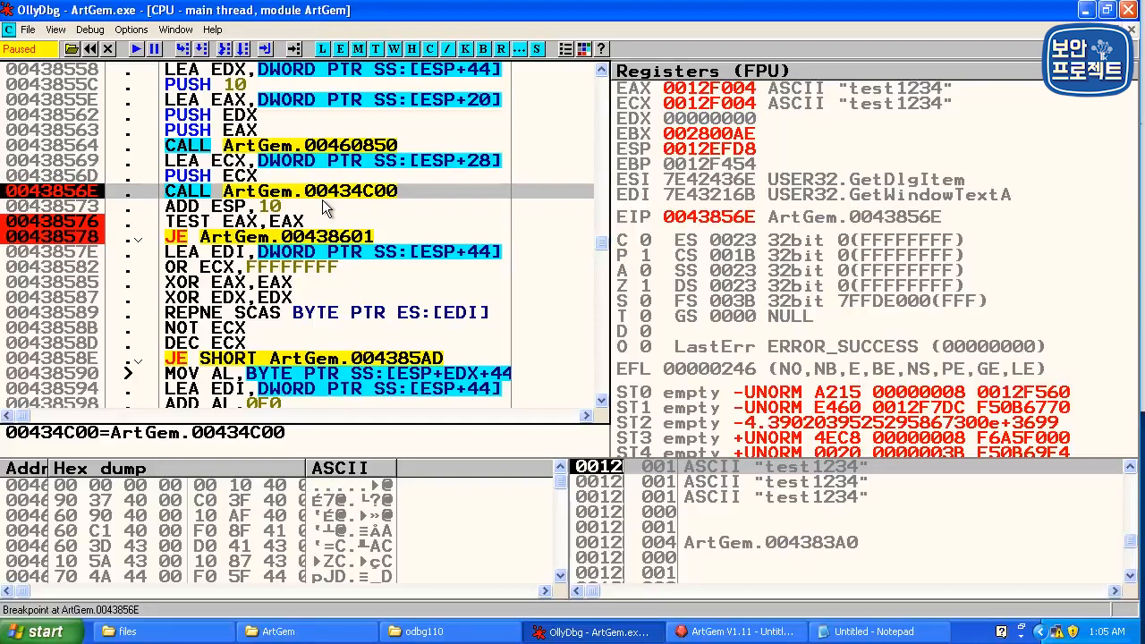
mouse_move(693, 114)
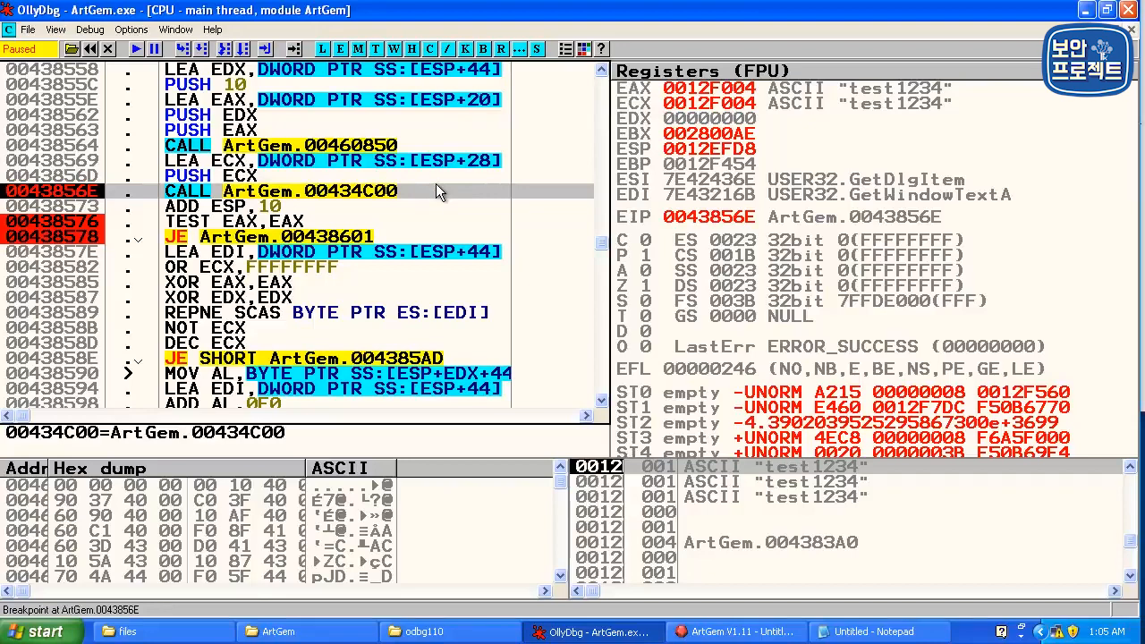
mouse_move(622, 188)
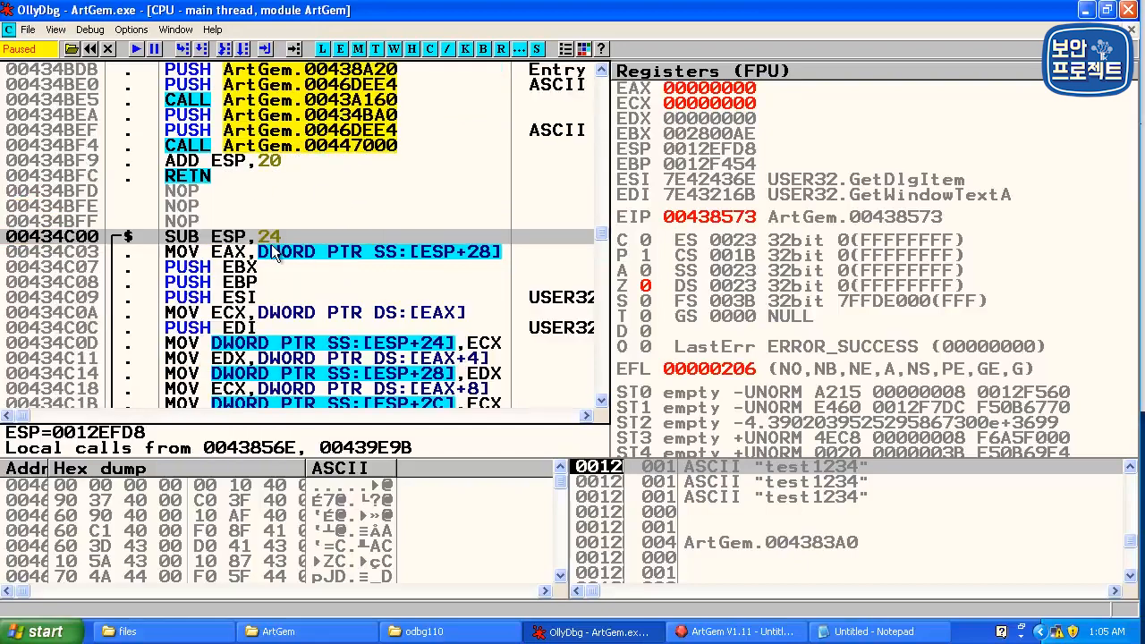
scroll("down", 3)
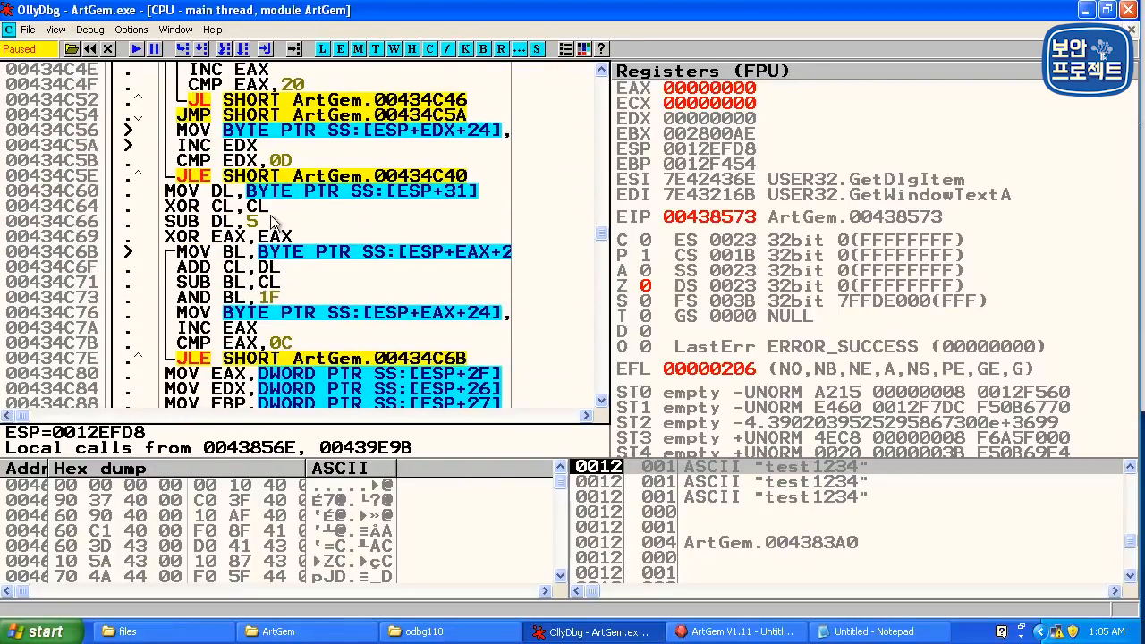
scroll("up", 3)
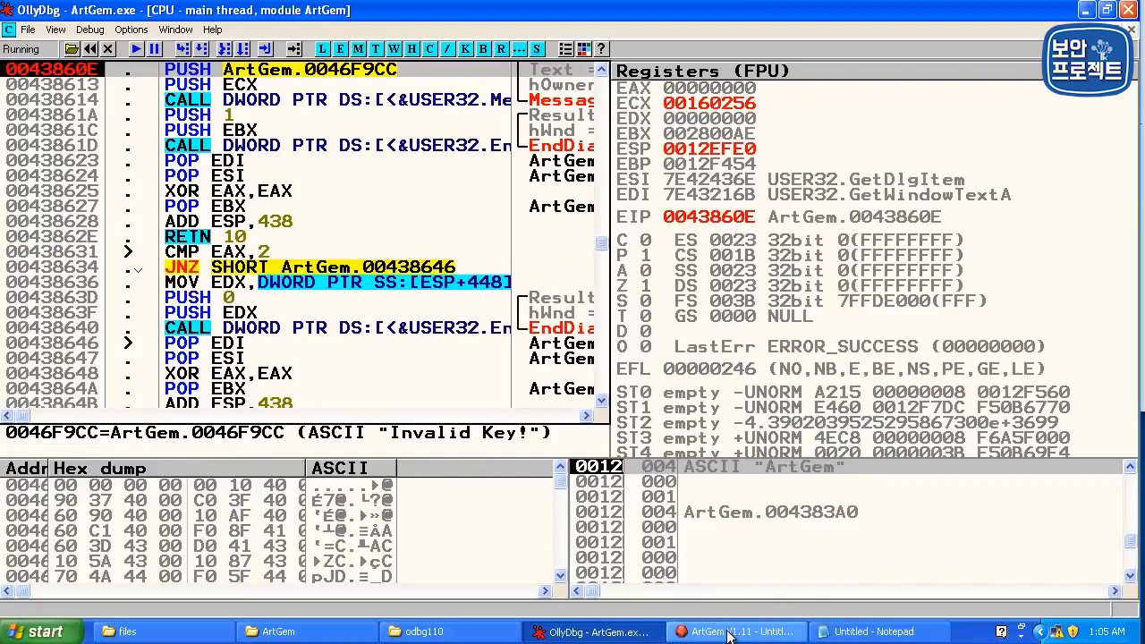
left_click(735, 632)
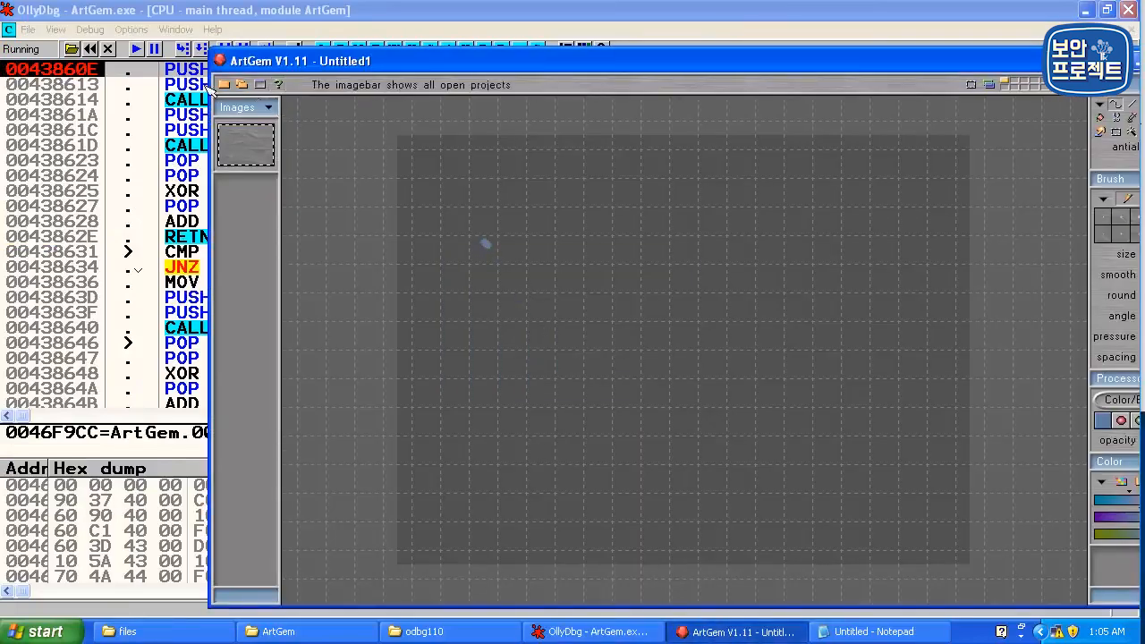
mouse_move(255, 79)
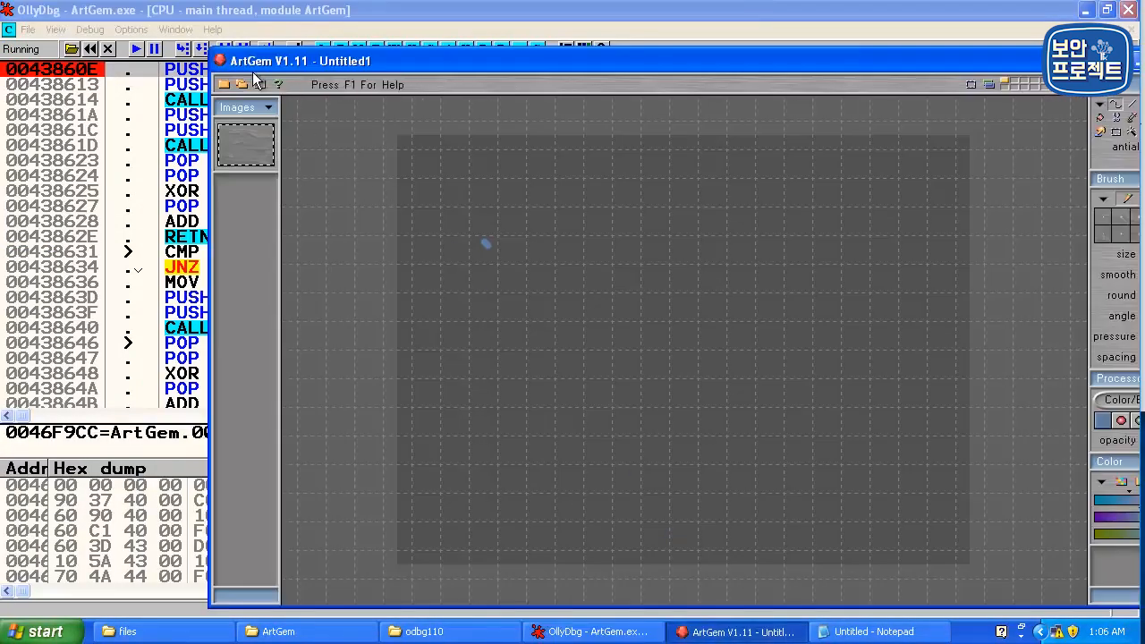
left_click(278, 84)
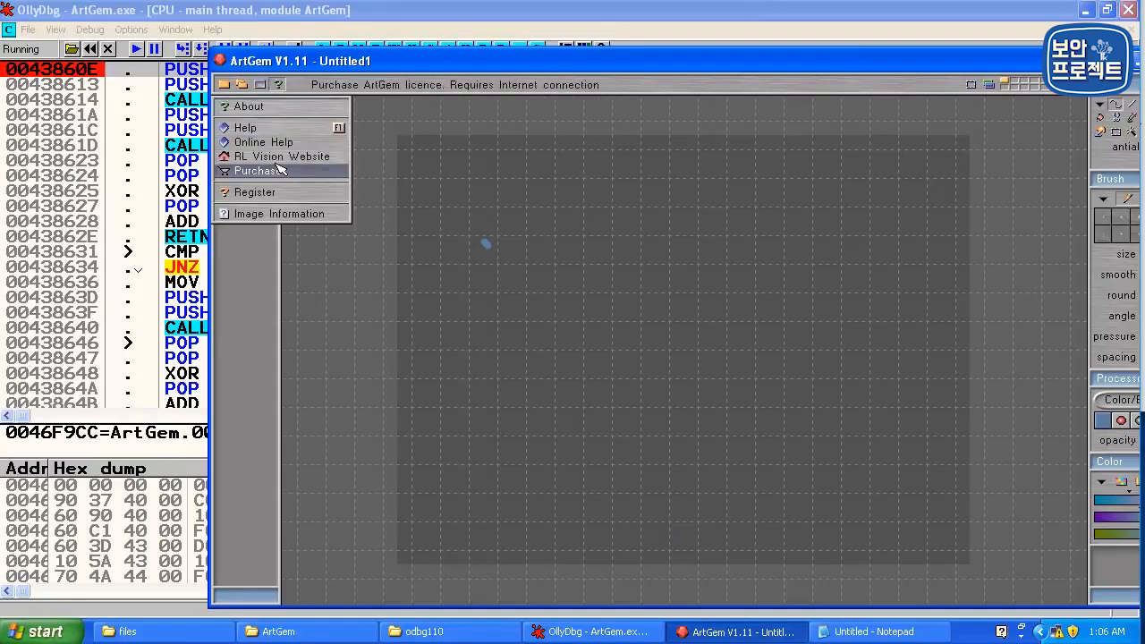
left_click(254, 191)
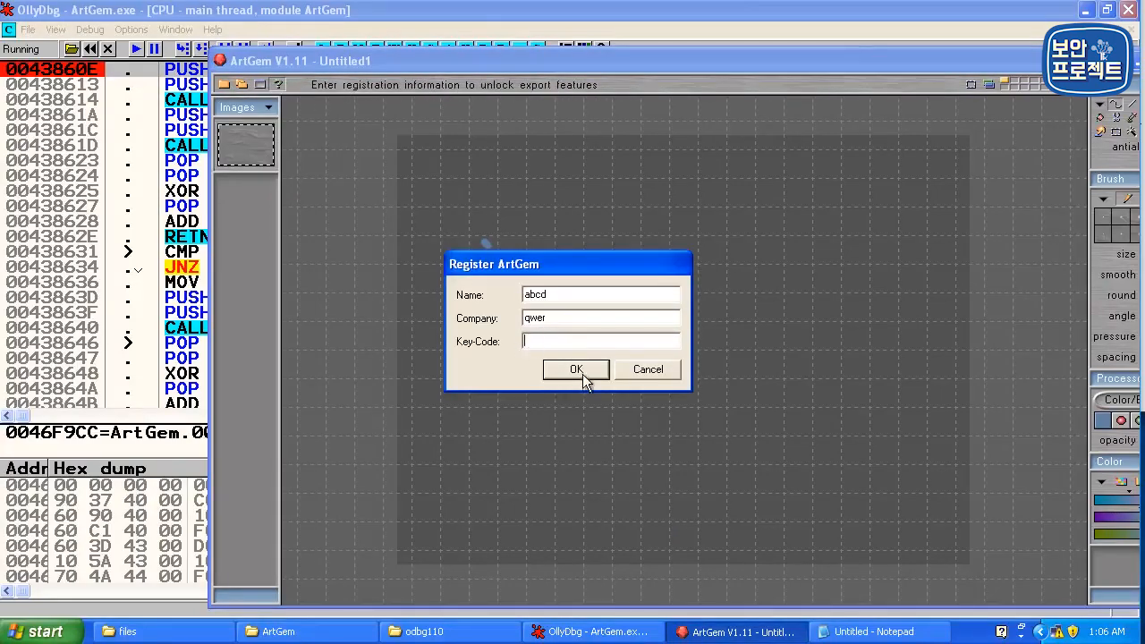
left_click(576, 370)
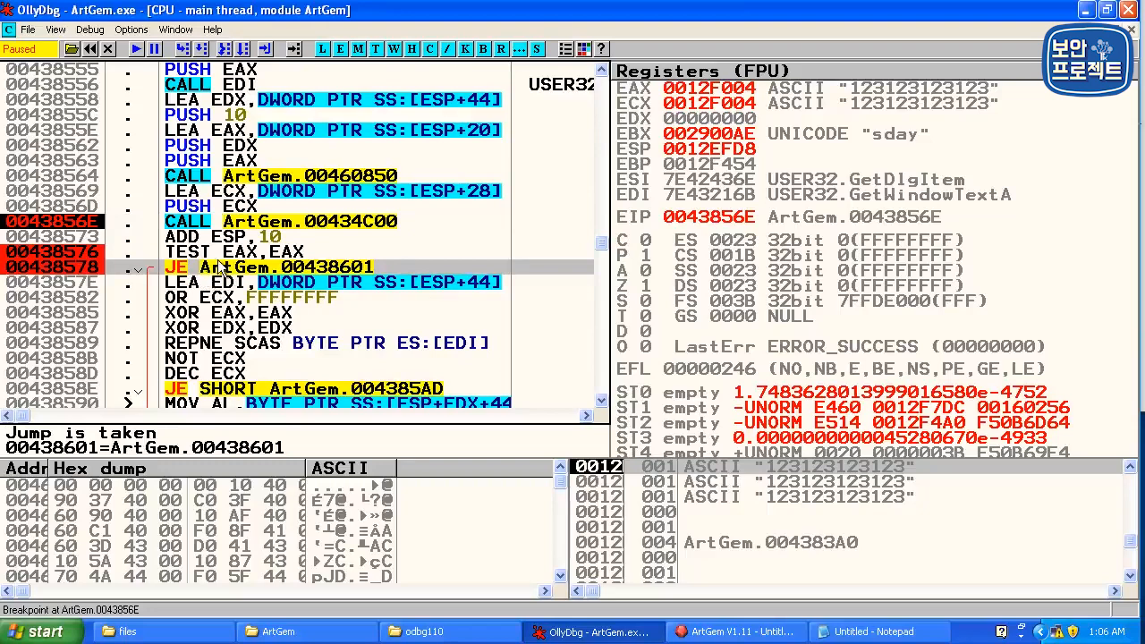
- Label the 0043856E call to 00434C00 with the comment 'check register key'
left_click(304, 221)
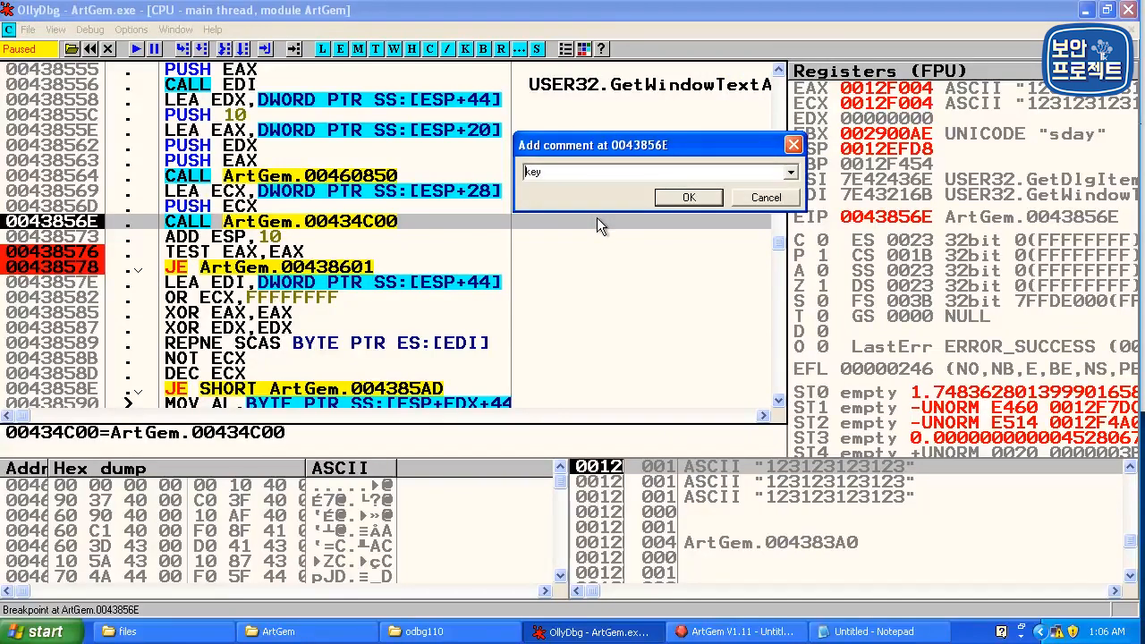
left_click(688, 197)
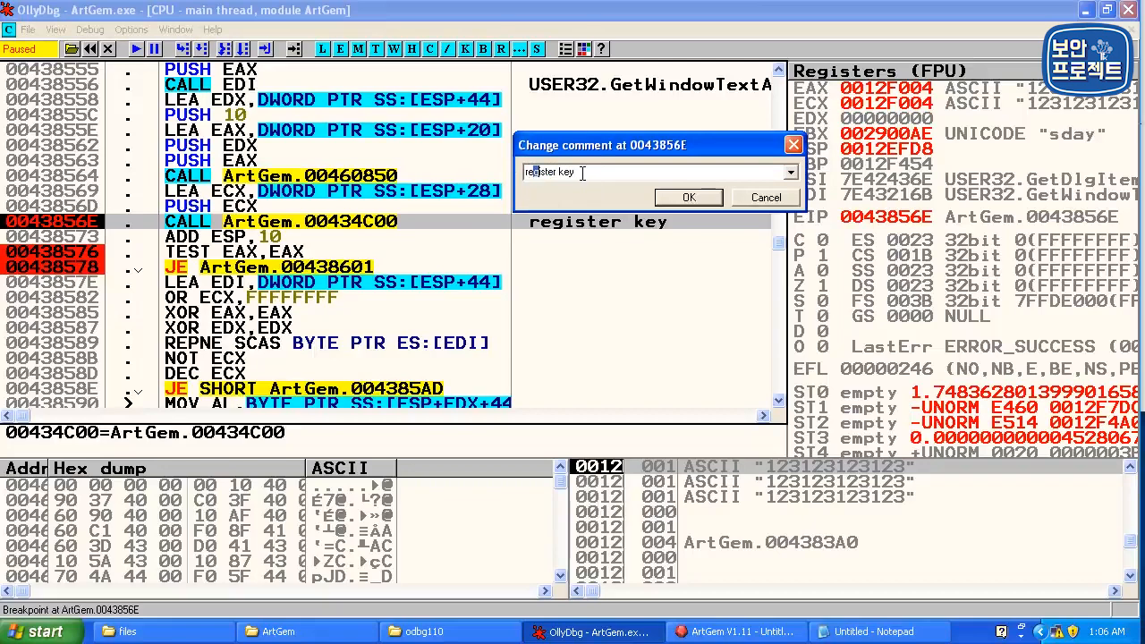
left_click(688, 196)
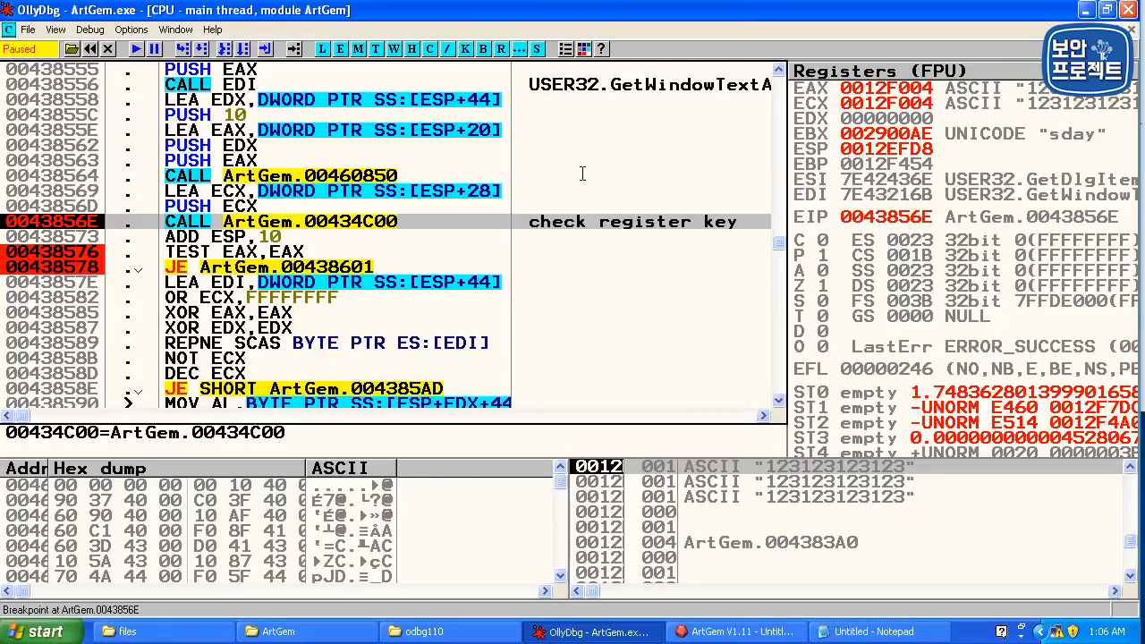
mouse_move(584, 179)
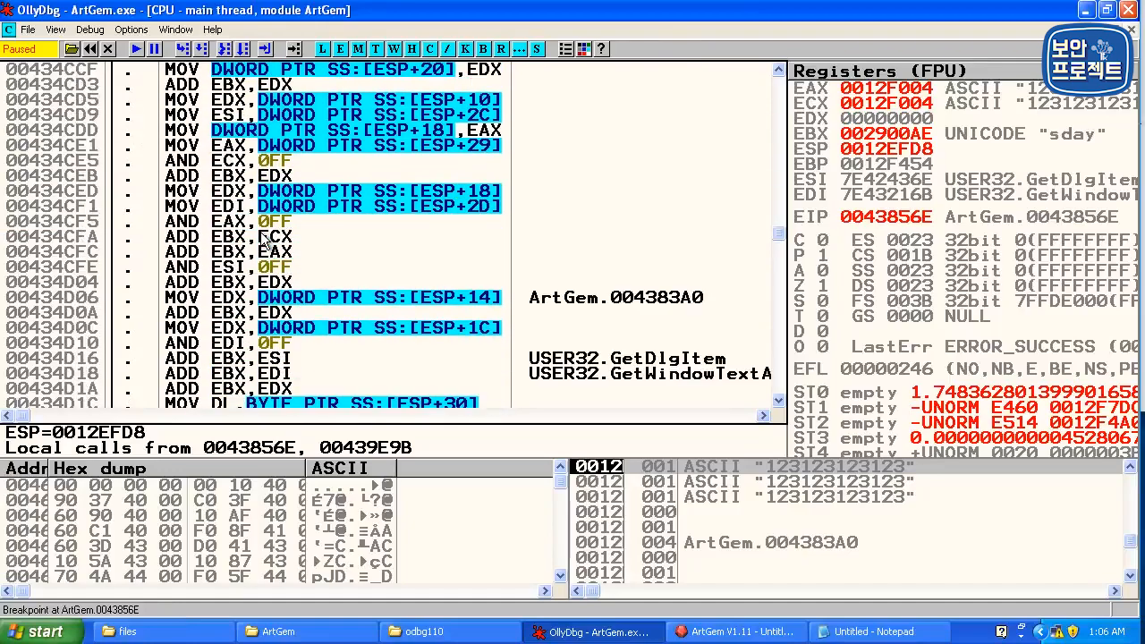
- Step through the key-check routine with F8 until reaching XOR EAX,EAX at 00434D92
scroll("down", 3)
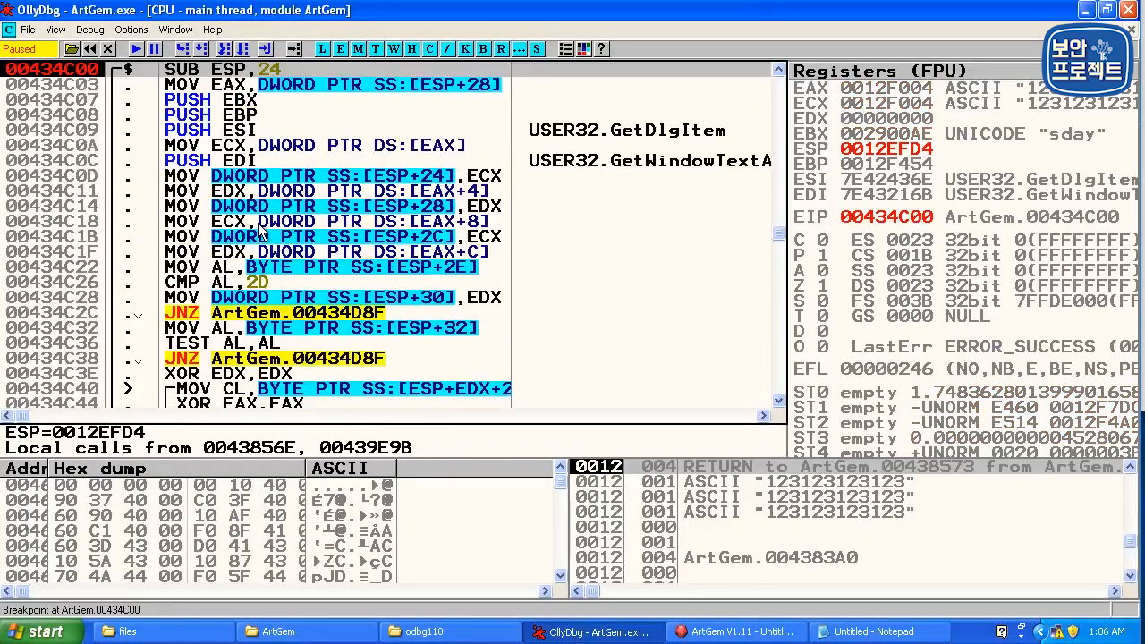
key("F8")
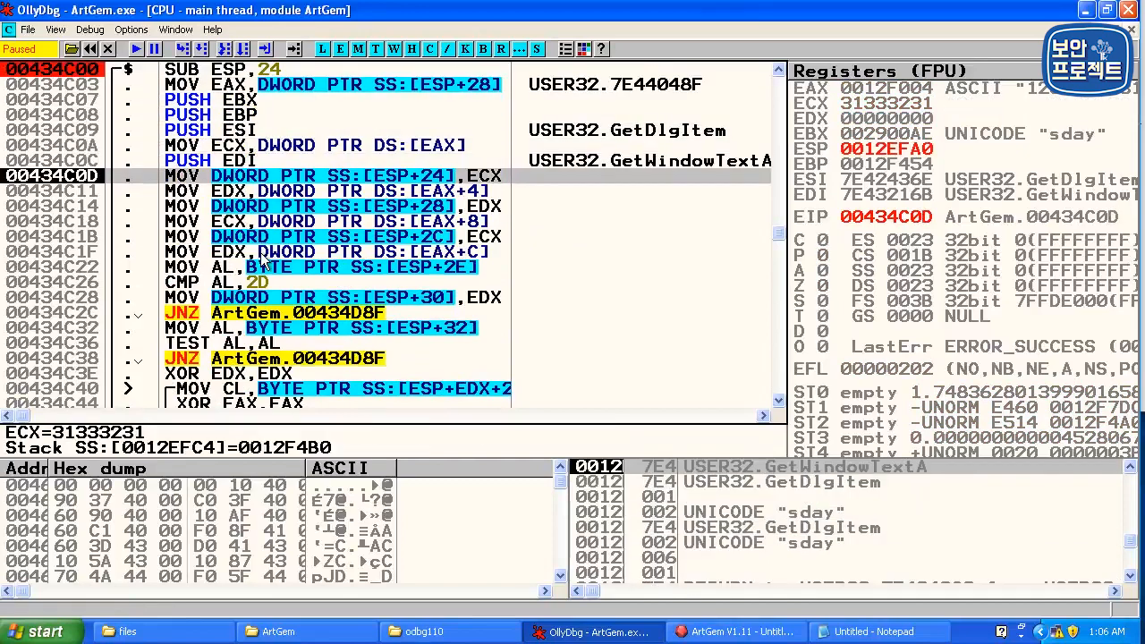
key("F8")
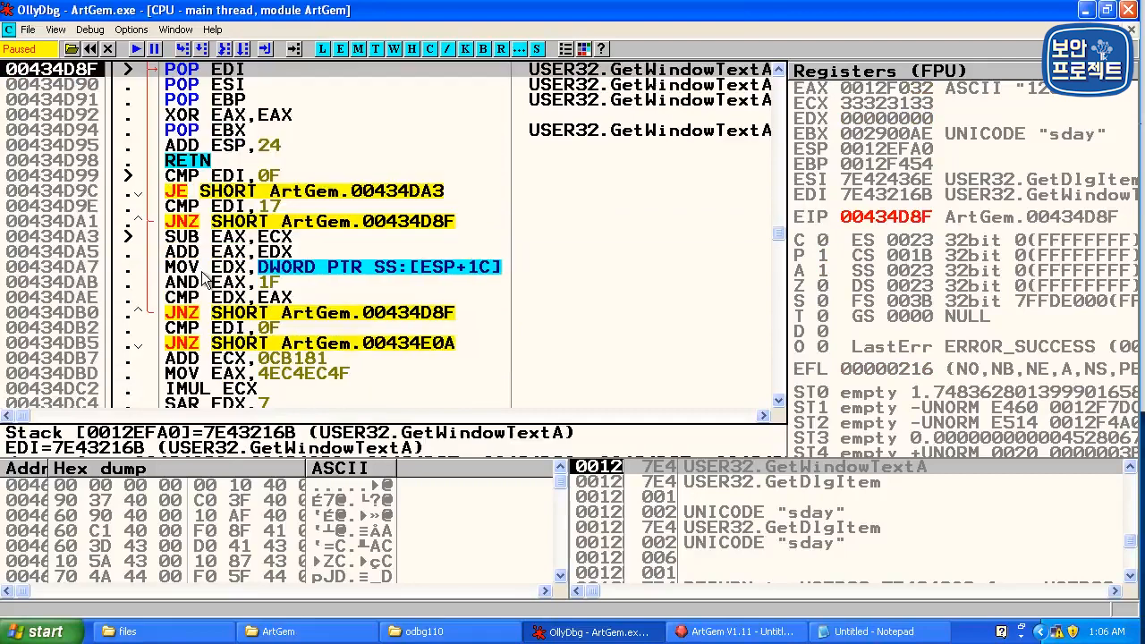
scroll("up", 3)
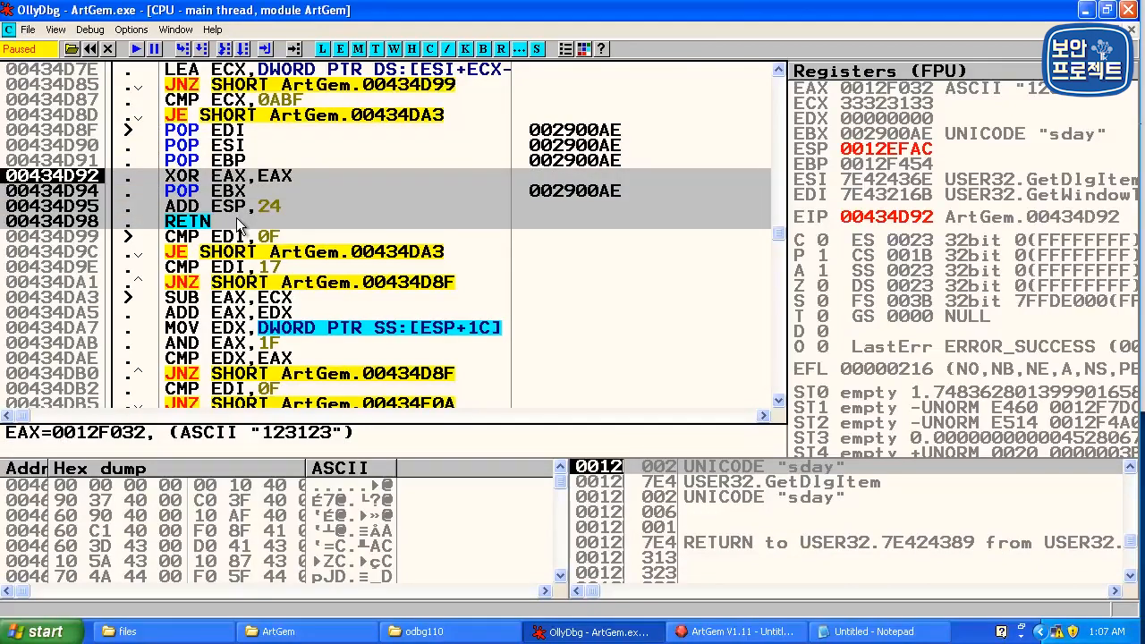
mouse_move(260, 183)
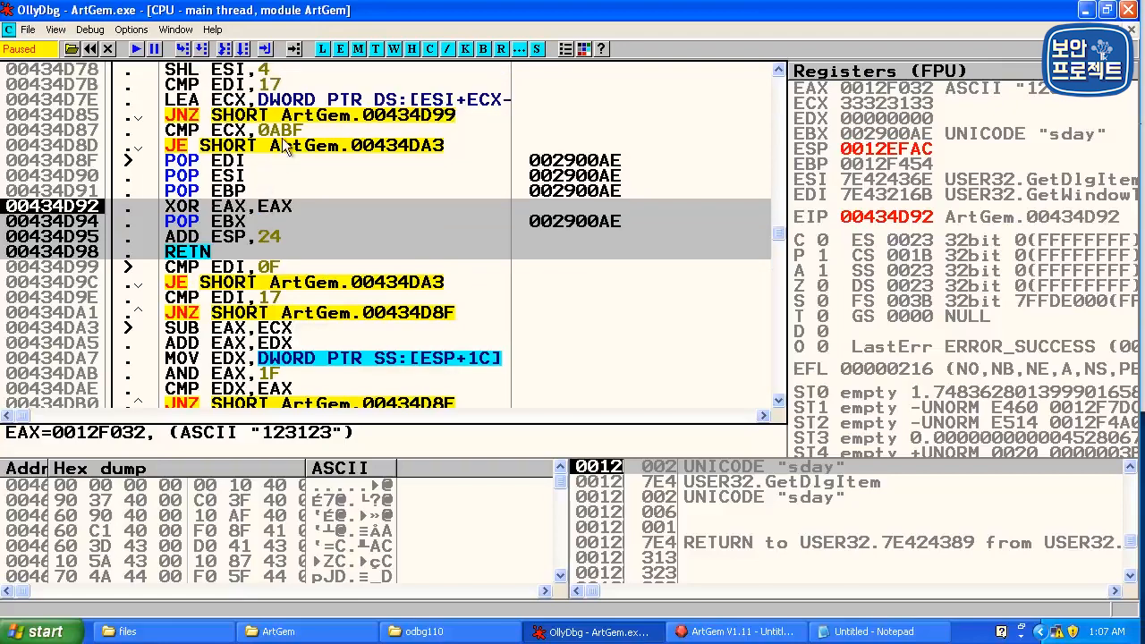
scroll("up", 3)
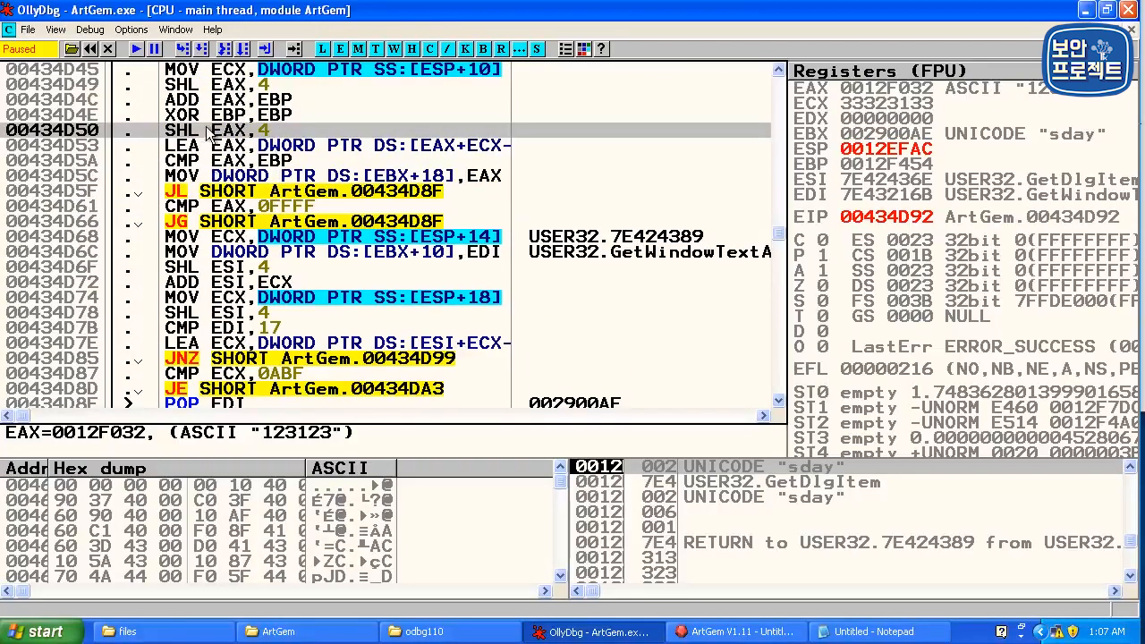
scroll("up", 3)
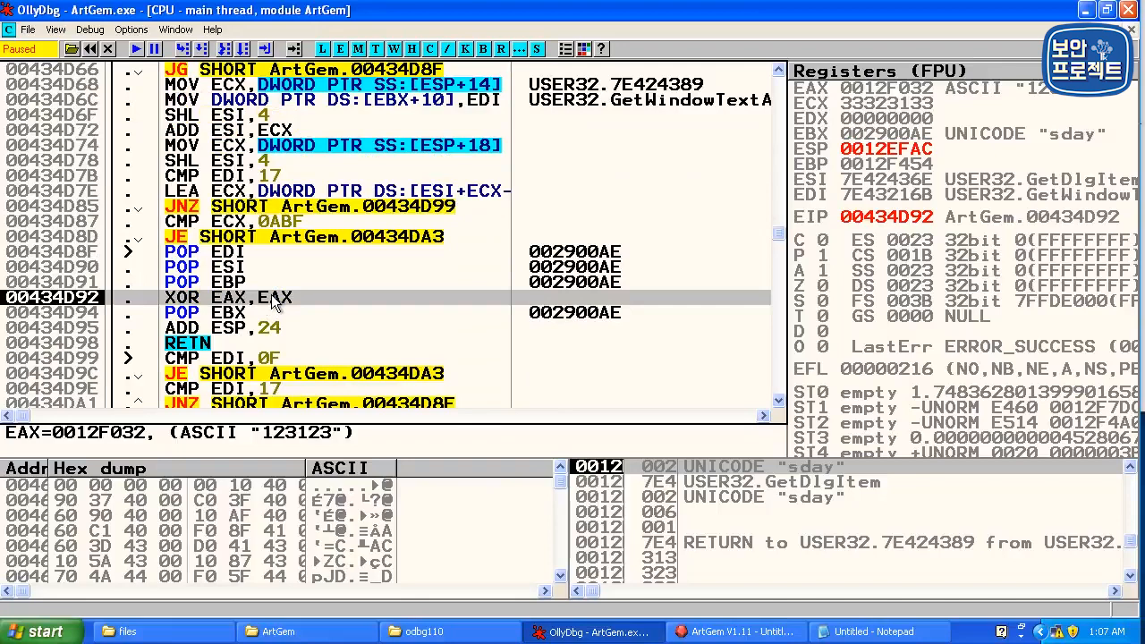
mouse_move(915, 99)
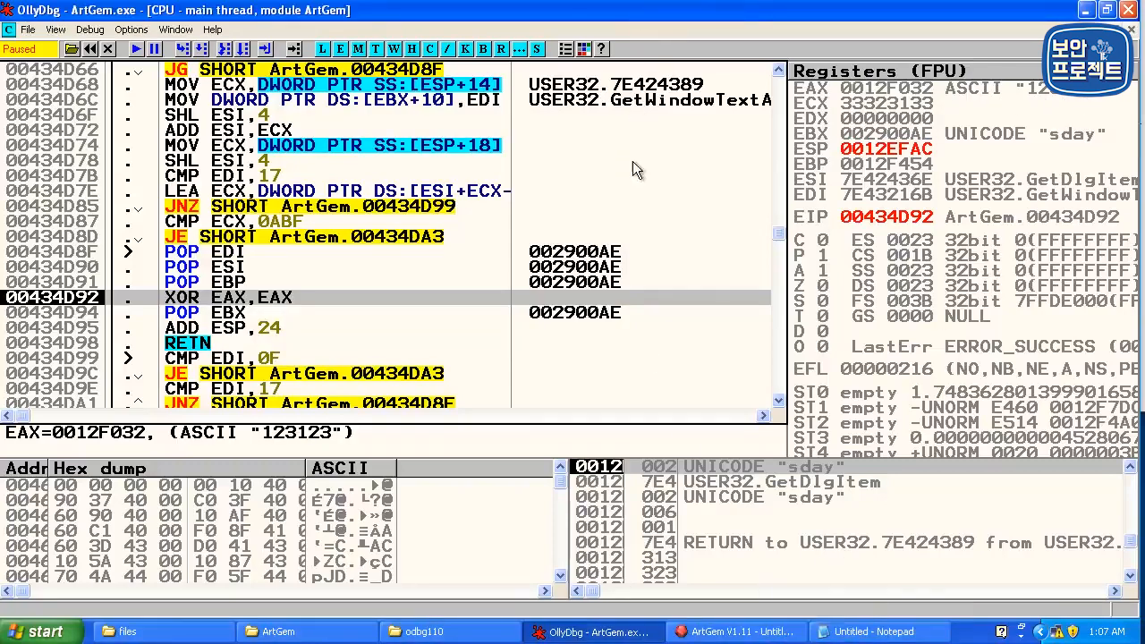
mouse_move(1060, 98)
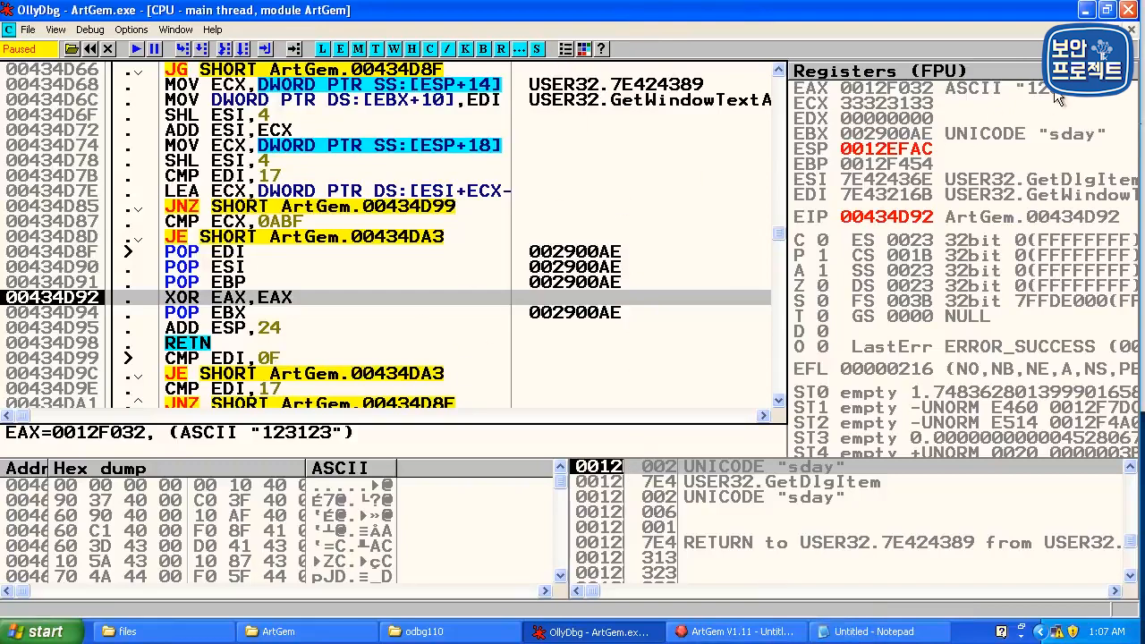
- Cancel the byte editor and bring up the assemble prompt for XOR EAX,EAX at 00434D92
double_click(254, 297)
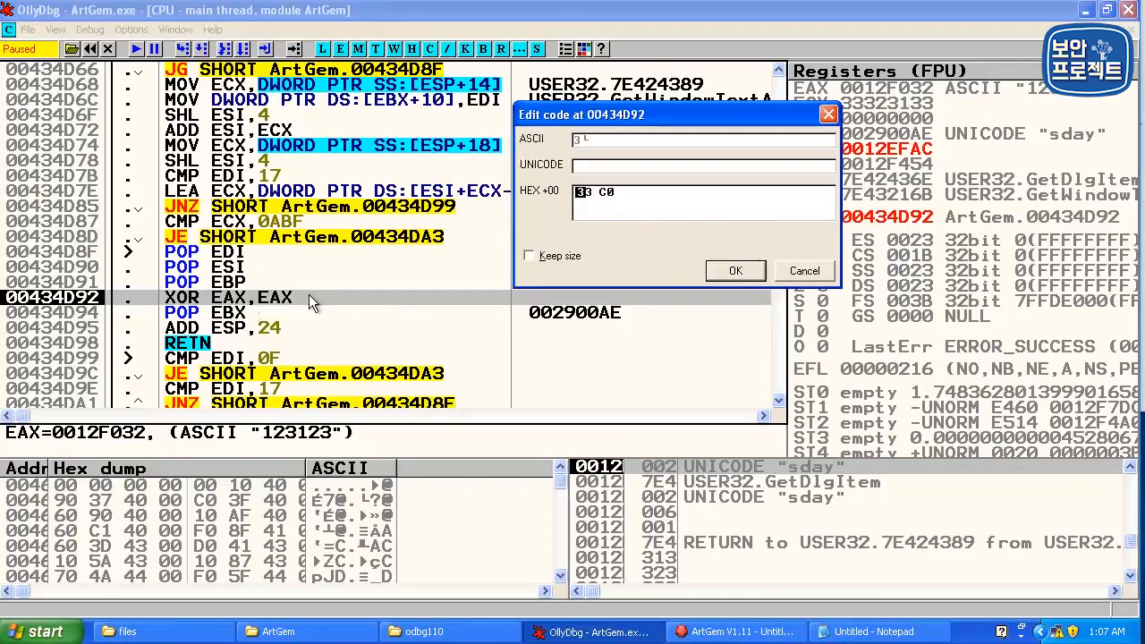
left_click(803, 271)
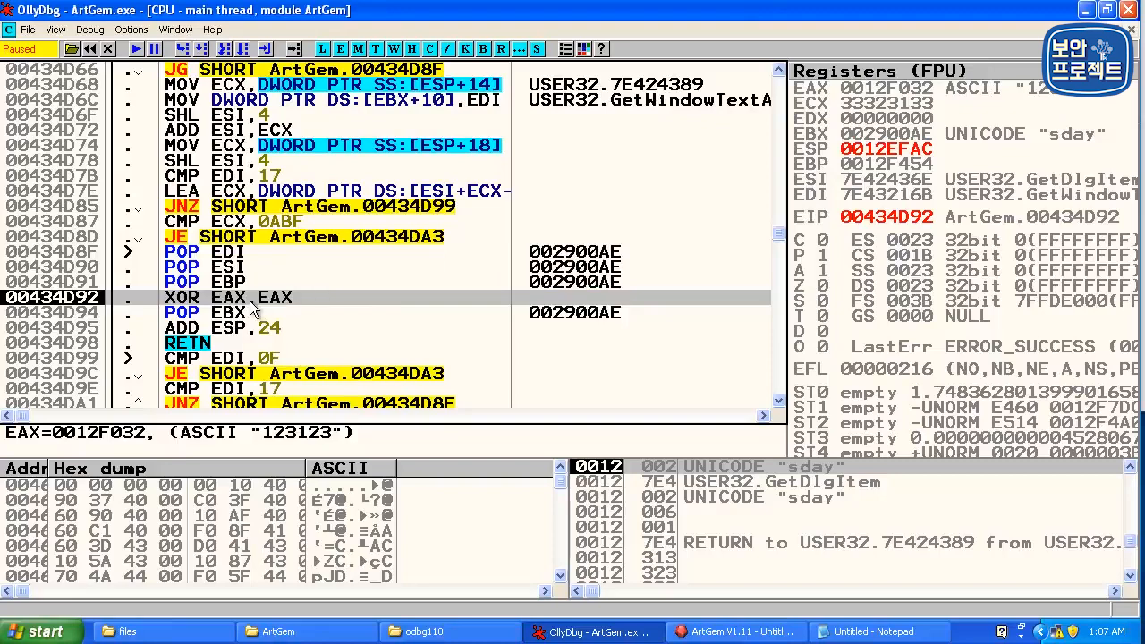
double_click(228, 297)
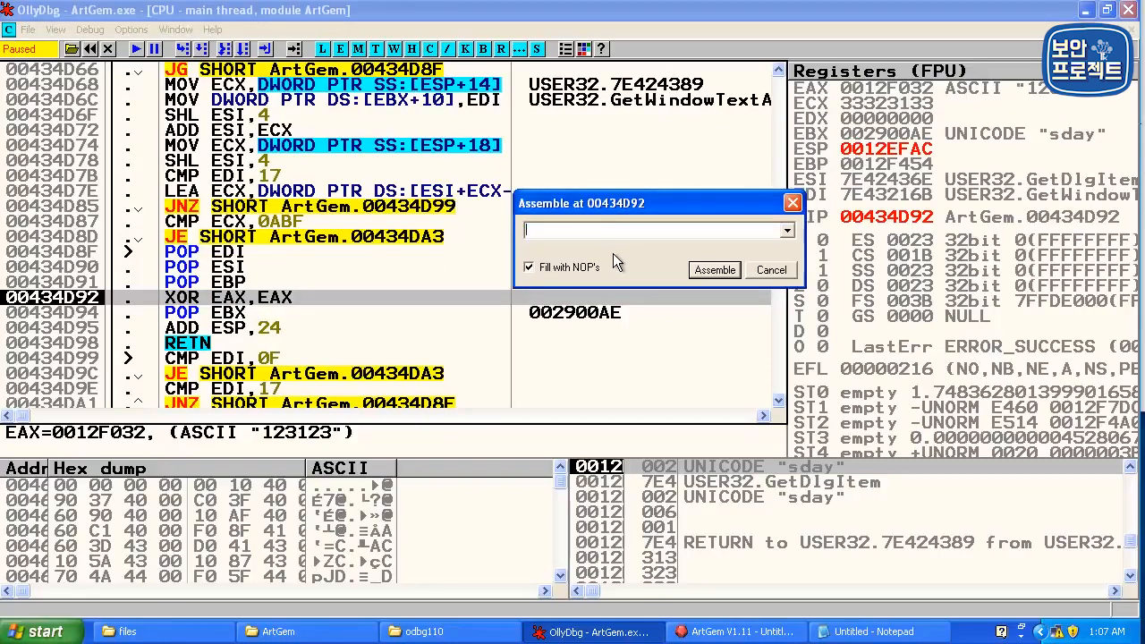
mouse_move(577, 230)
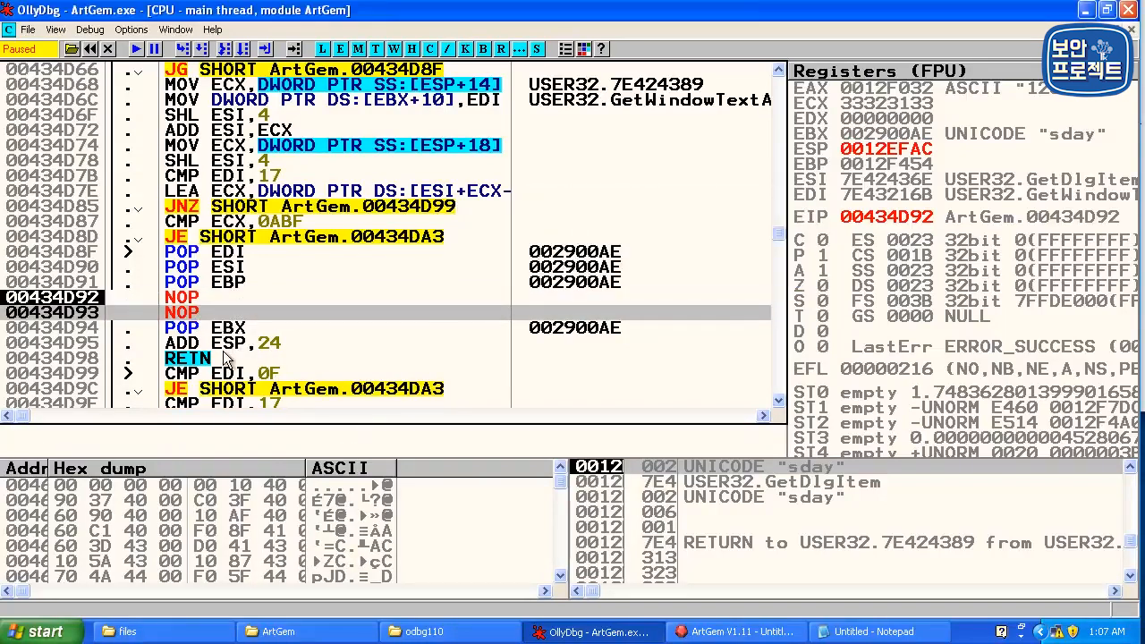
- Copy the NOP patch to the executable, save it as ArtGem1, and close OllyDbg
right_click(183, 308)
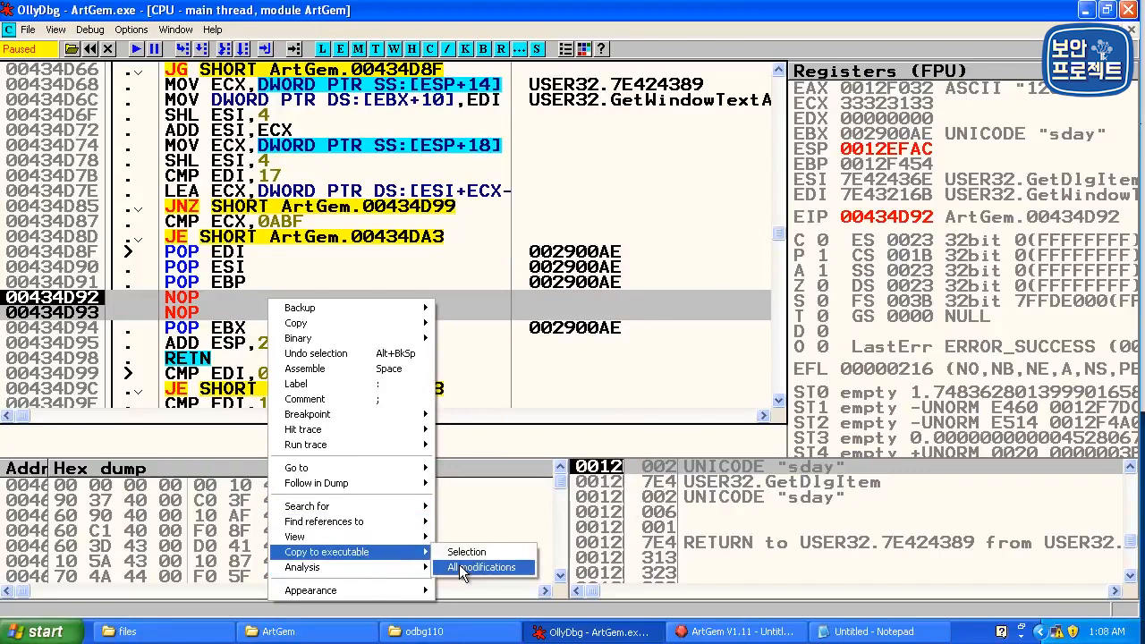
left_click(482, 567)
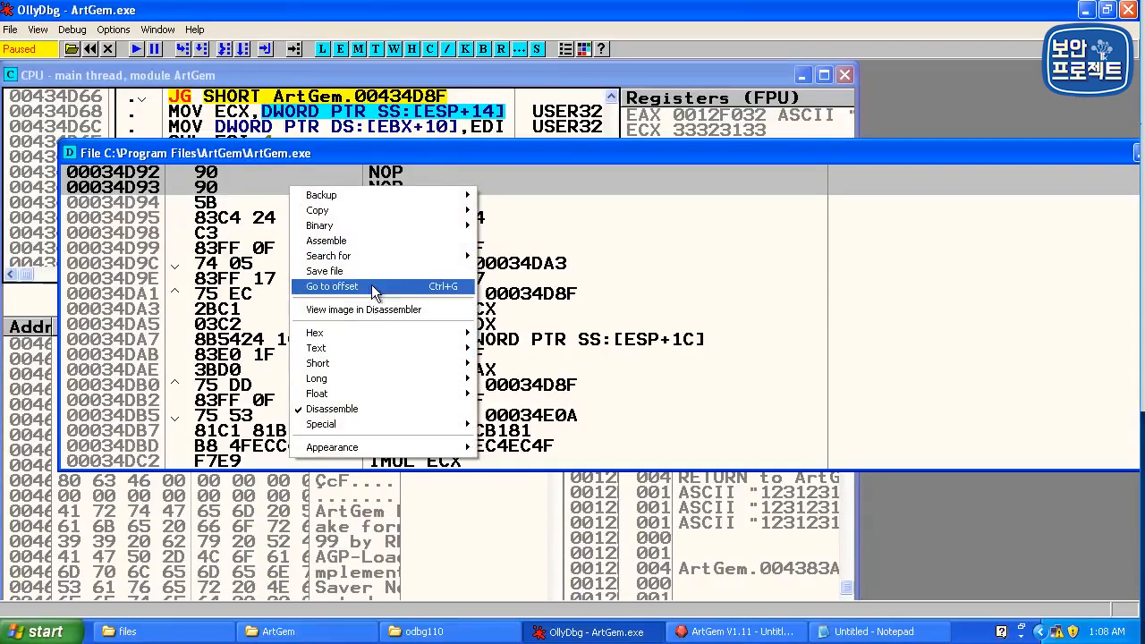
left_click(324, 271)
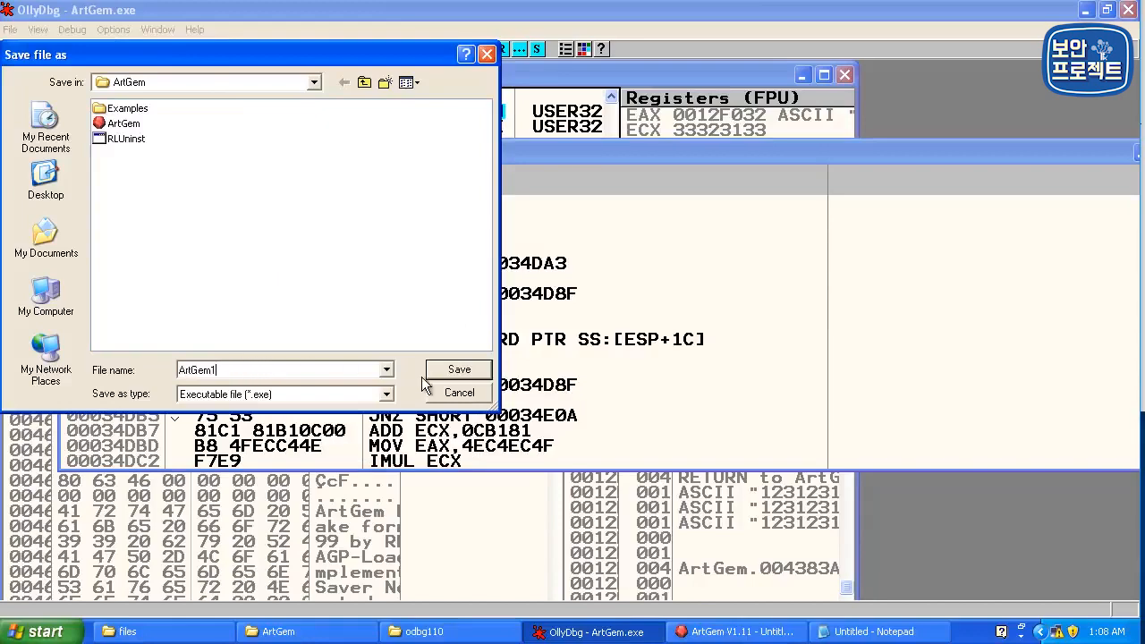
left_click(458, 370)
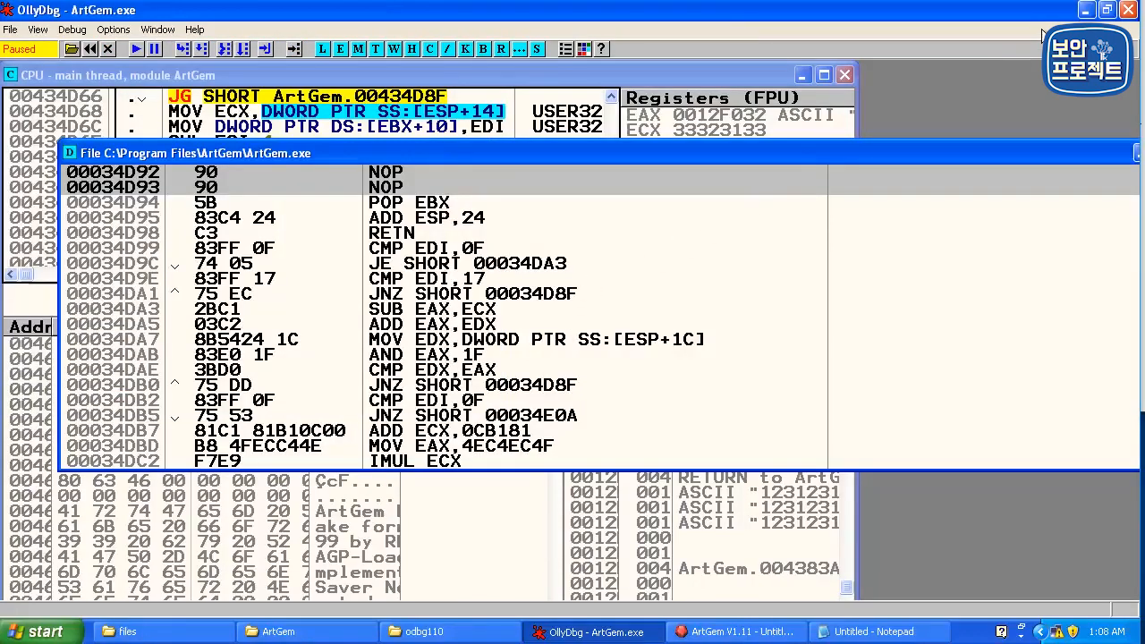
left_click(278, 632)
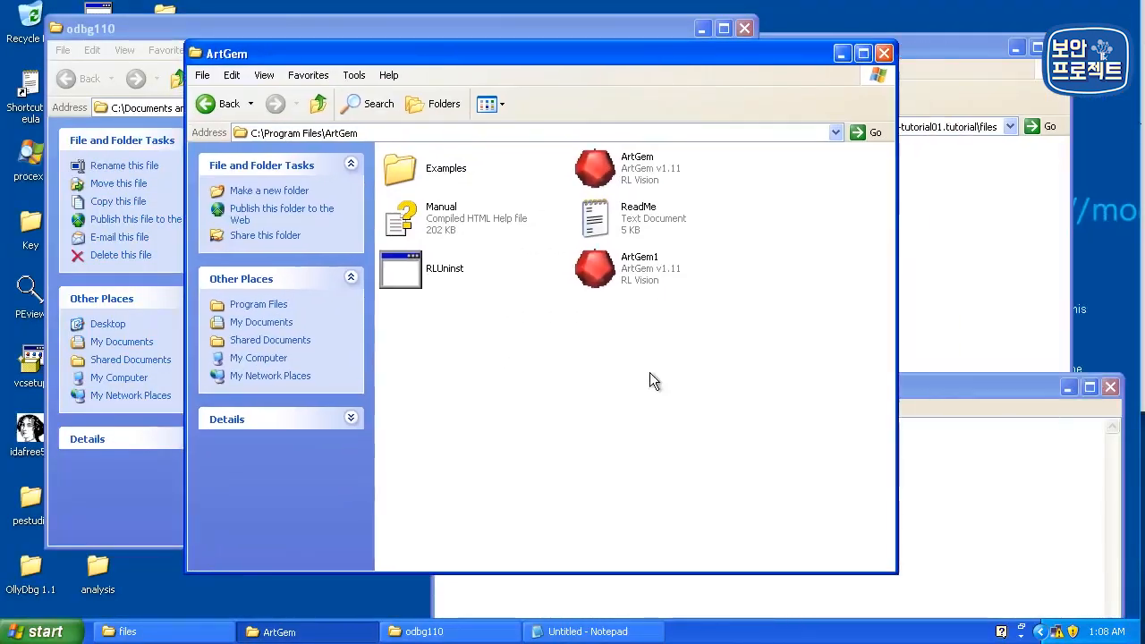
double_click(594, 168)
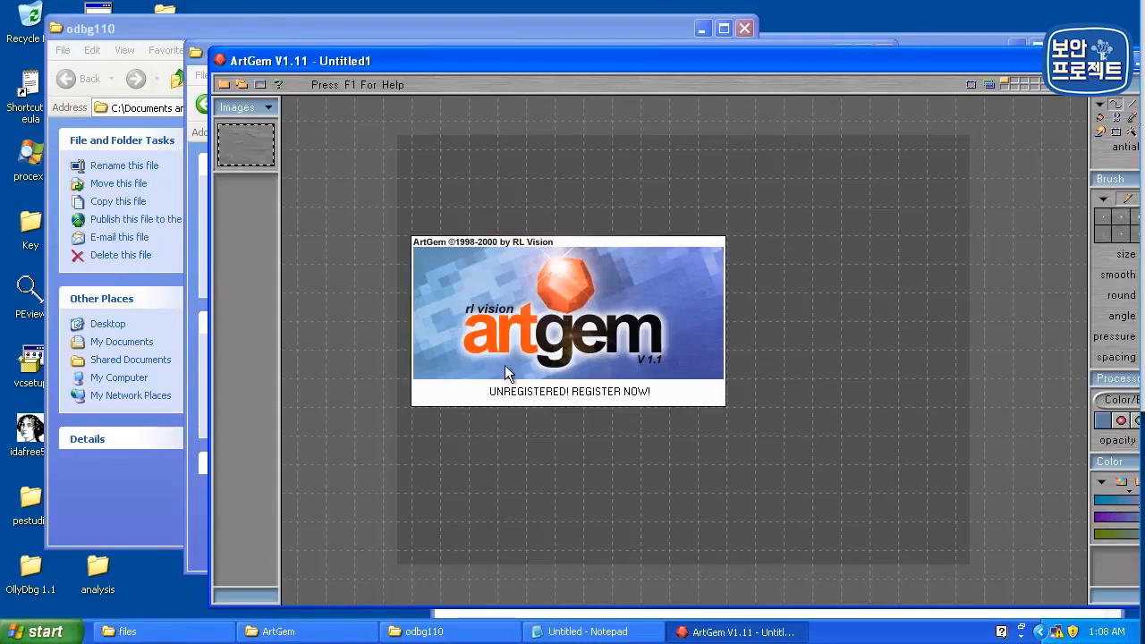
mouse_move(642, 380)
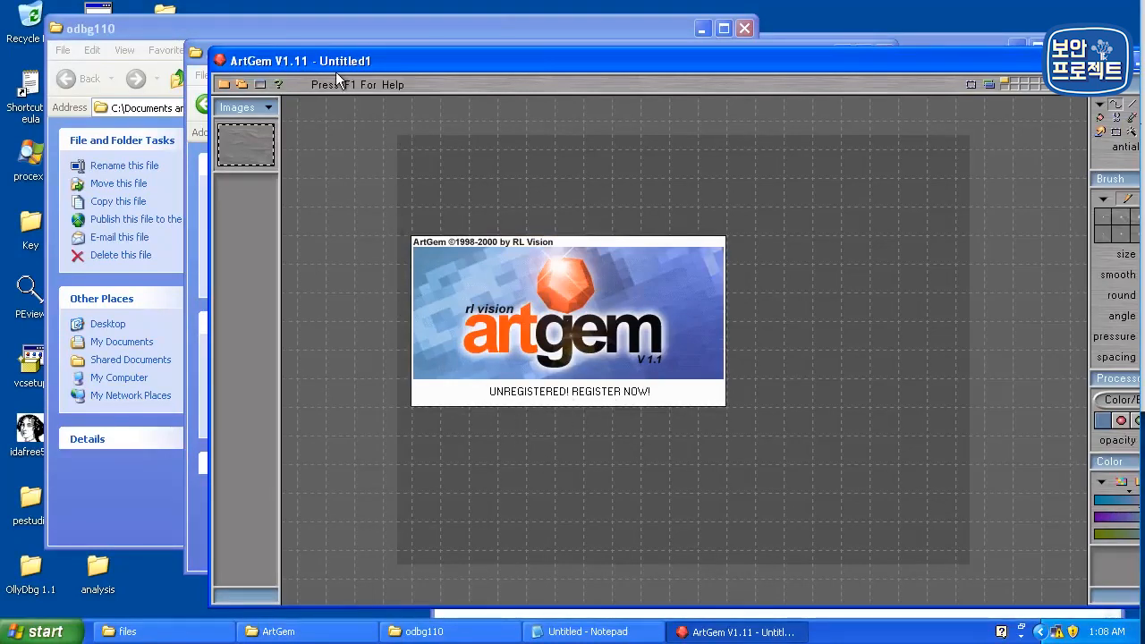
left_click(279, 84)
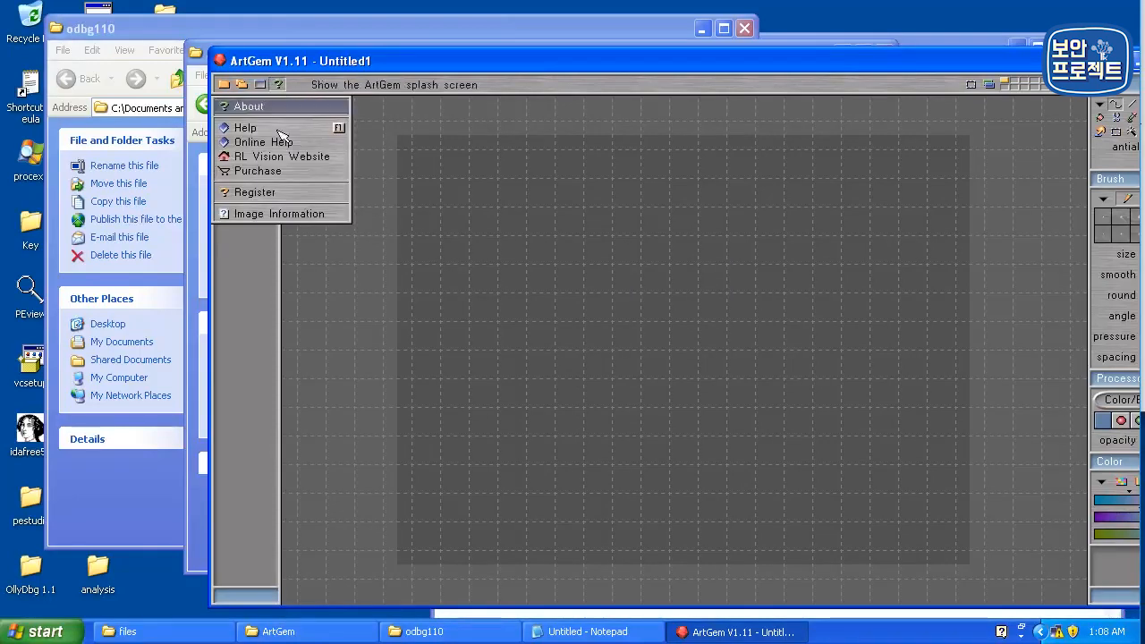
left_click(254, 191)
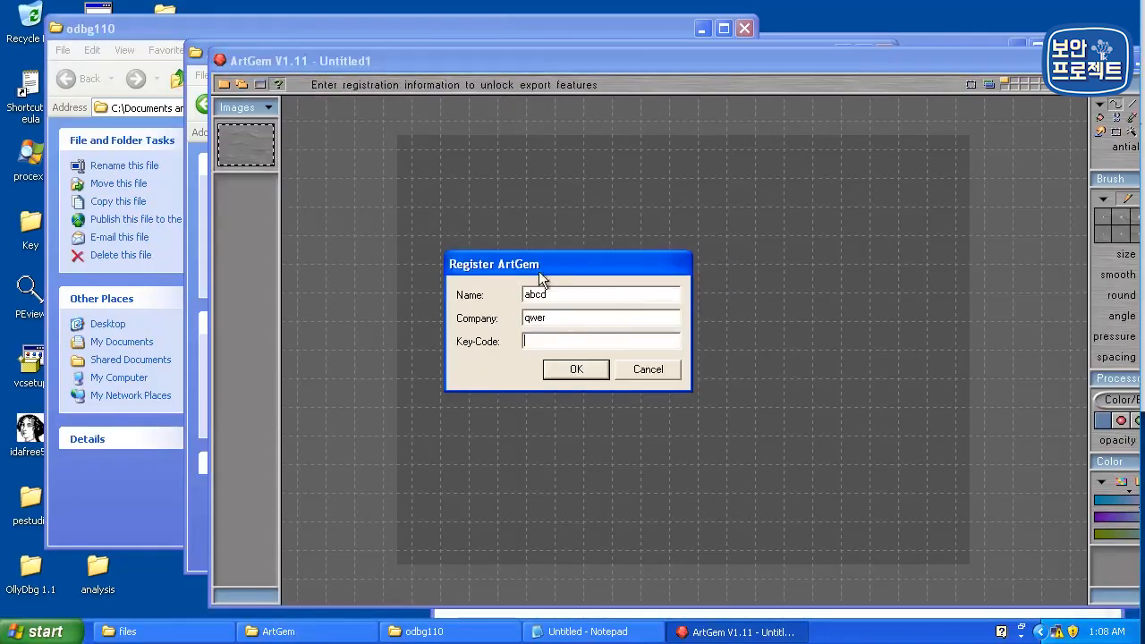
type("test1234")
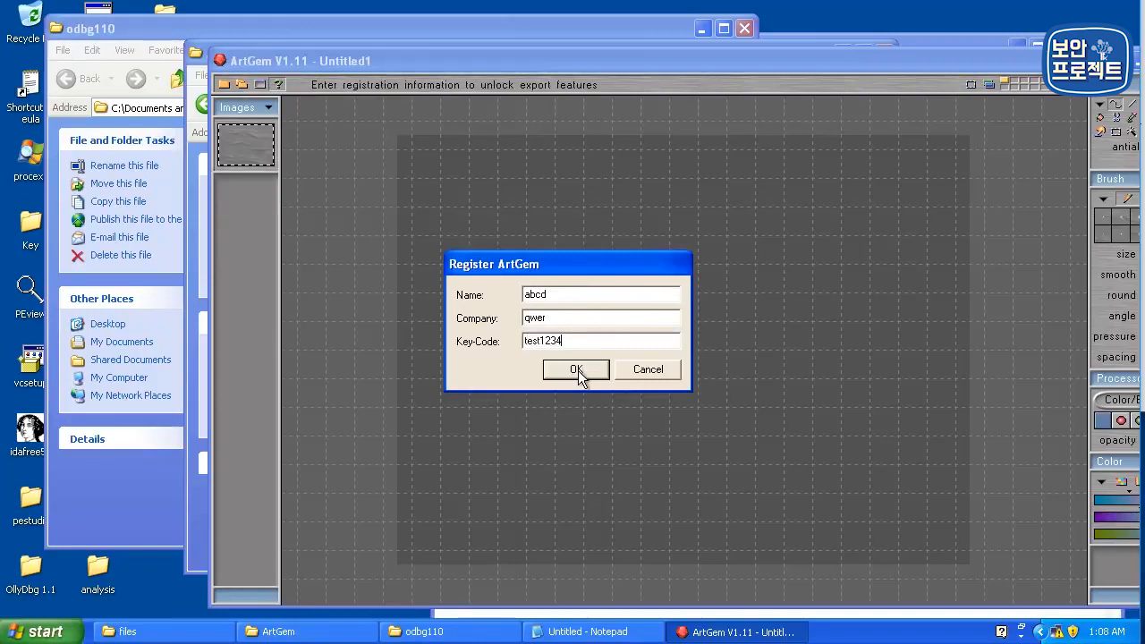
left_click(576, 369)
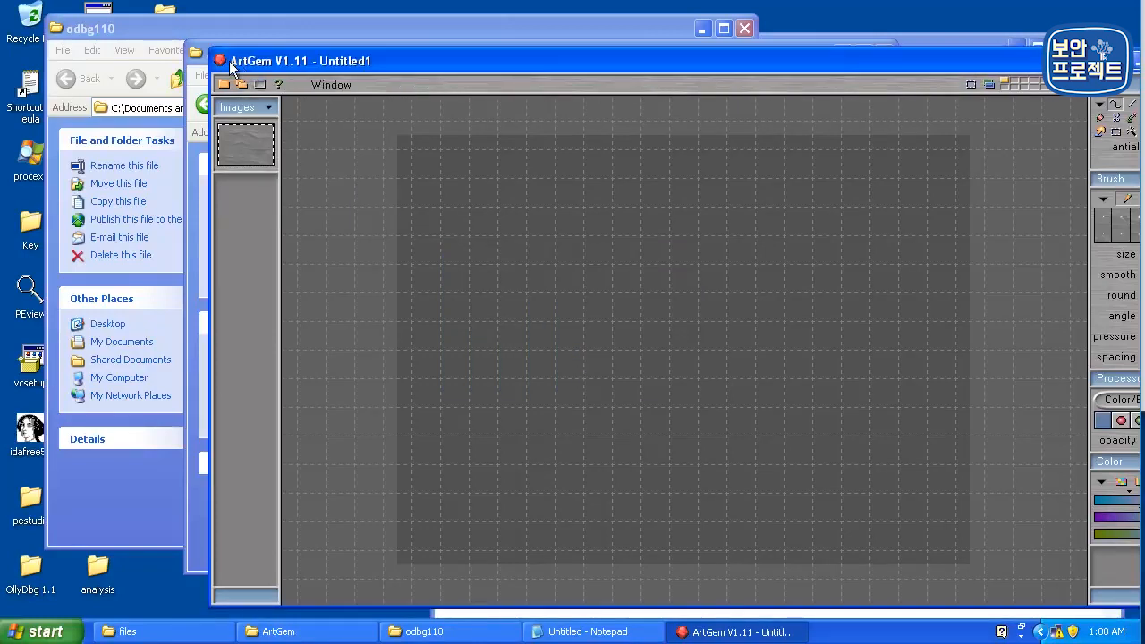
left_click(278, 632)
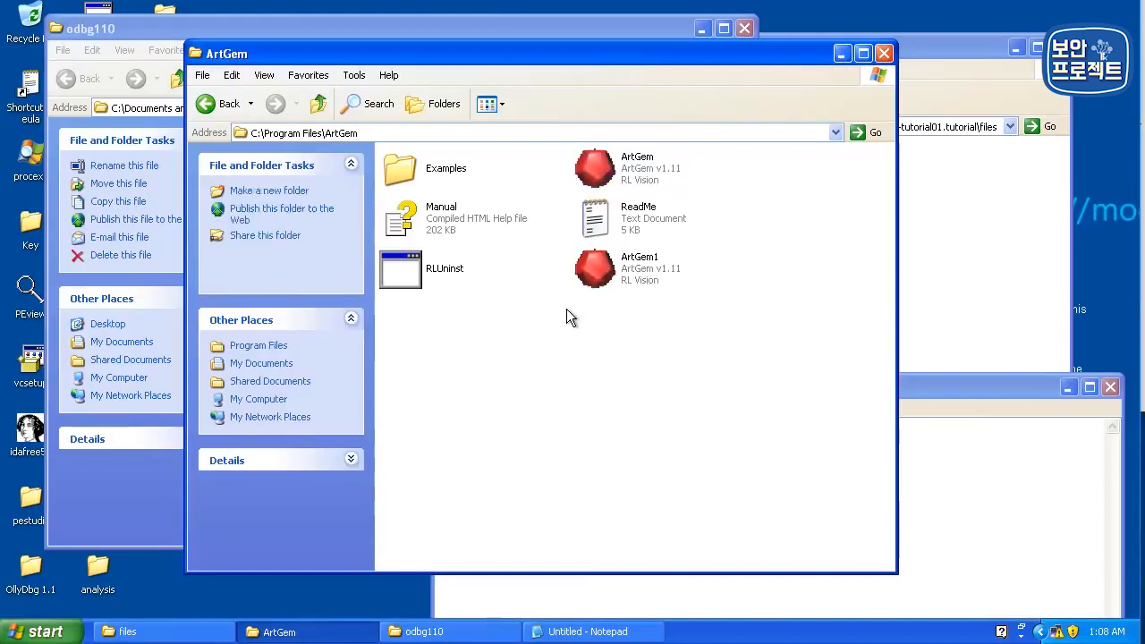
- Launch ArtGem1, register with the fake abcd/qwer key, and dismiss the Thank You message
double_click(593, 168)
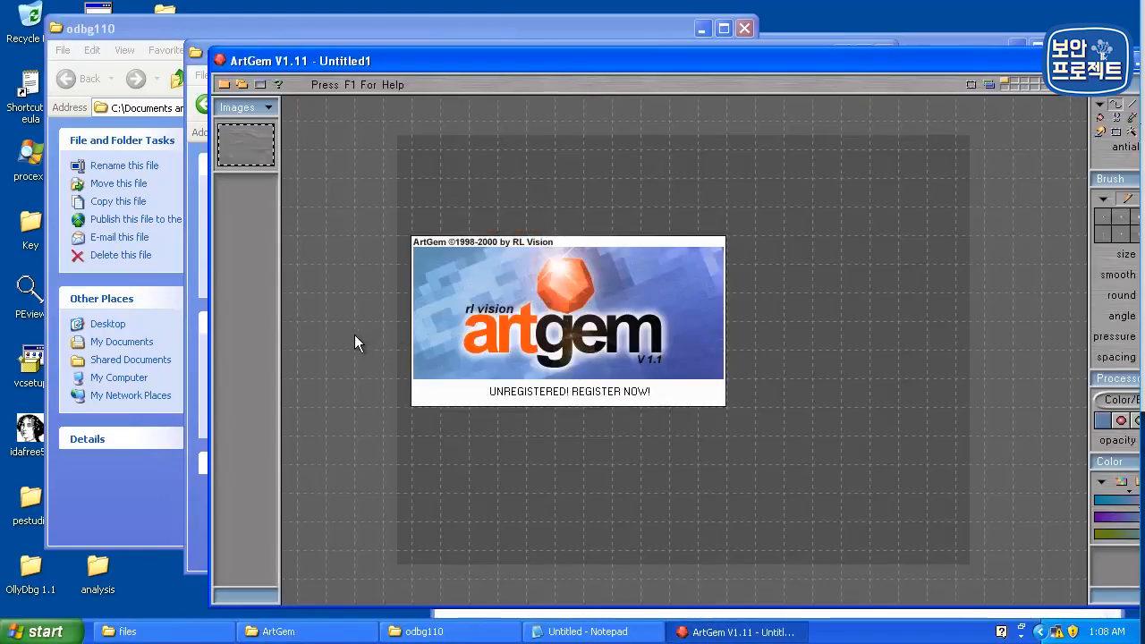
mouse_move(624, 410)
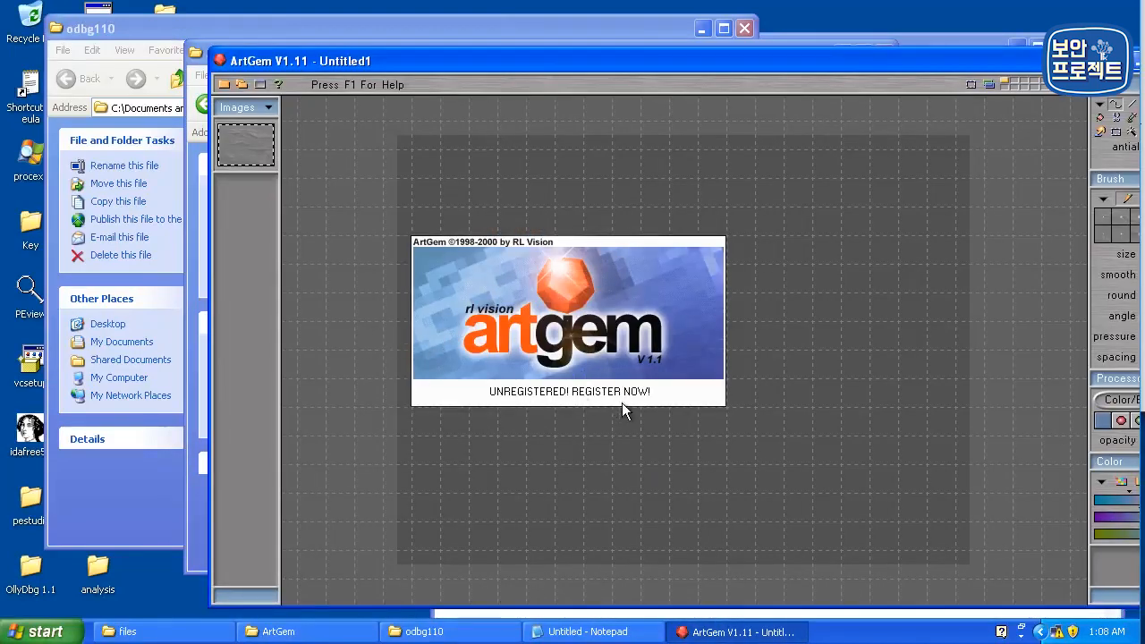
mouse_move(442, 175)
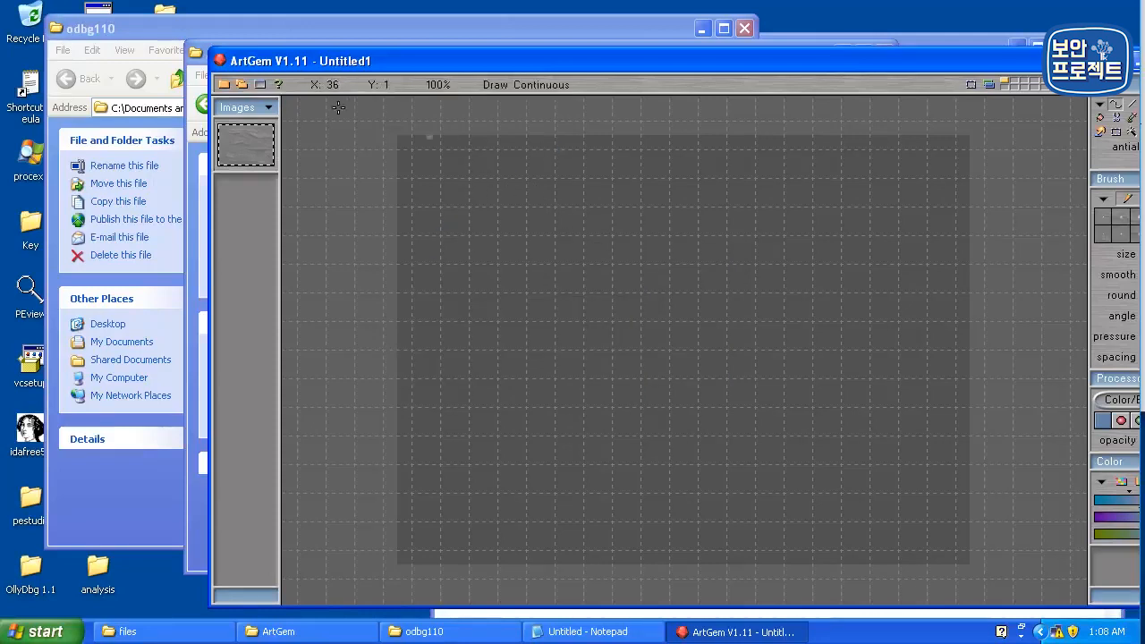
mouse_move(278, 84)
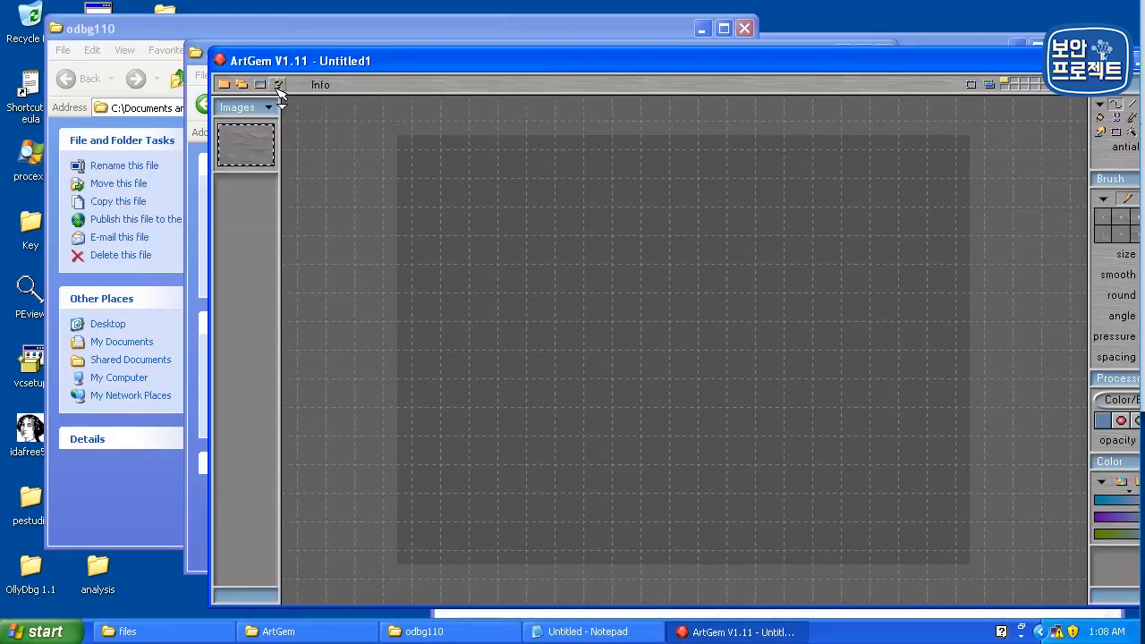
left_click(278, 84)
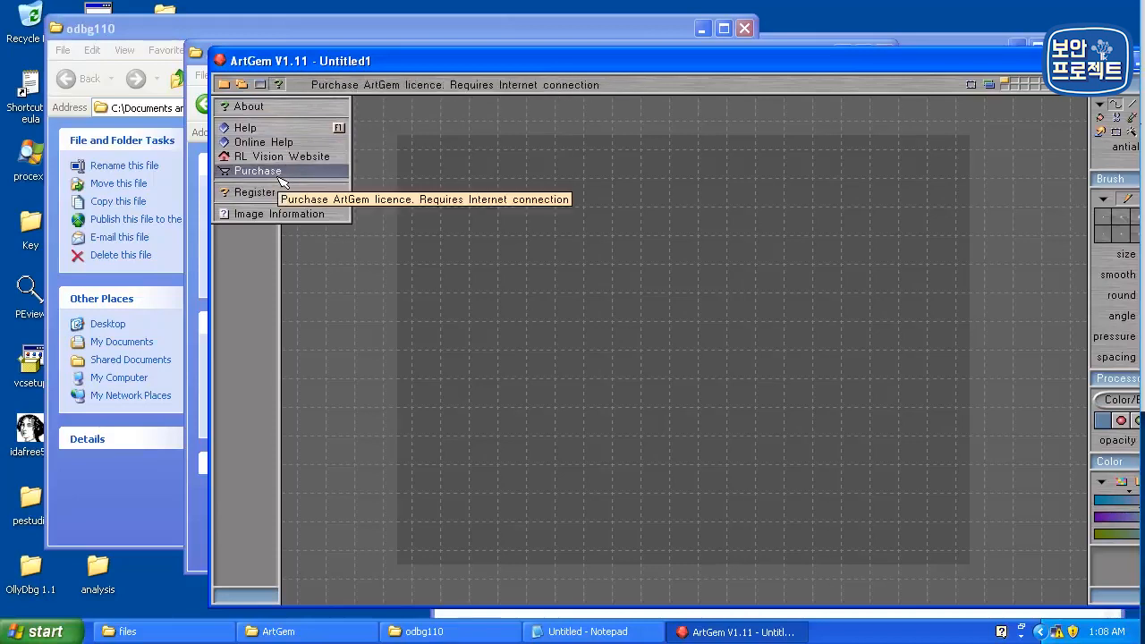
left_click(255, 192)
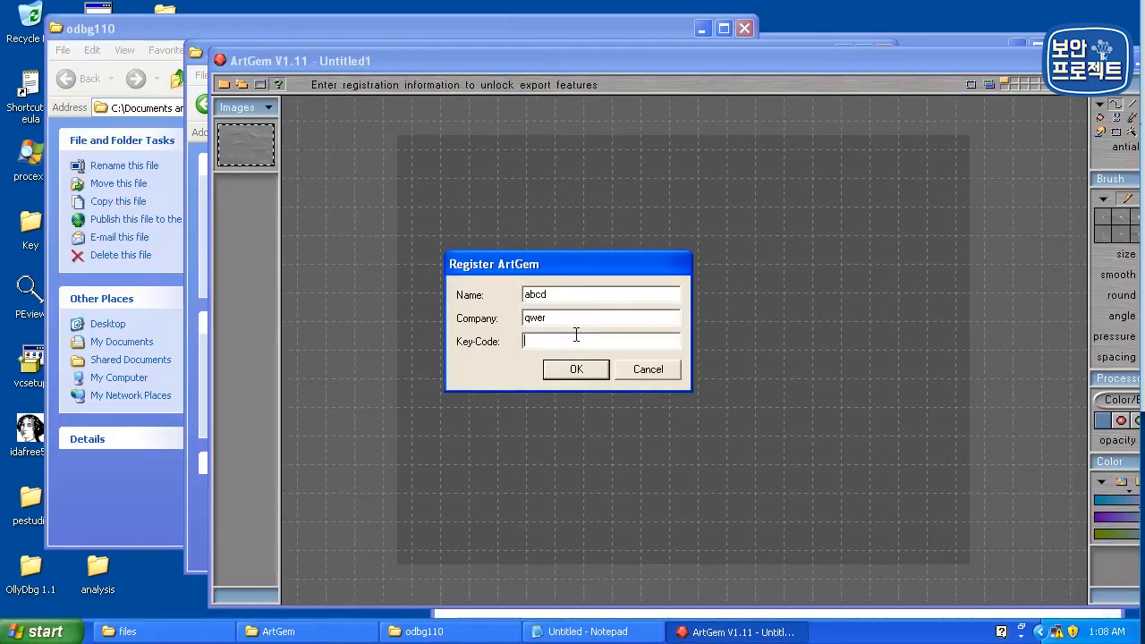
left_click(576, 369)
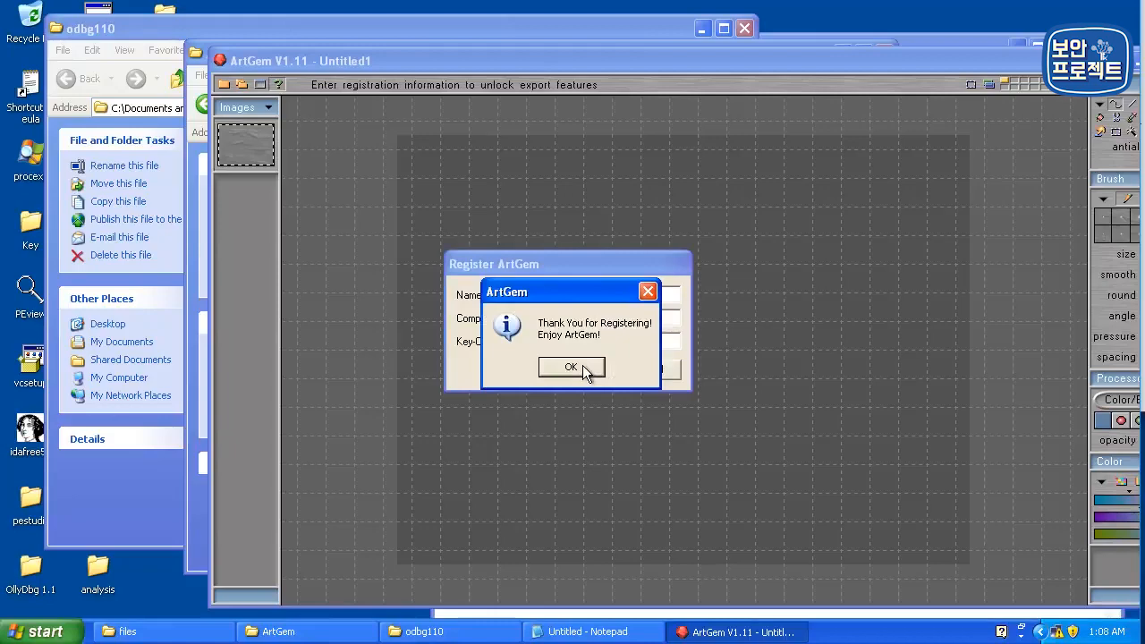
left_click(571, 366)
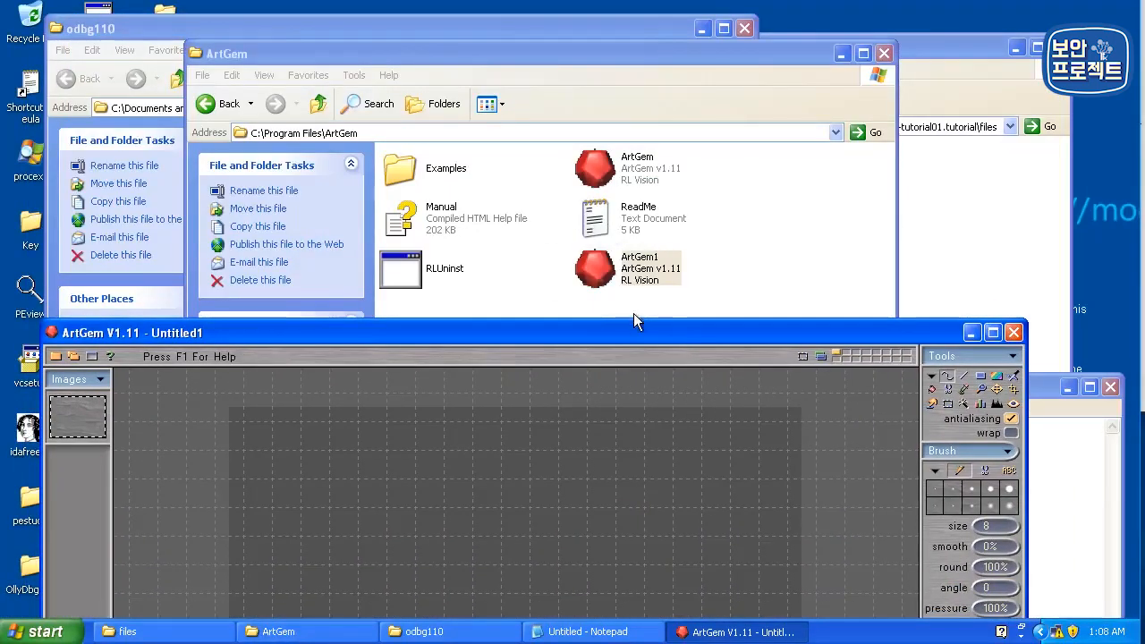
left_click(993, 332)
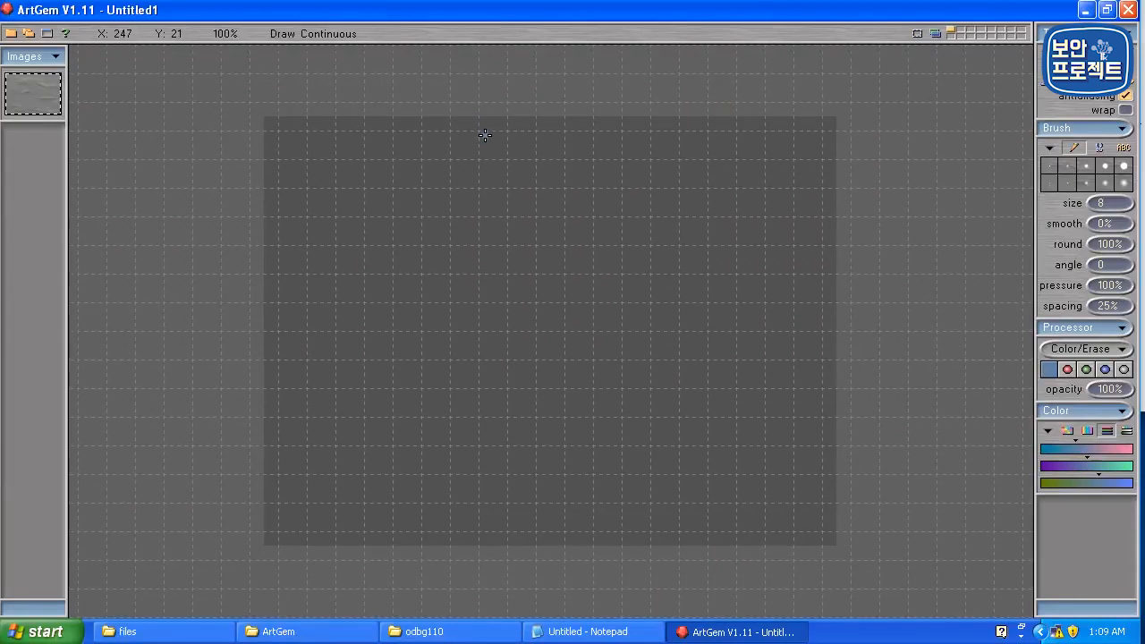
mouse_move(571, 97)
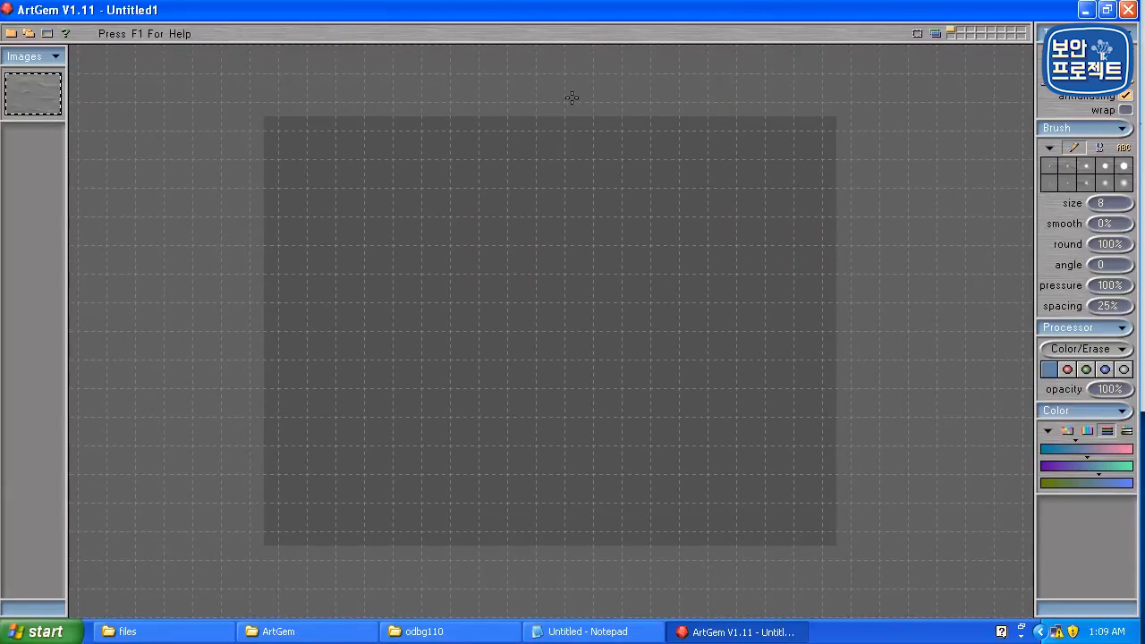
mouse_move(818, 631)
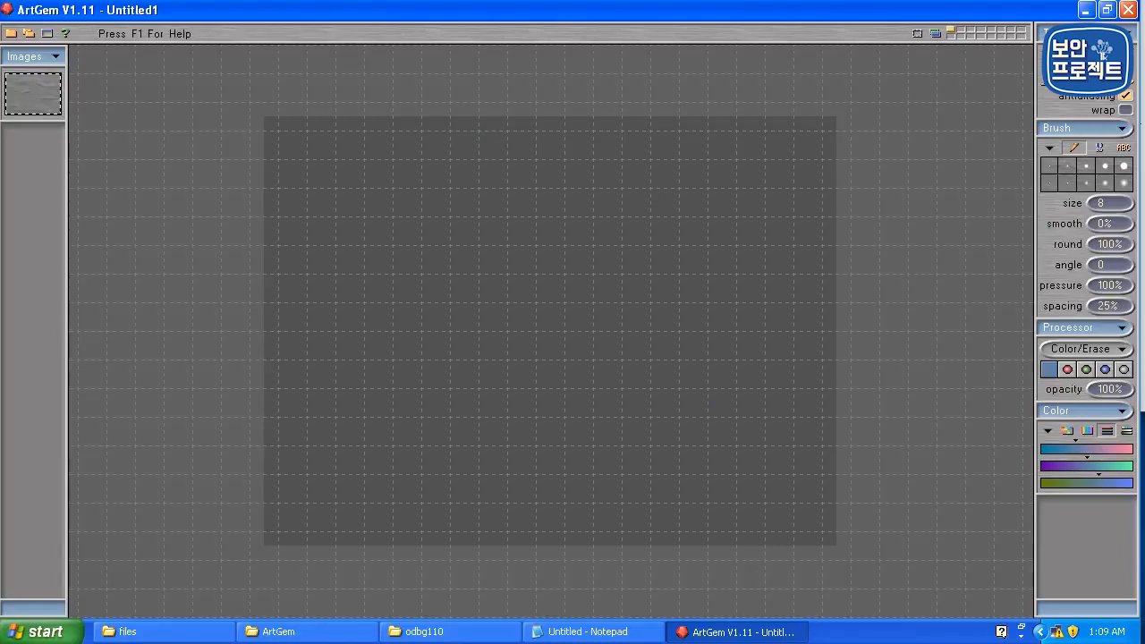
mouse_move(1128, 10)
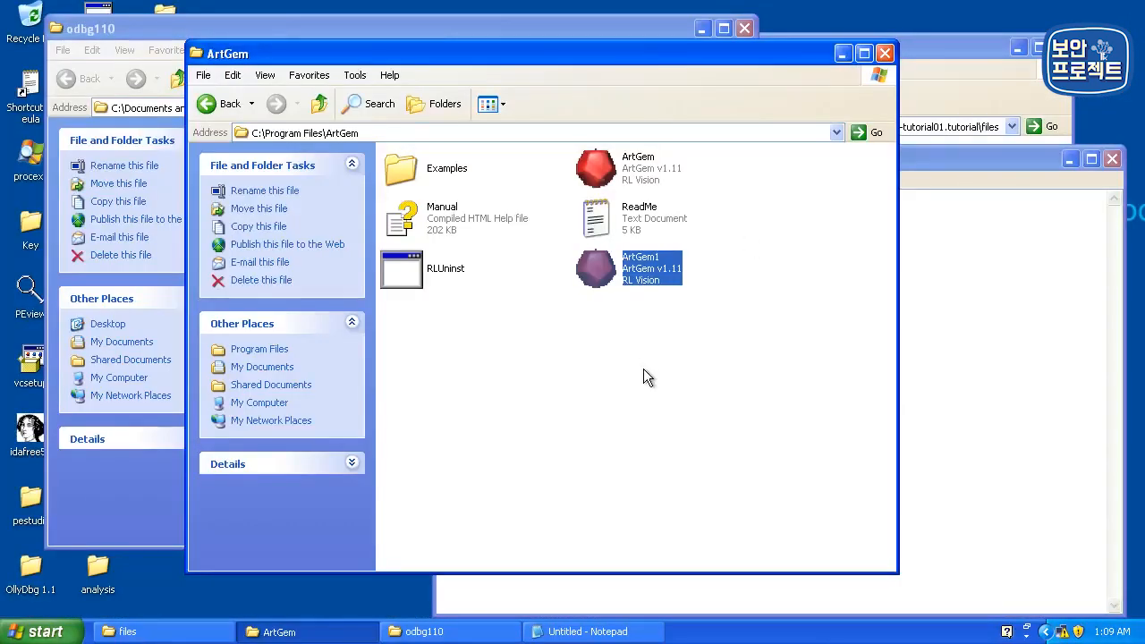
- Discard the Invalid Key! notes unsaved and close the odbg110 and files folder windows
left_click(649, 376)
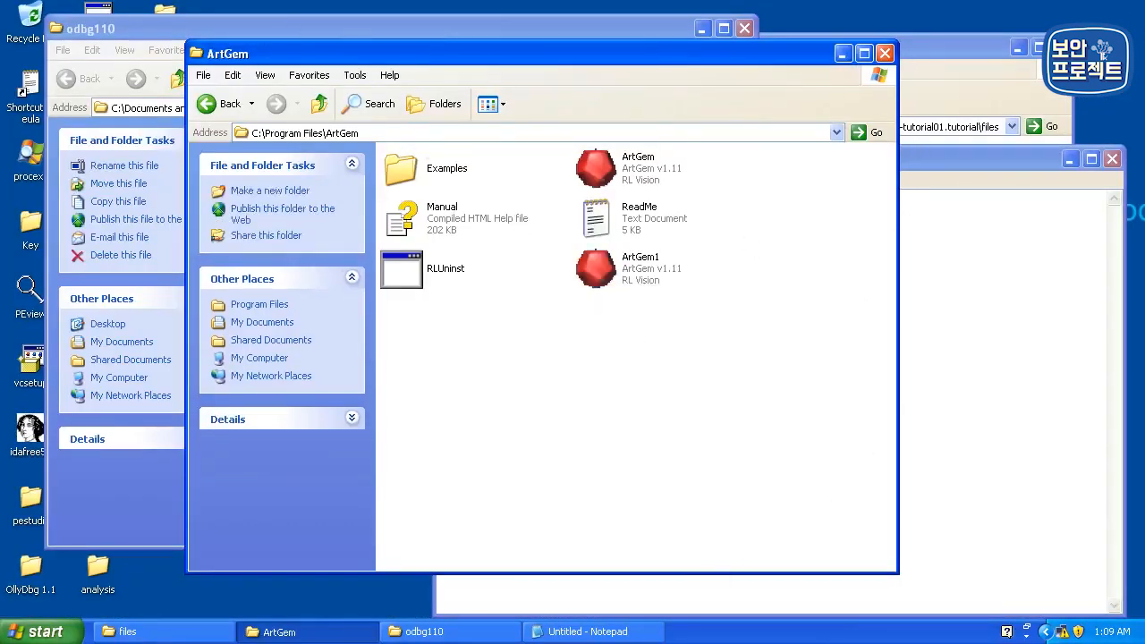
left_click(587, 631)
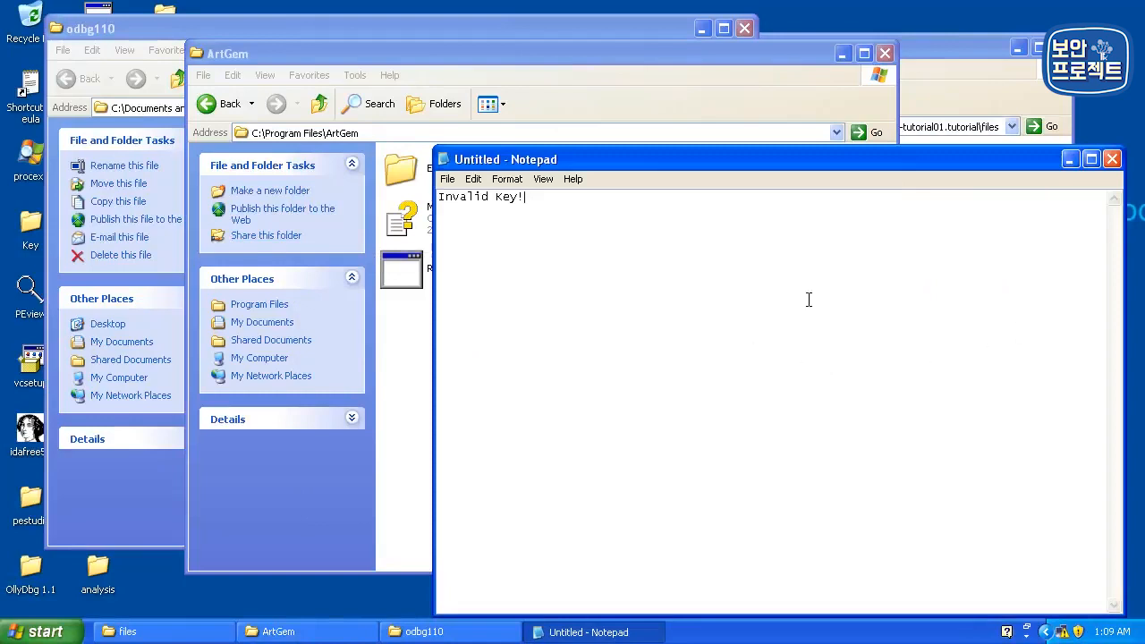
left_click(1112, 158)
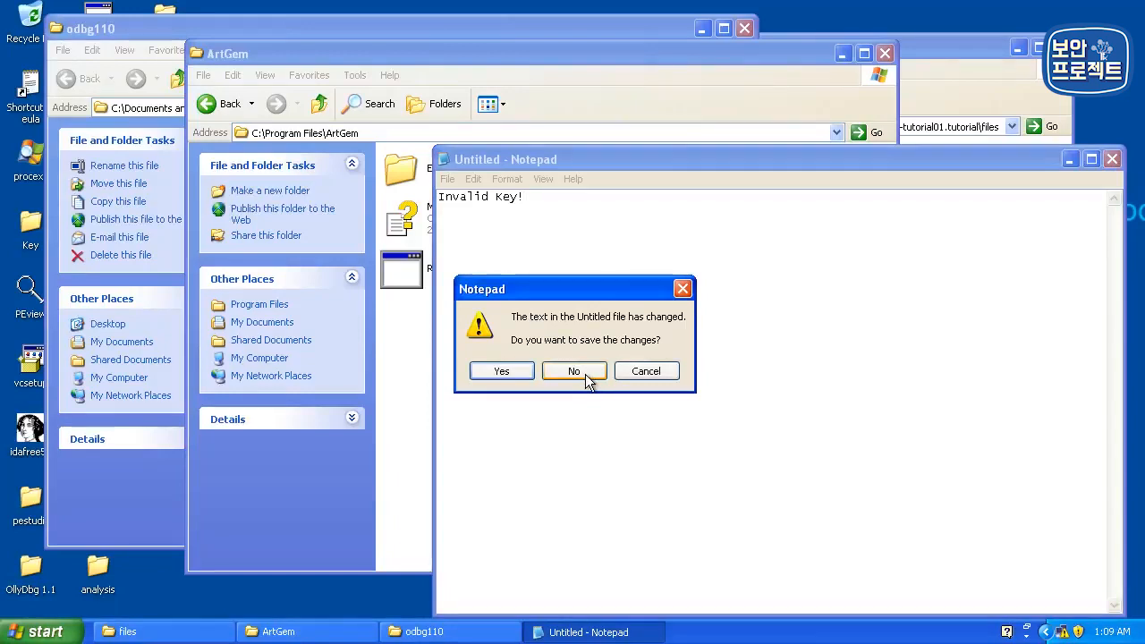
left_click(574, 371)
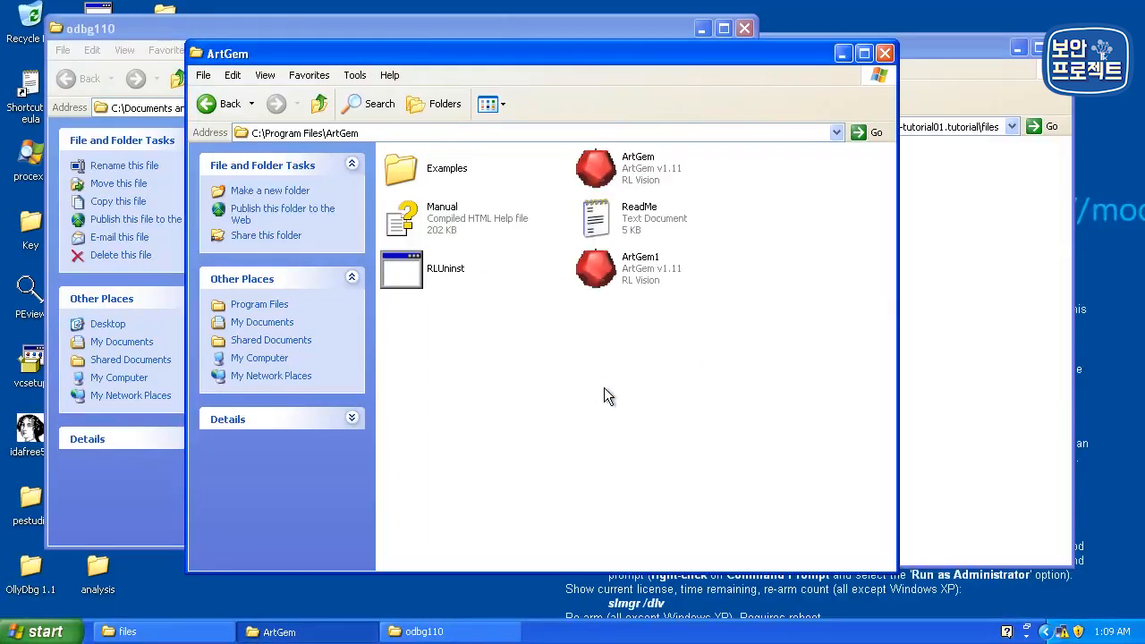
left_click(127, 632)
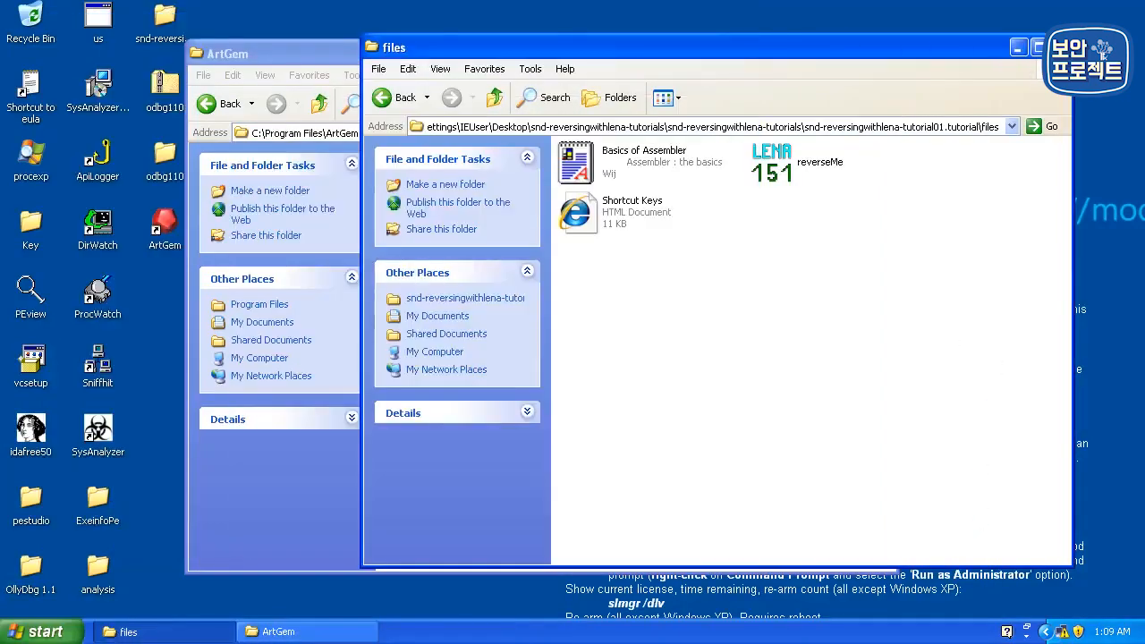
left_click(277, 632)
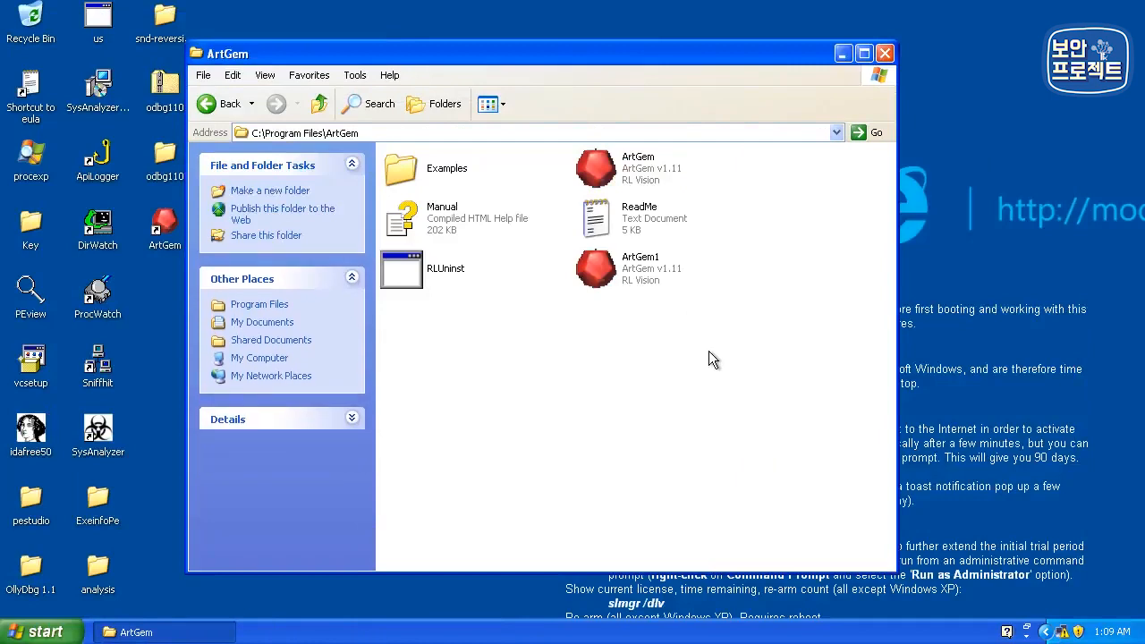
mouse_move(805, 557)
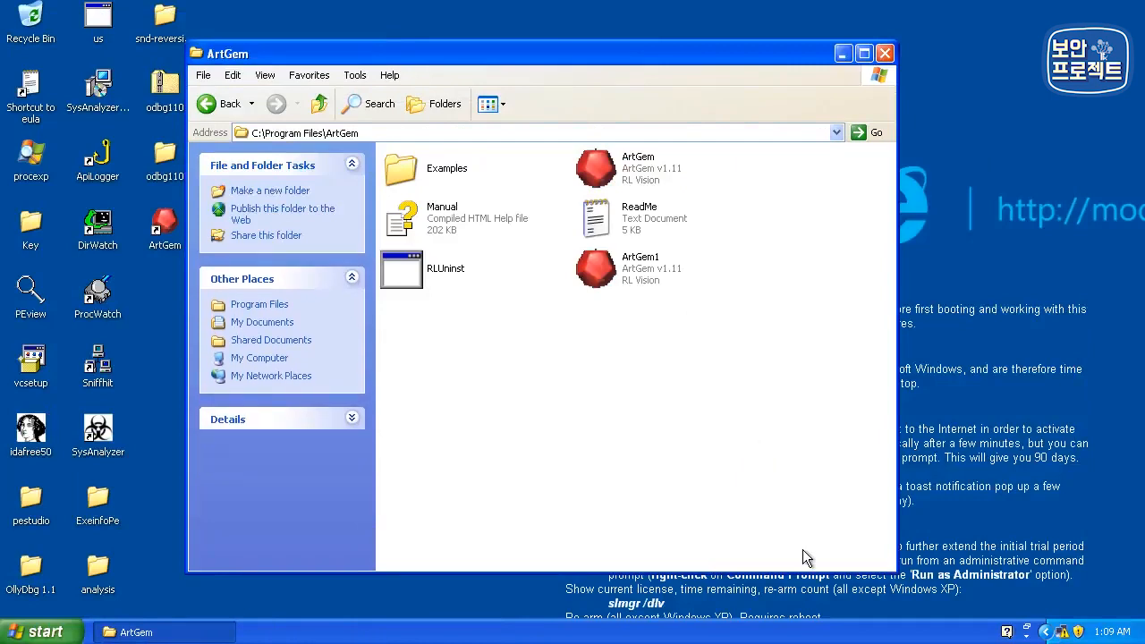